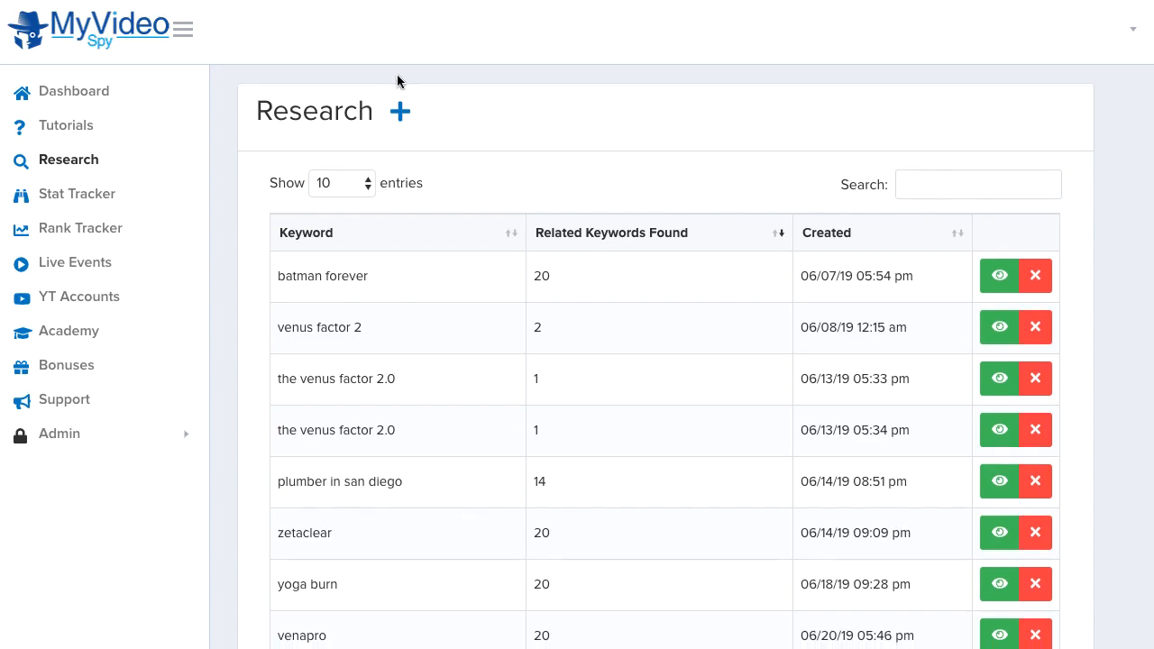
Start a new keyword research, then cancel it.
click(399, 111)
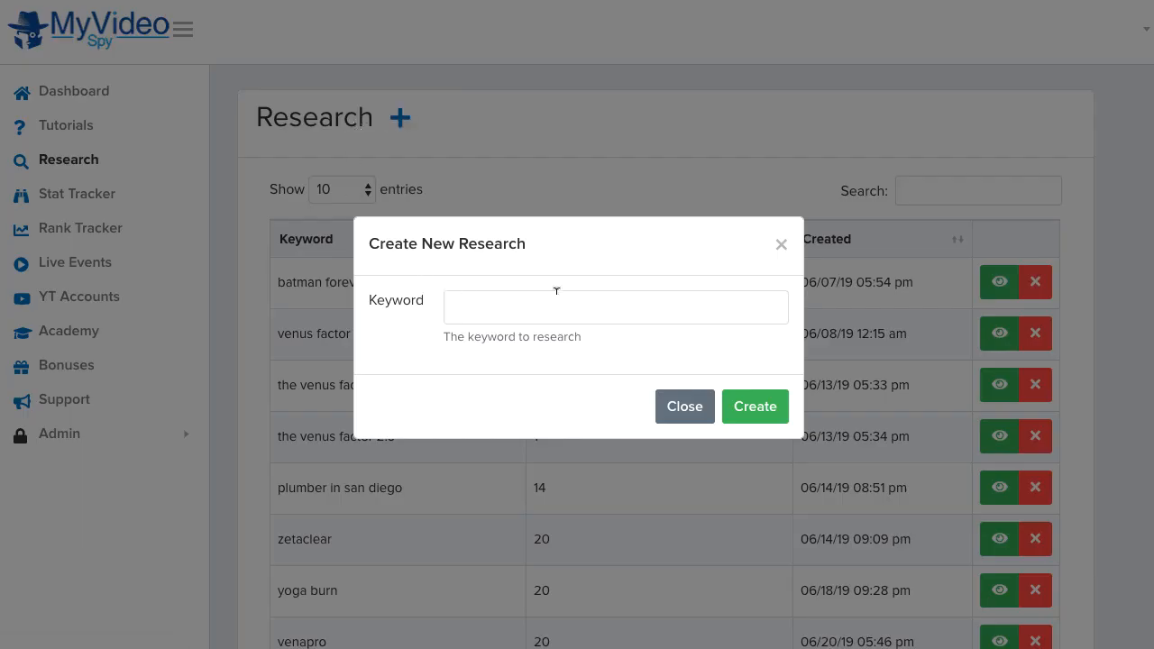
mouse_move(782, 245)
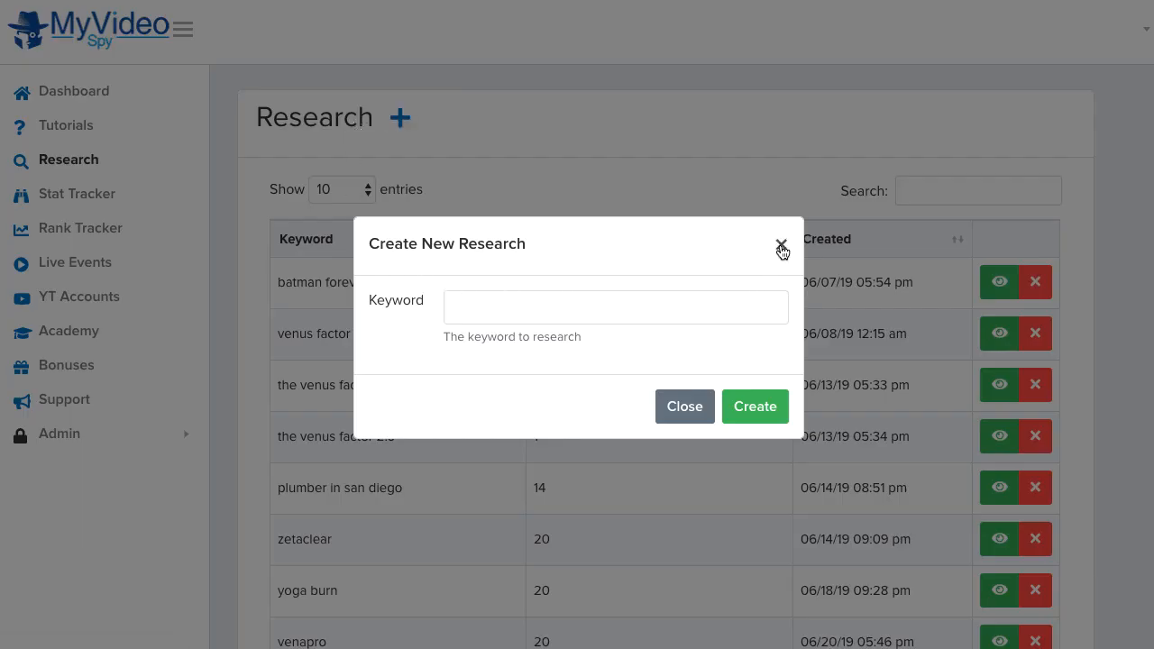
click(781, 245)
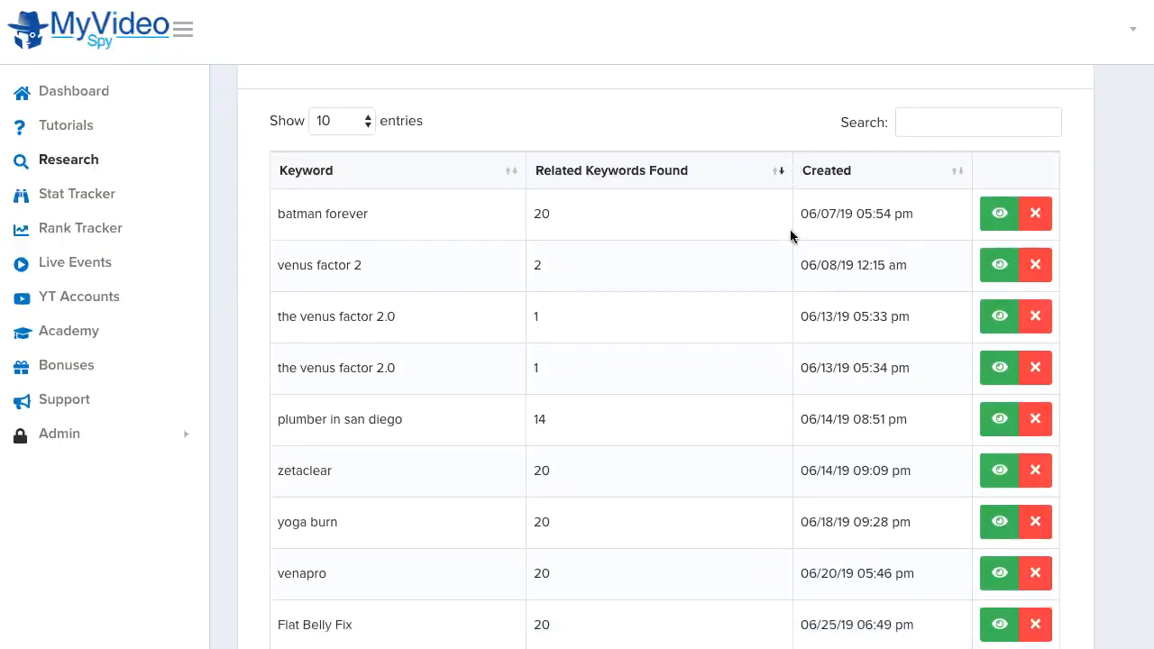
scroll(down, 3)
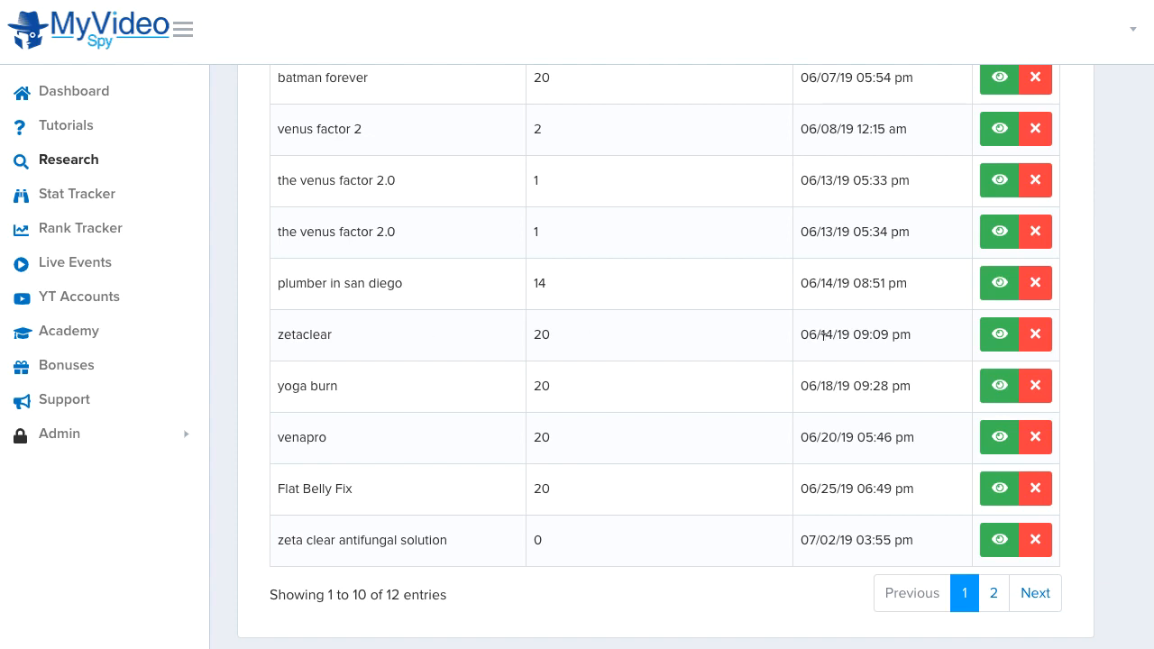
Open the zetaclear research and scroll through its related keywords.
click(998, 334)
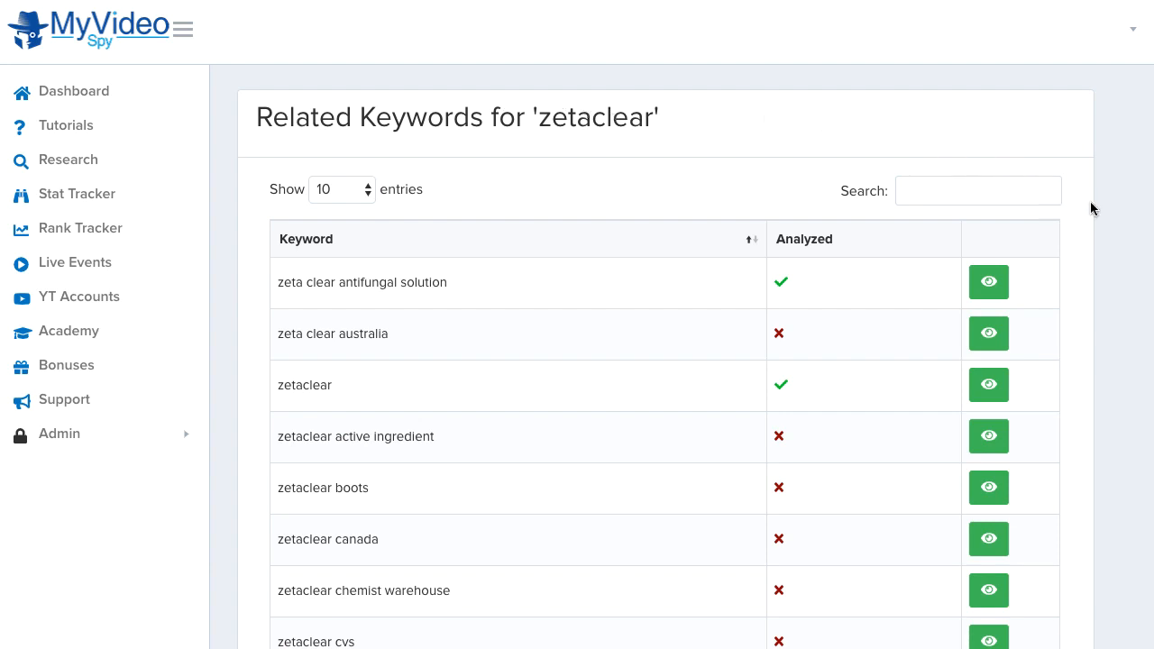
scroll(down, 3)
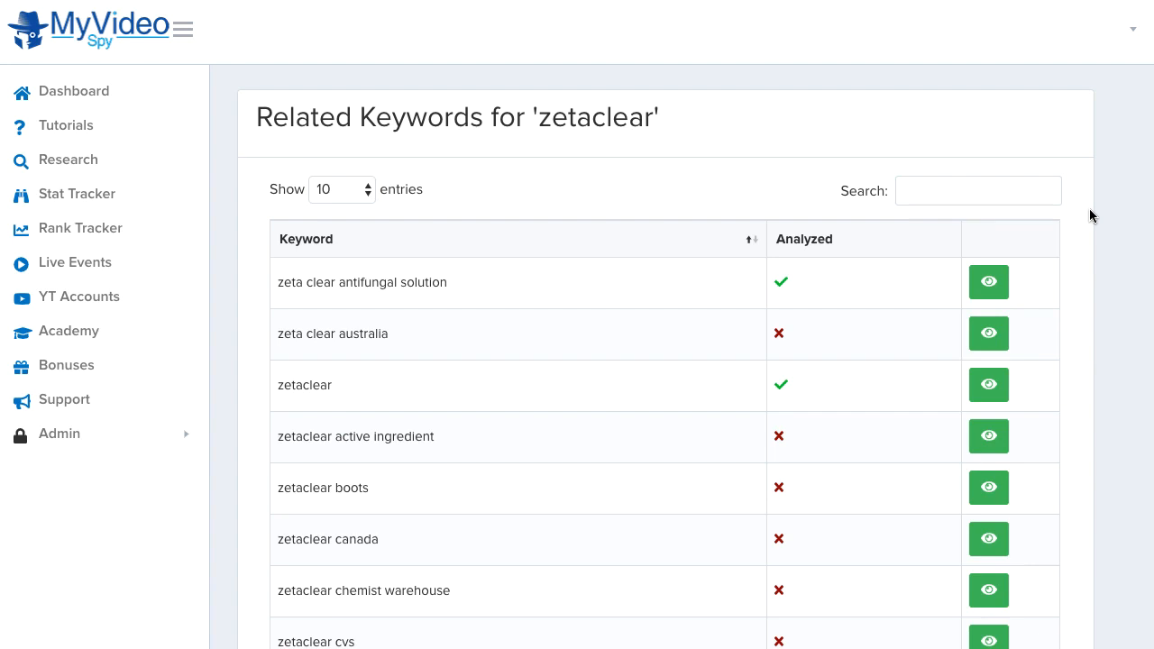
scroll(down, 3)
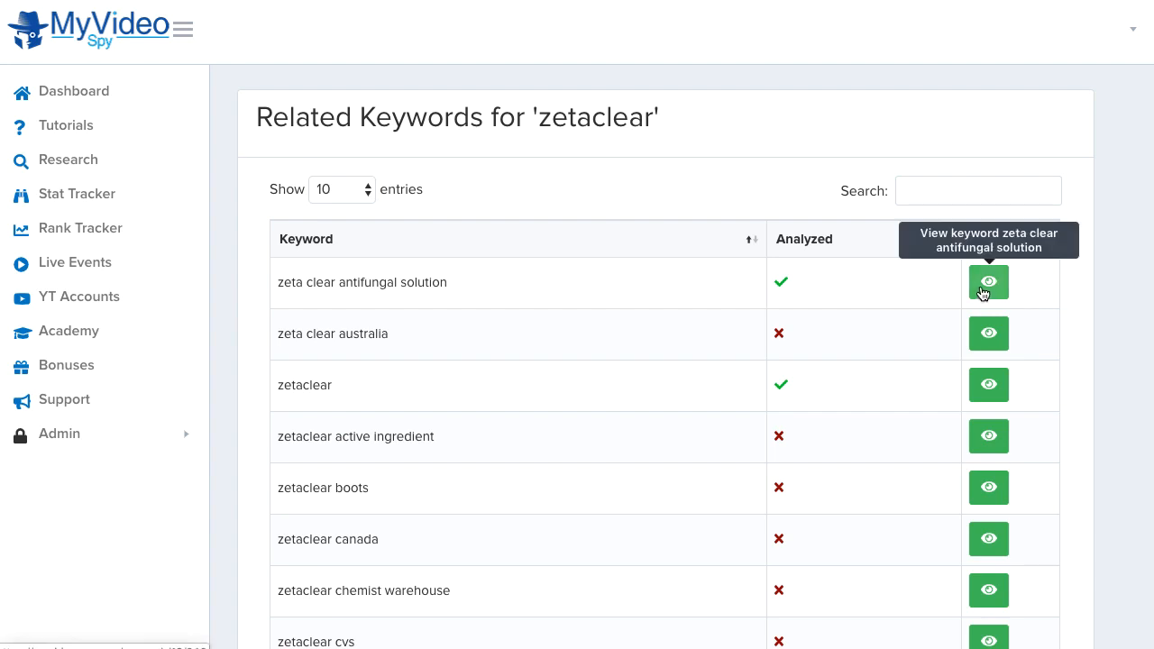
mouse_move(988, 385)
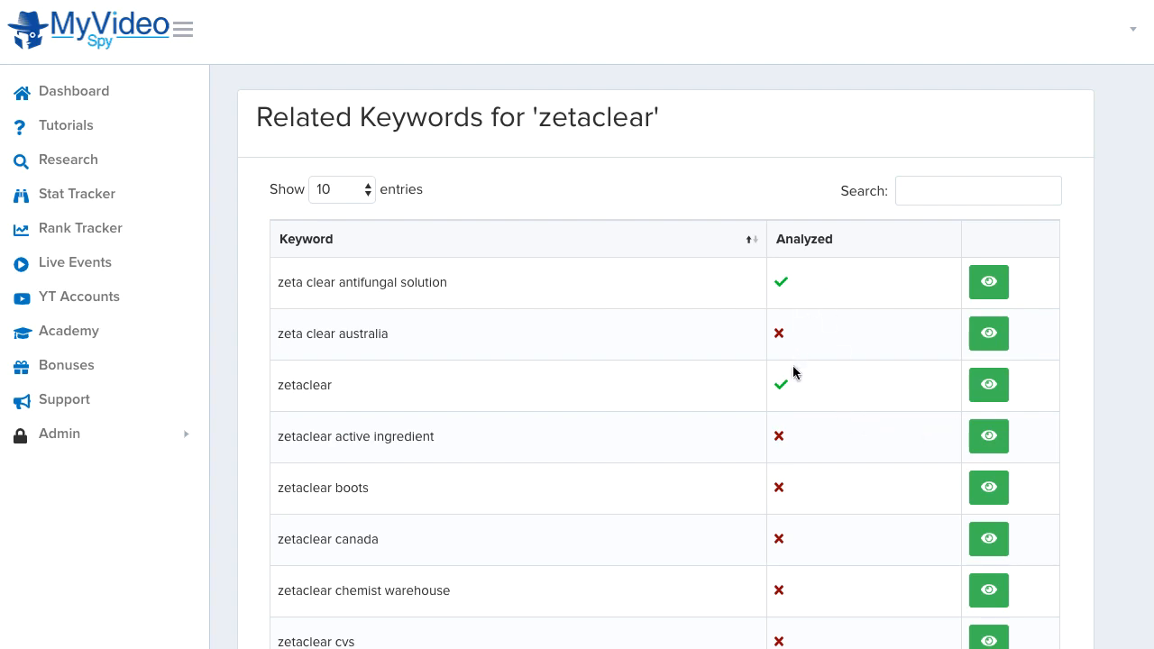
mouse_move(808, 380)
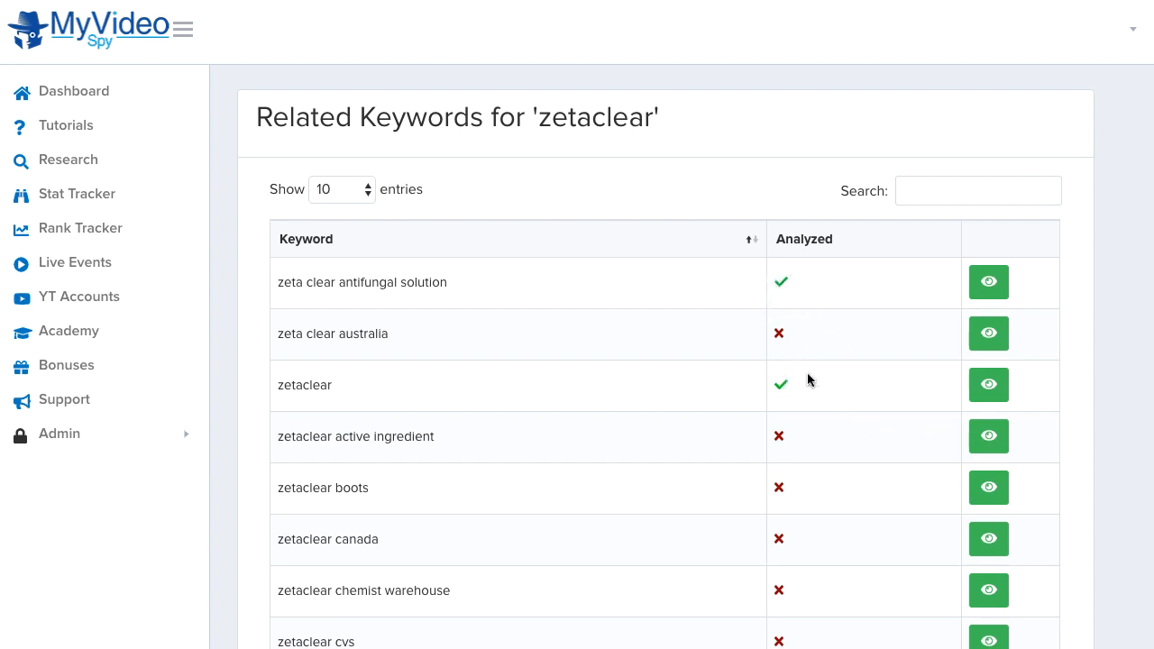
mouse_move(987, 385)
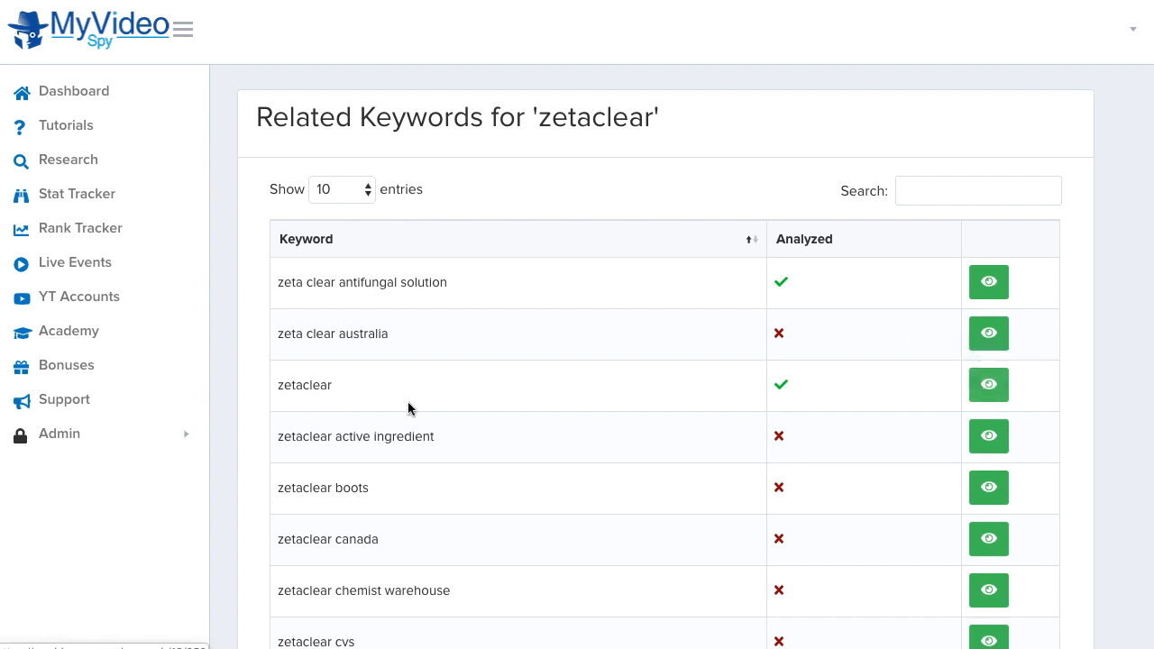
mouse_move(988, 385)
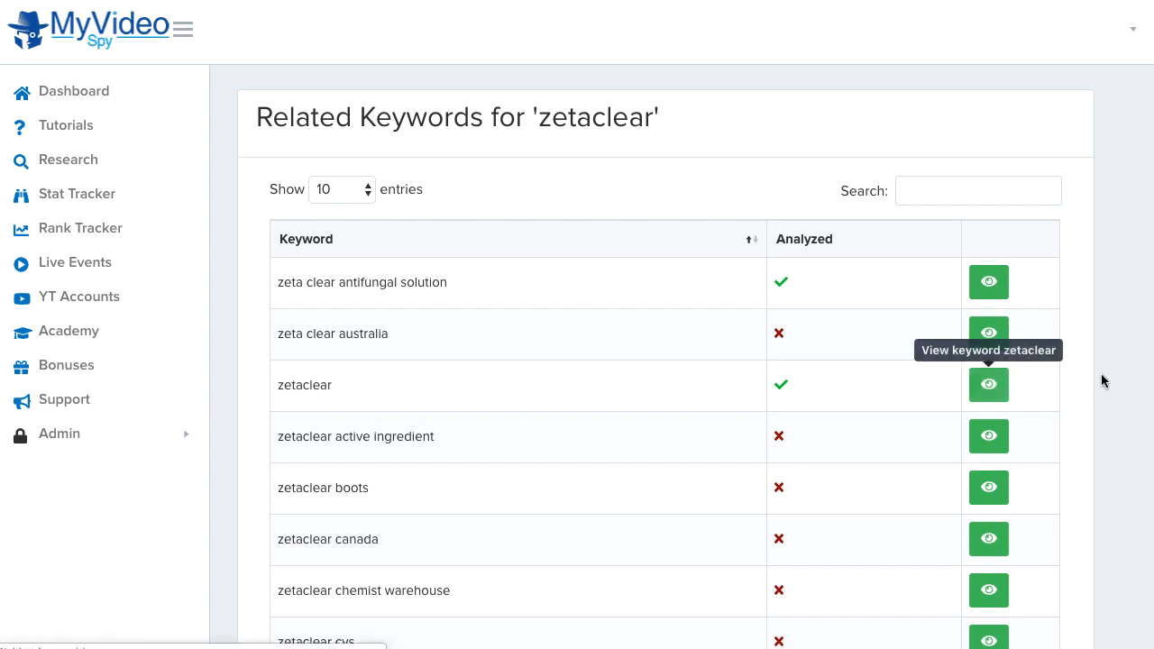
Open the zetaclear YouTube results analysis and scroll through its per-video views, likes and keyword scores.
click(987, 385)
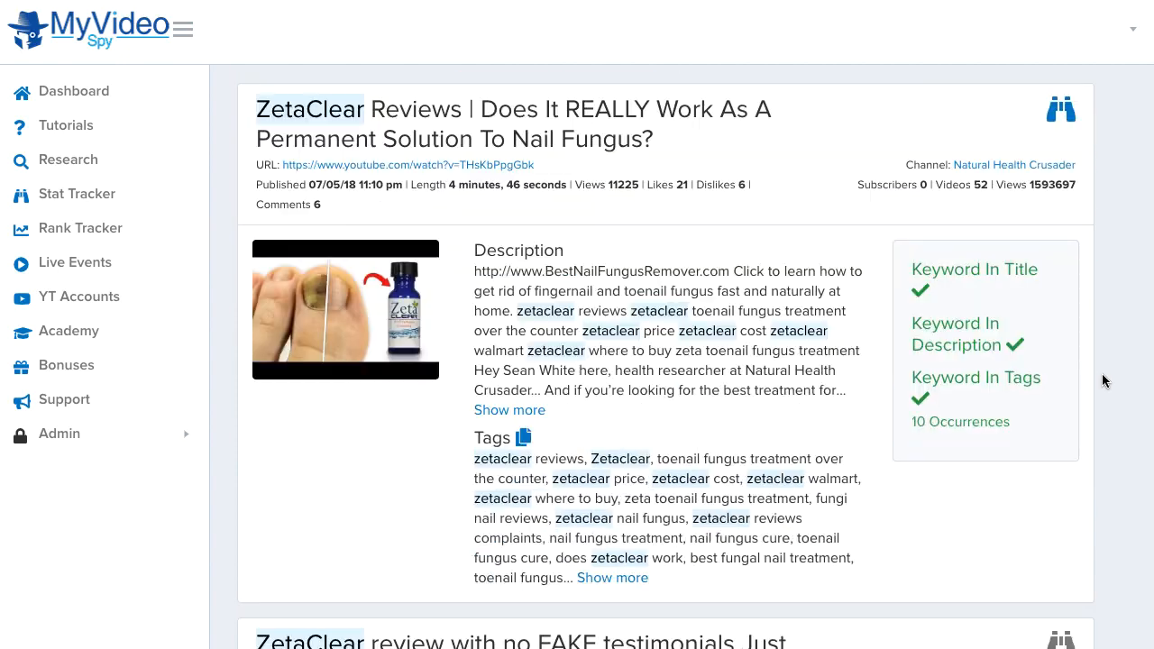
scroll(down, 3)
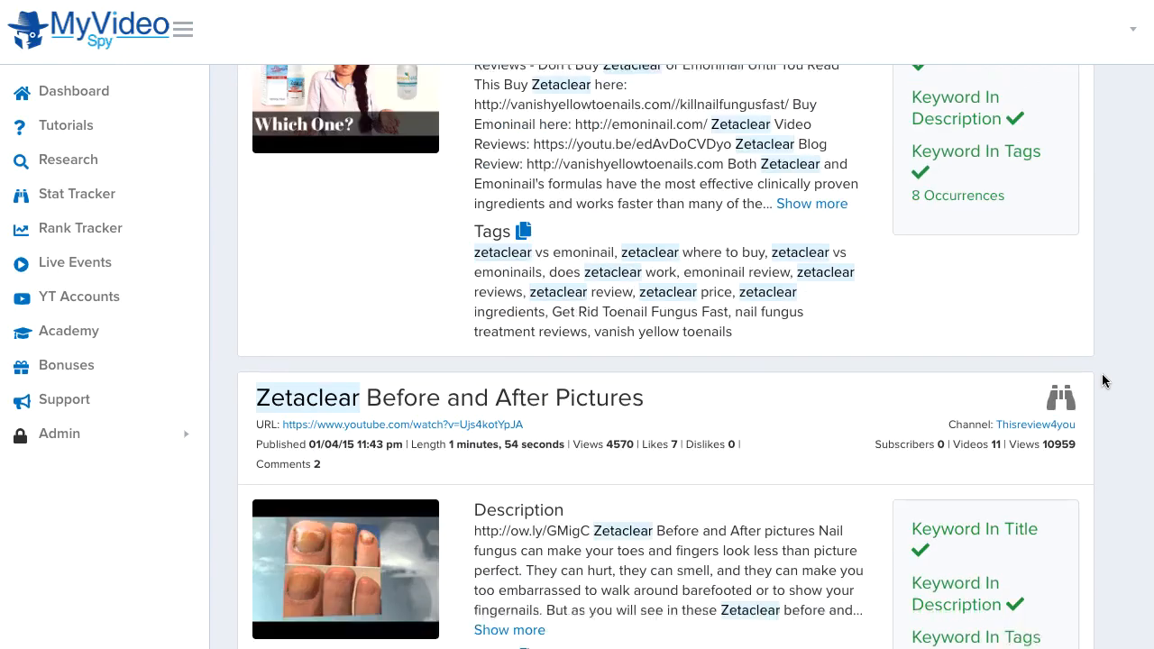
scroll(down, 3)
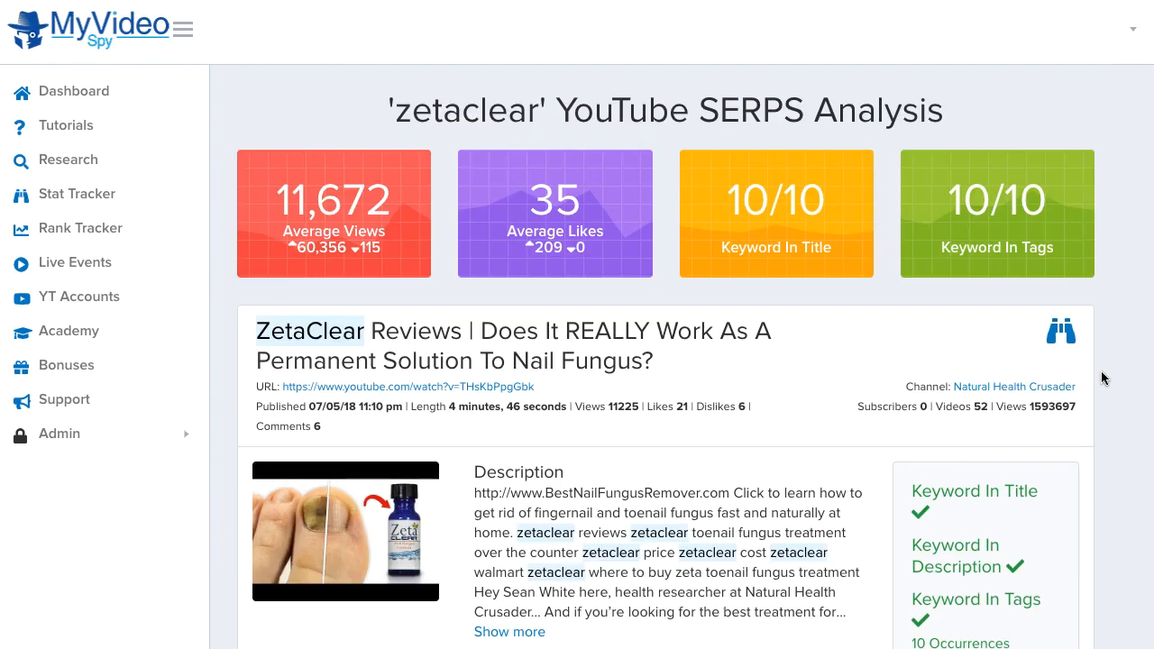
mouse_move(1109, 374)
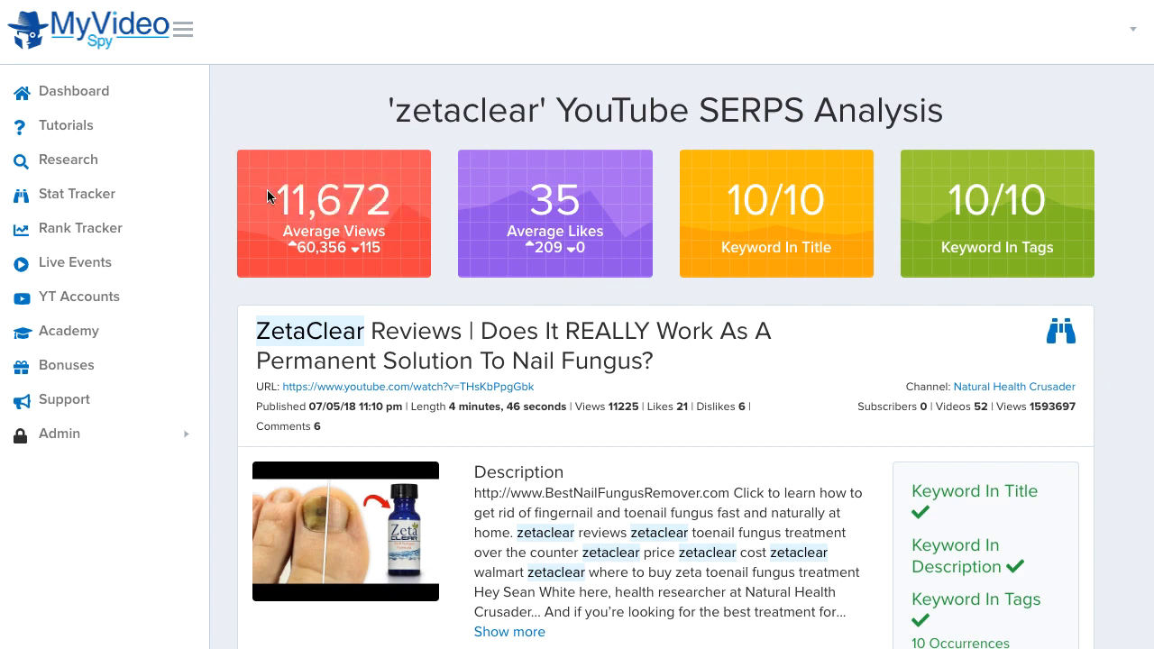
mouse_move(662, 180)
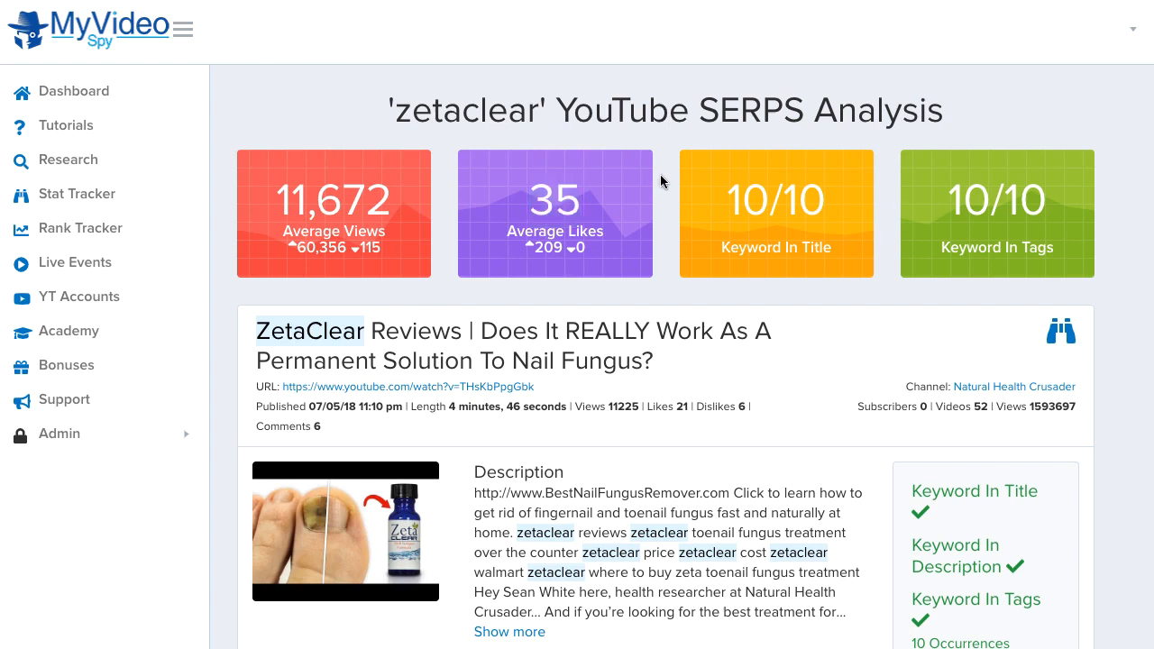
mouse_move(813, 250)
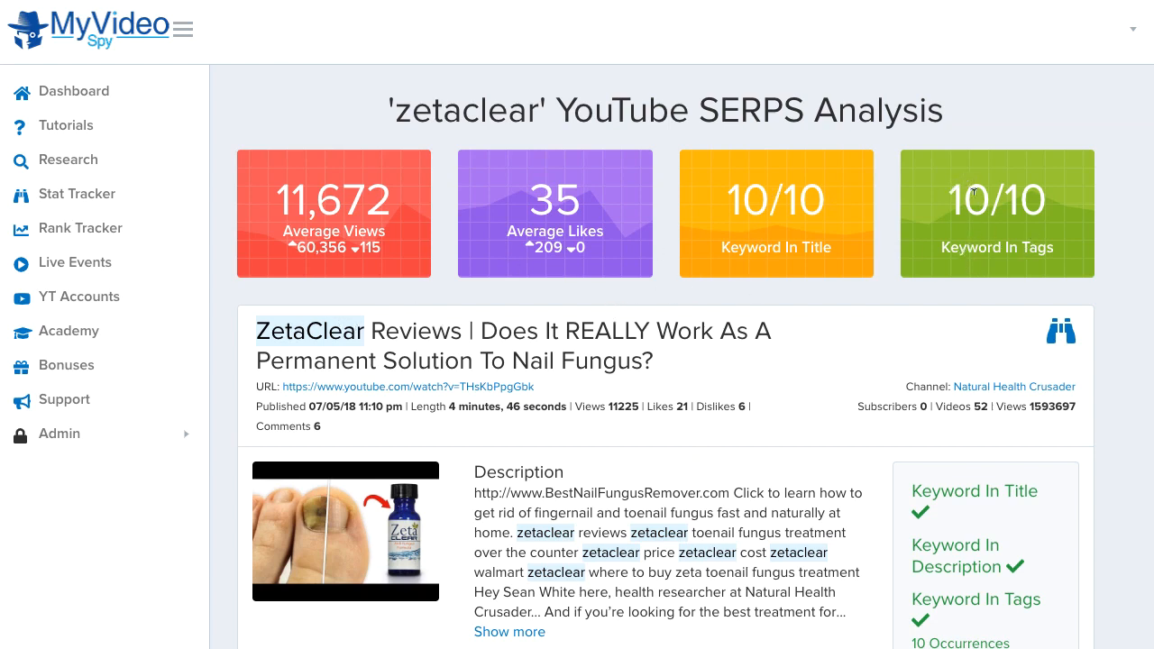
mouse_move(952, 308)
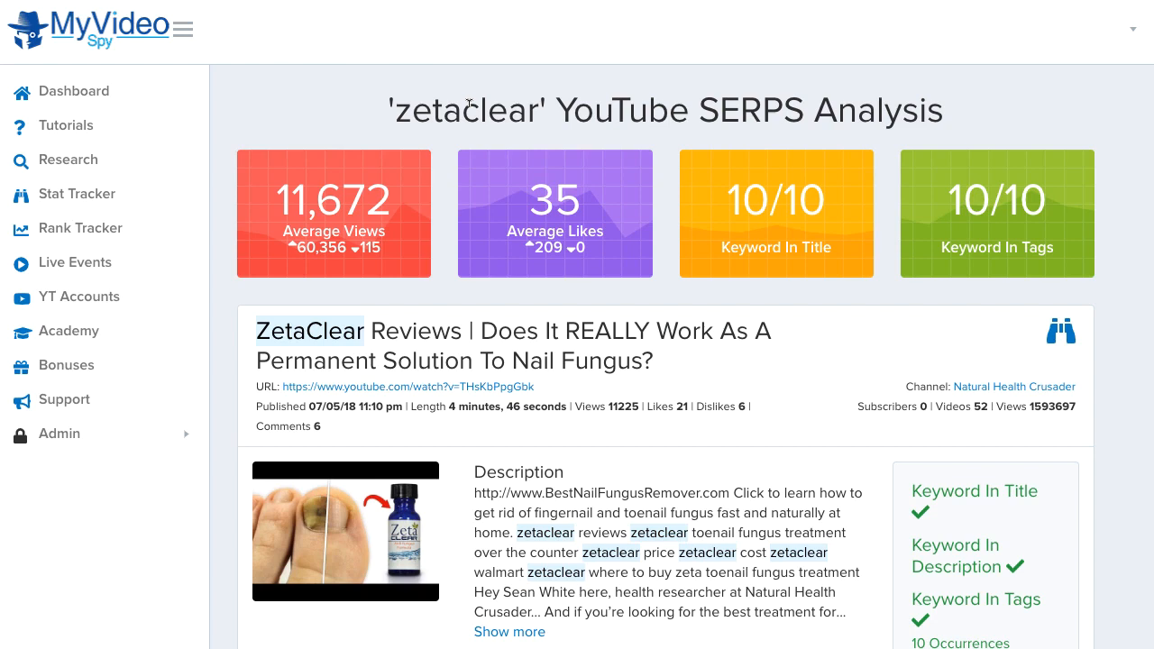
scroll(down, 3)
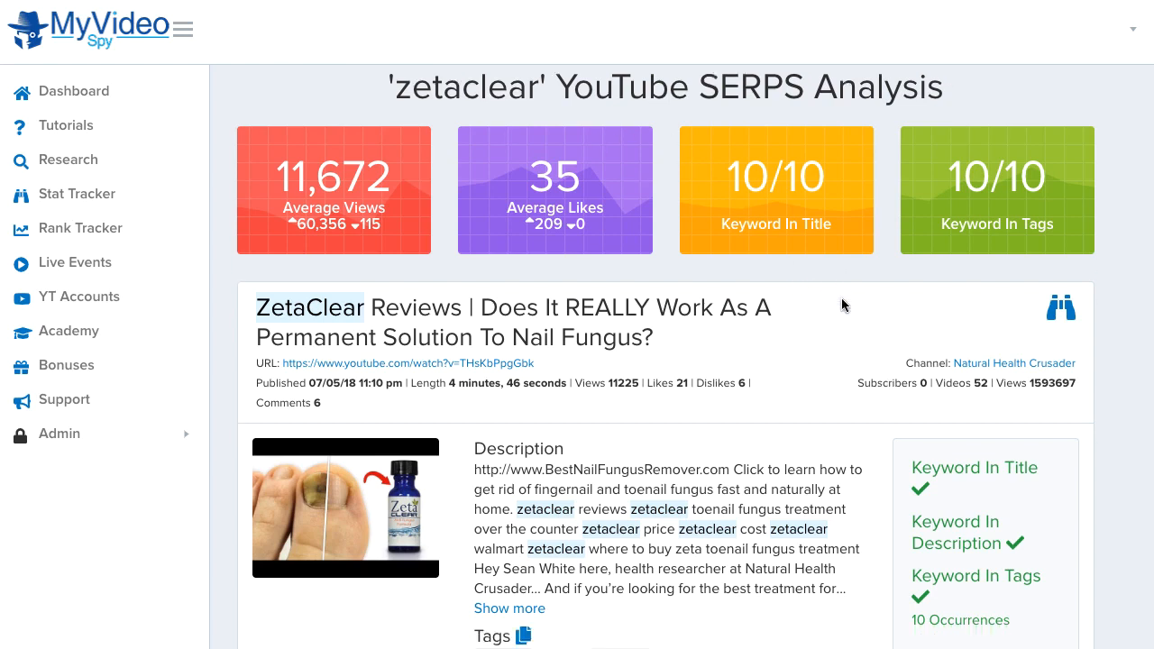
scroll(down, 3)
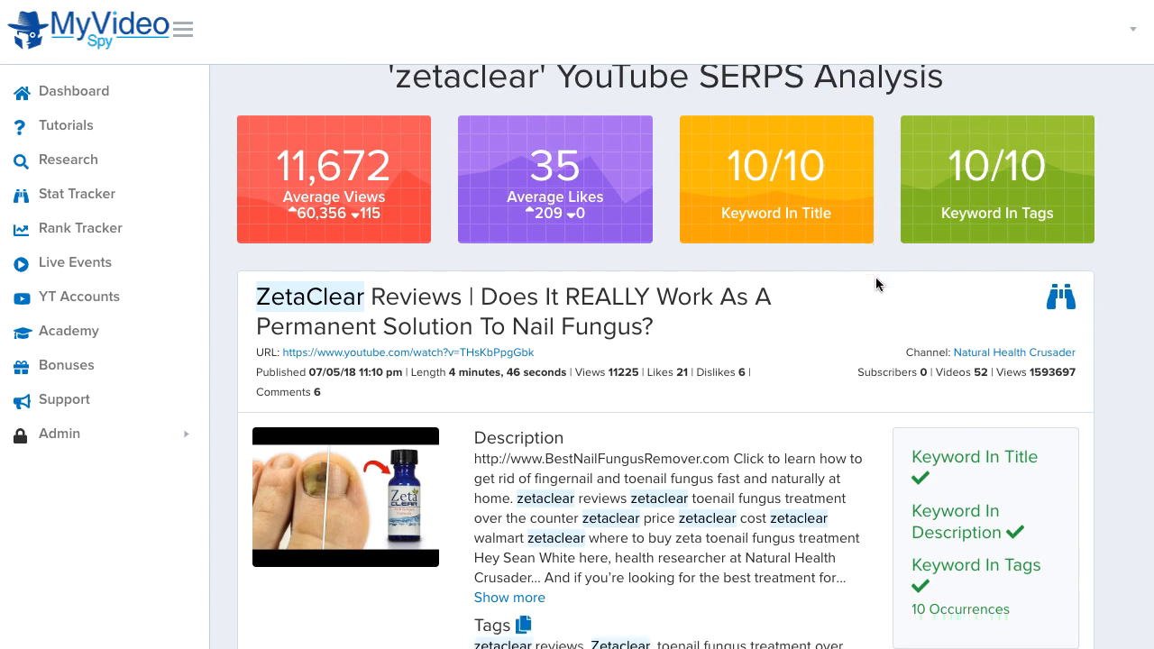
scroll(down, 3)
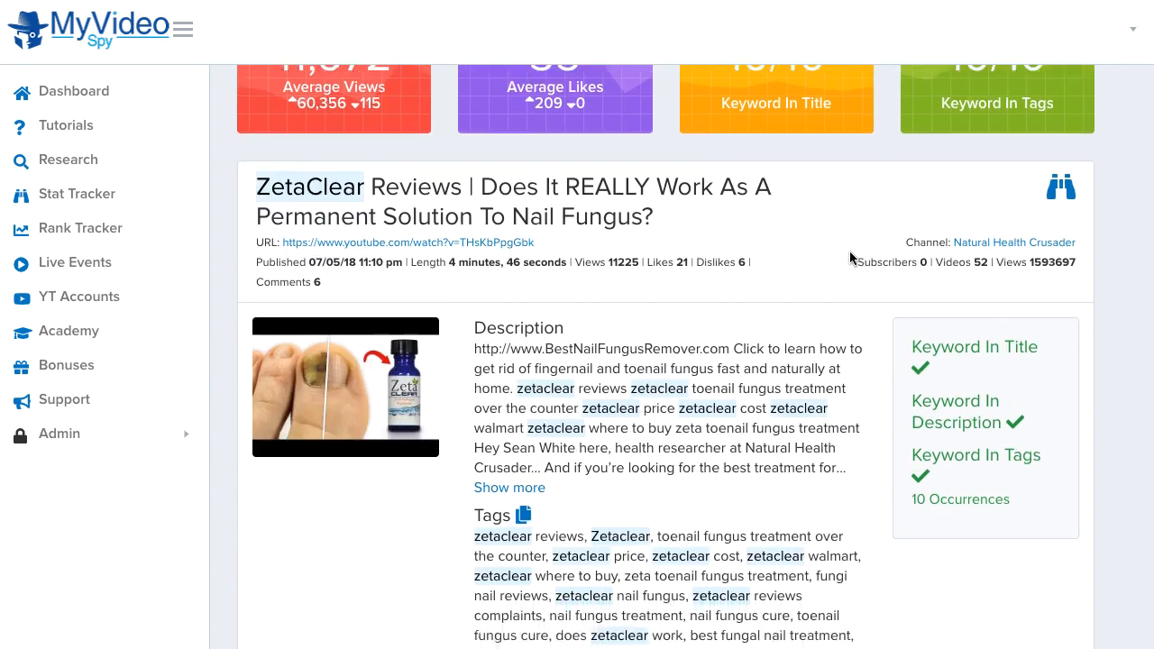
scroll(down, 3)
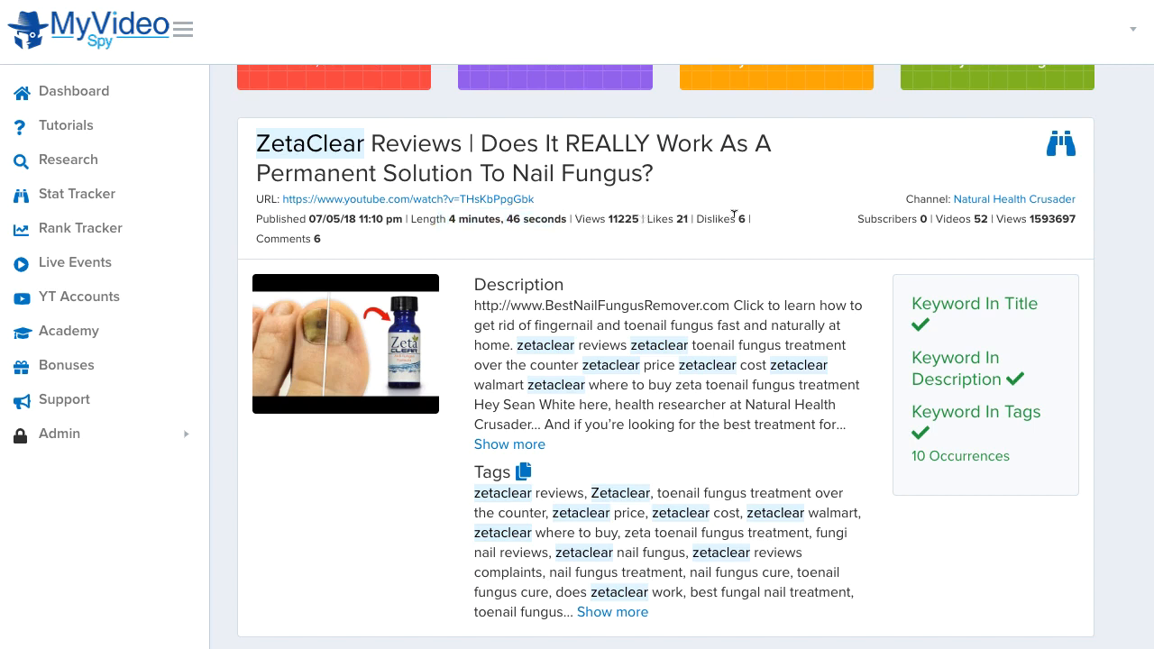
mouse_move(837, 288)
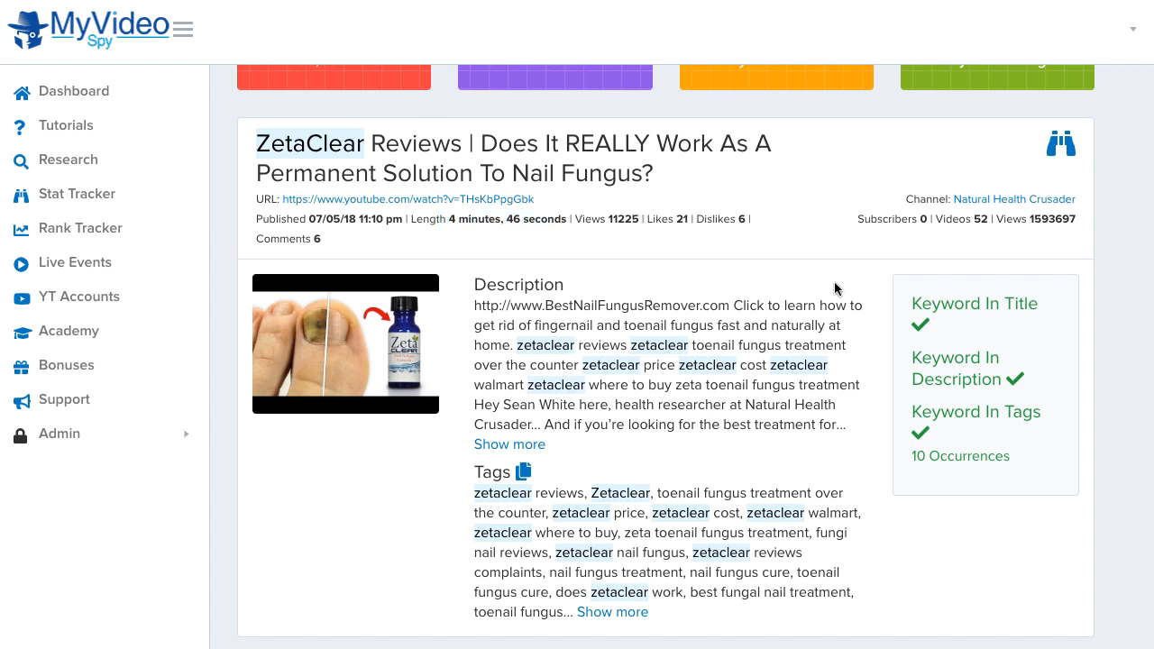
mouse_move(906, 213)
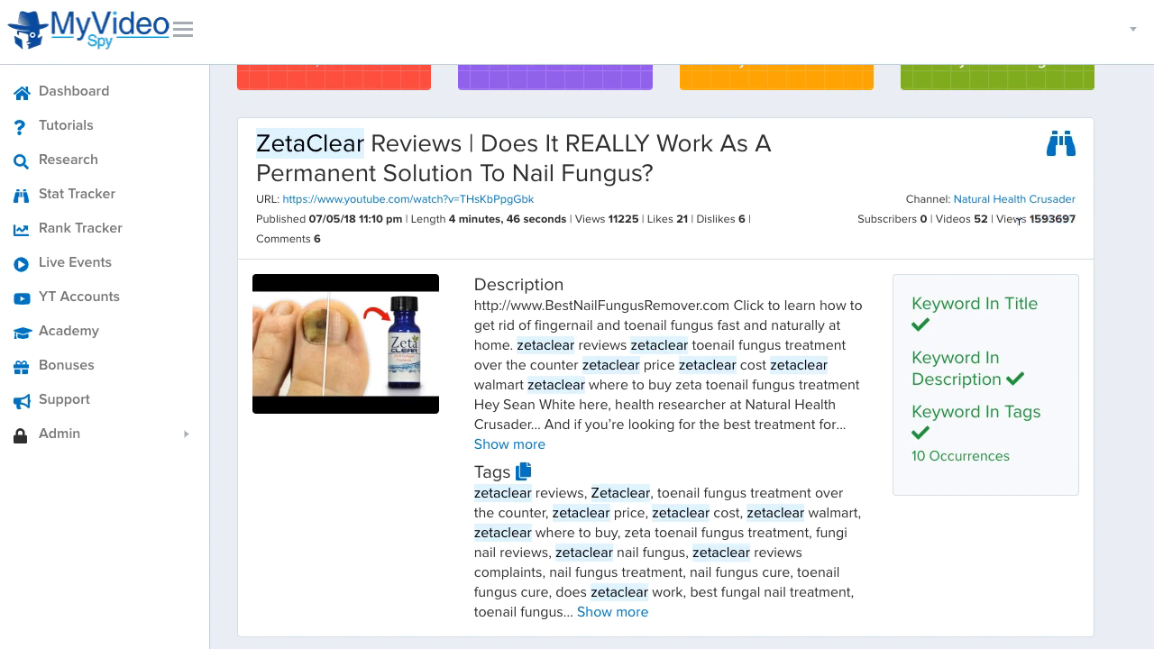
scroll(down, 3)
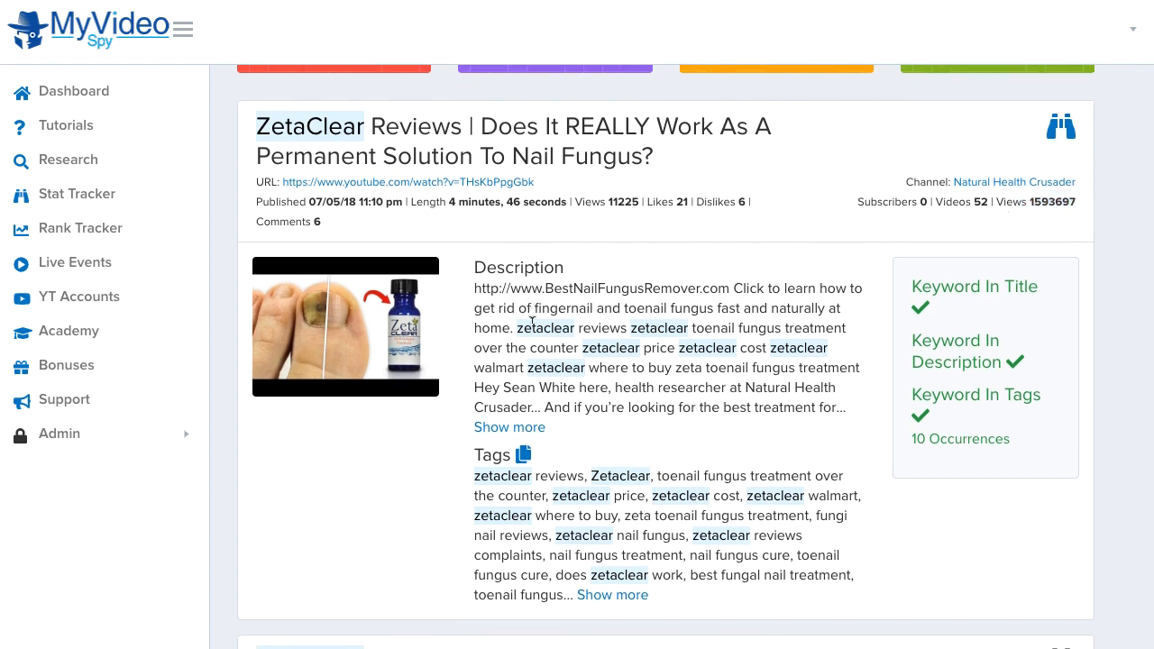
mouse_move(521, 427)
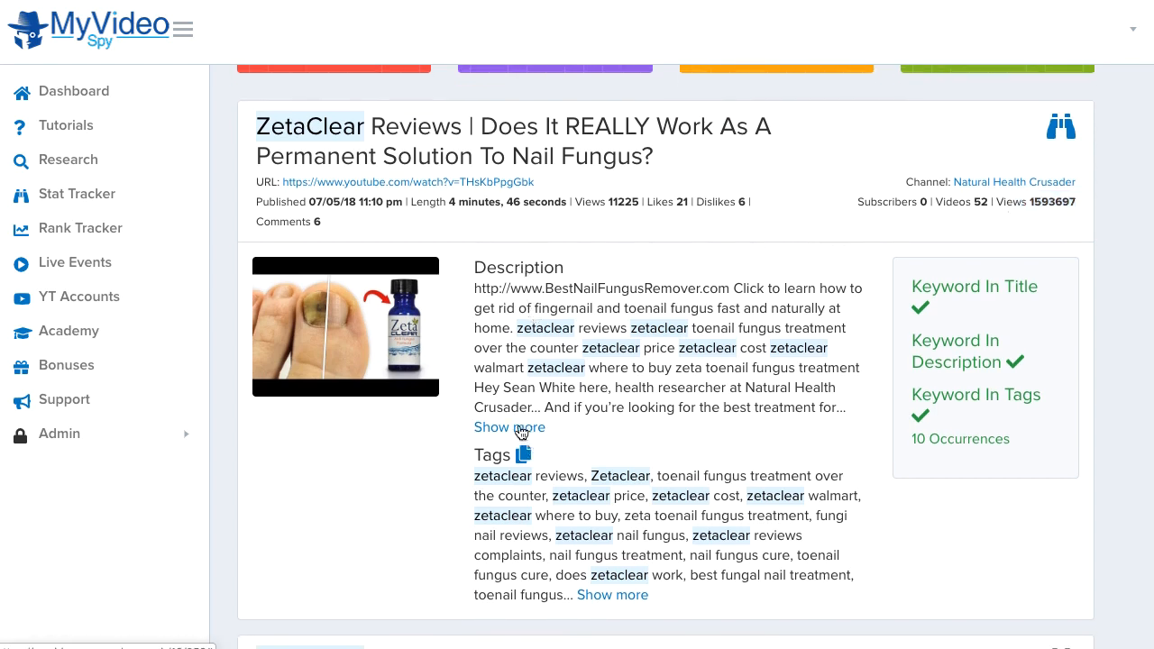
mouse_move(600, 451)
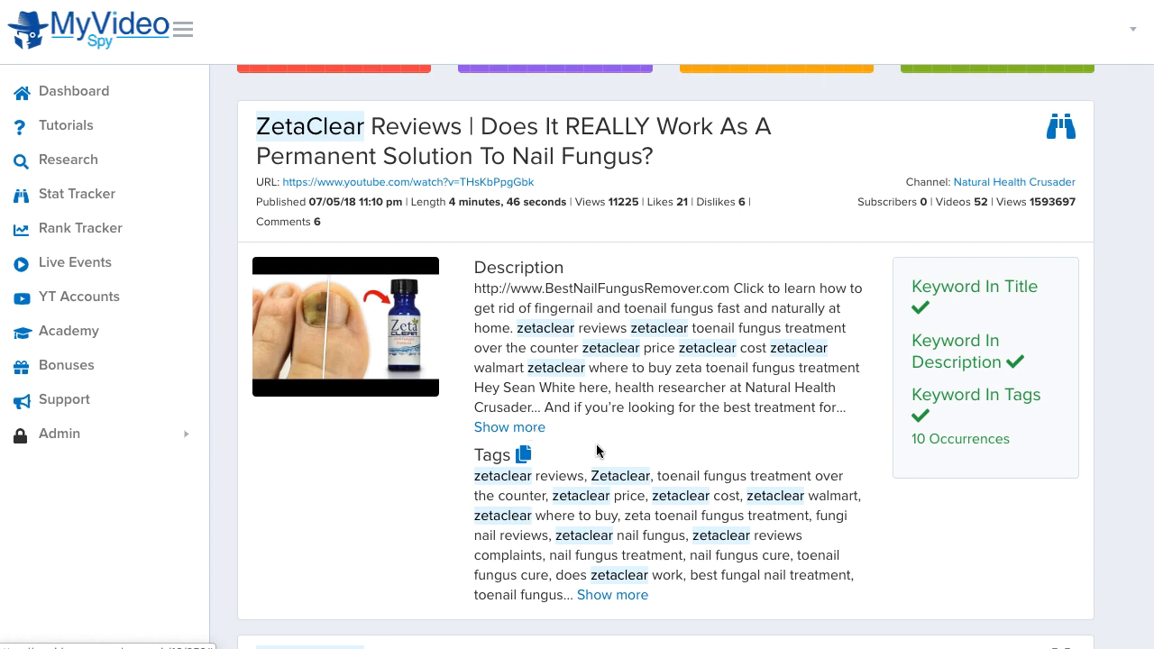
scroll(down, 3)
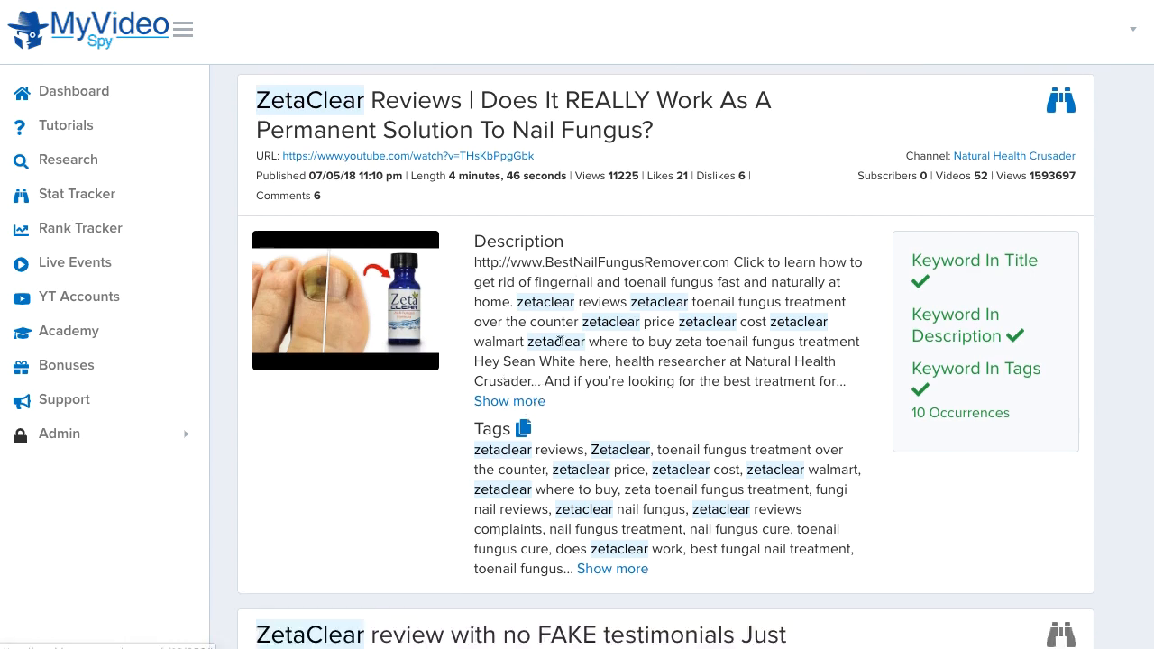
mouse_move(551, 299)
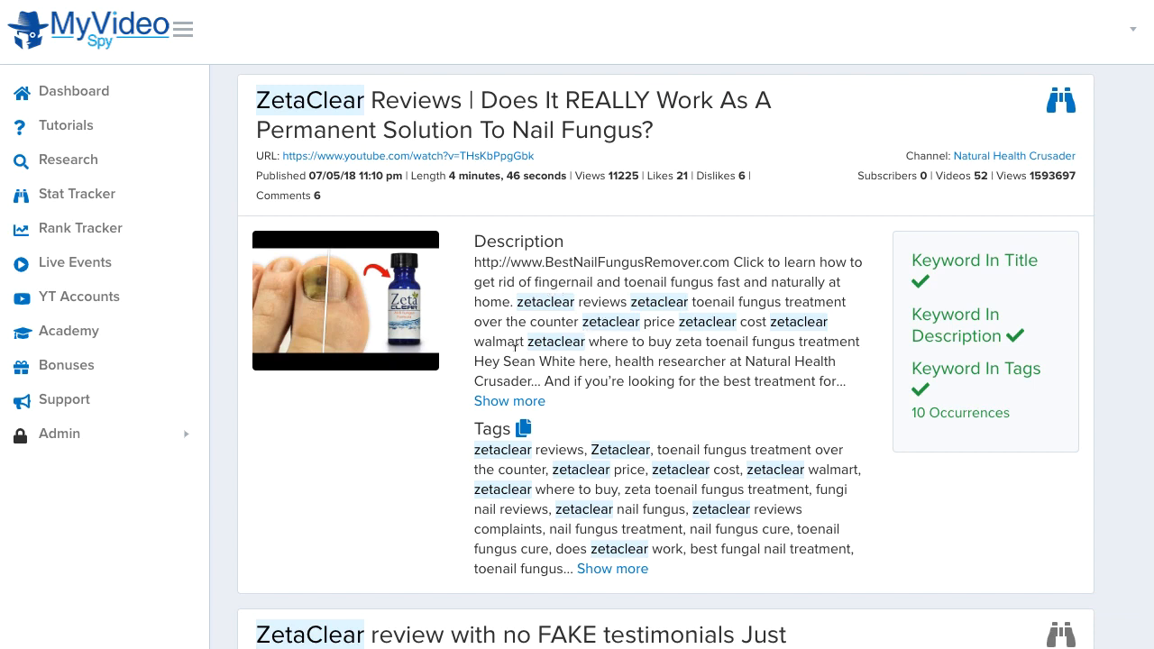
scroll(down, 3)
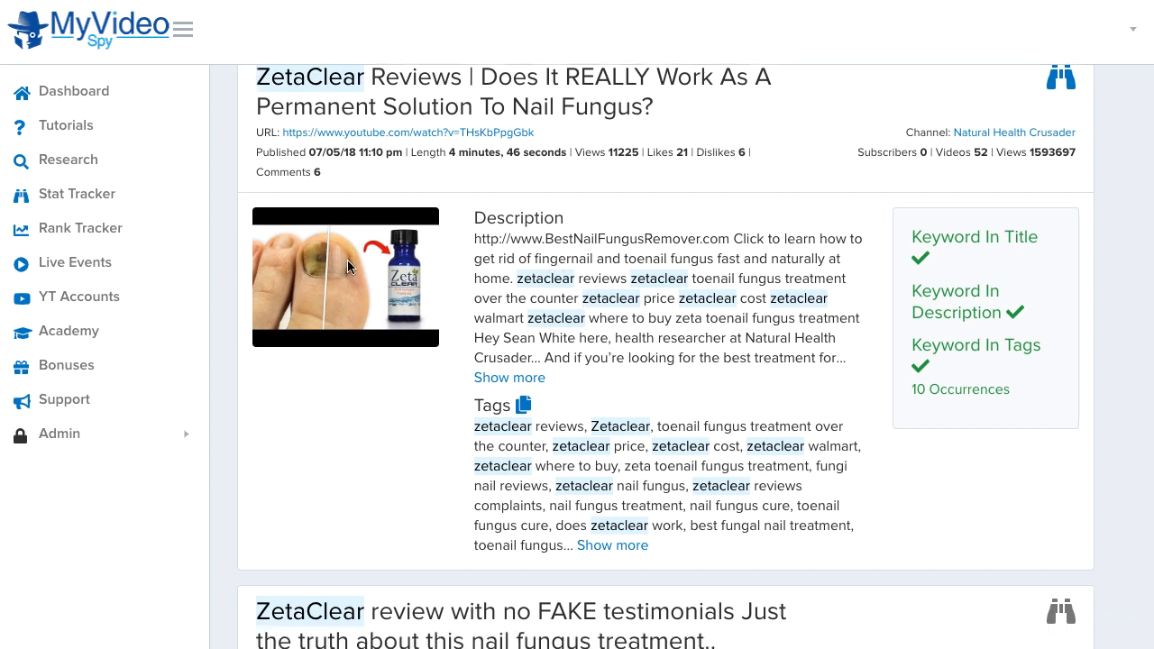
scroll(down, 3)
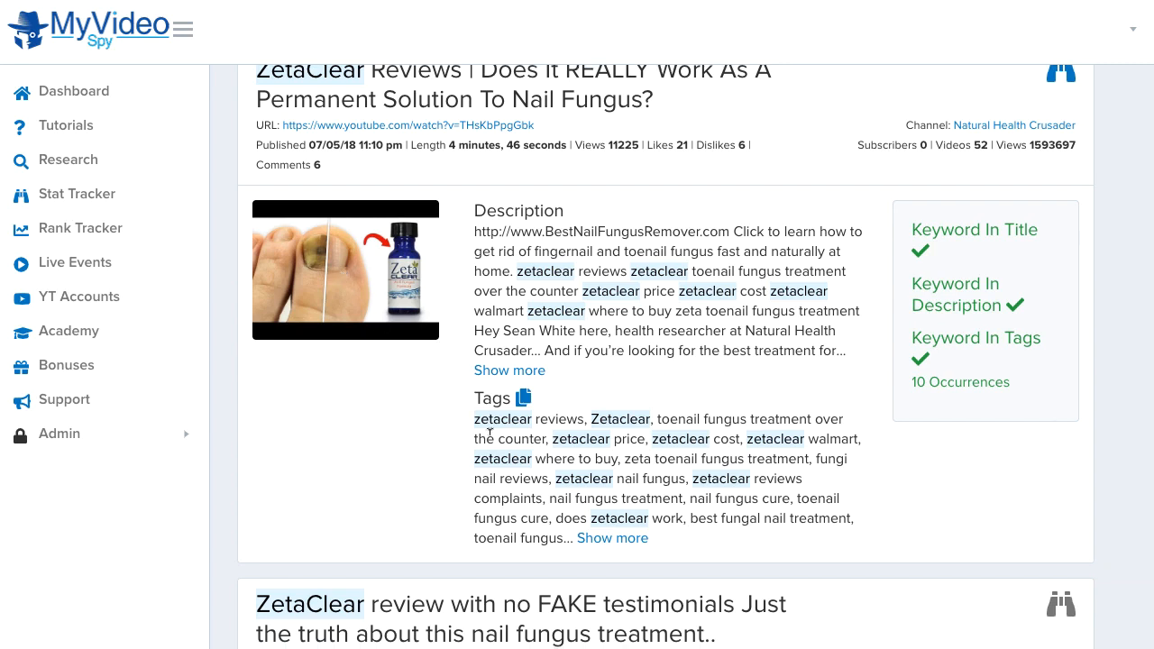
mouse_move(660, 415)
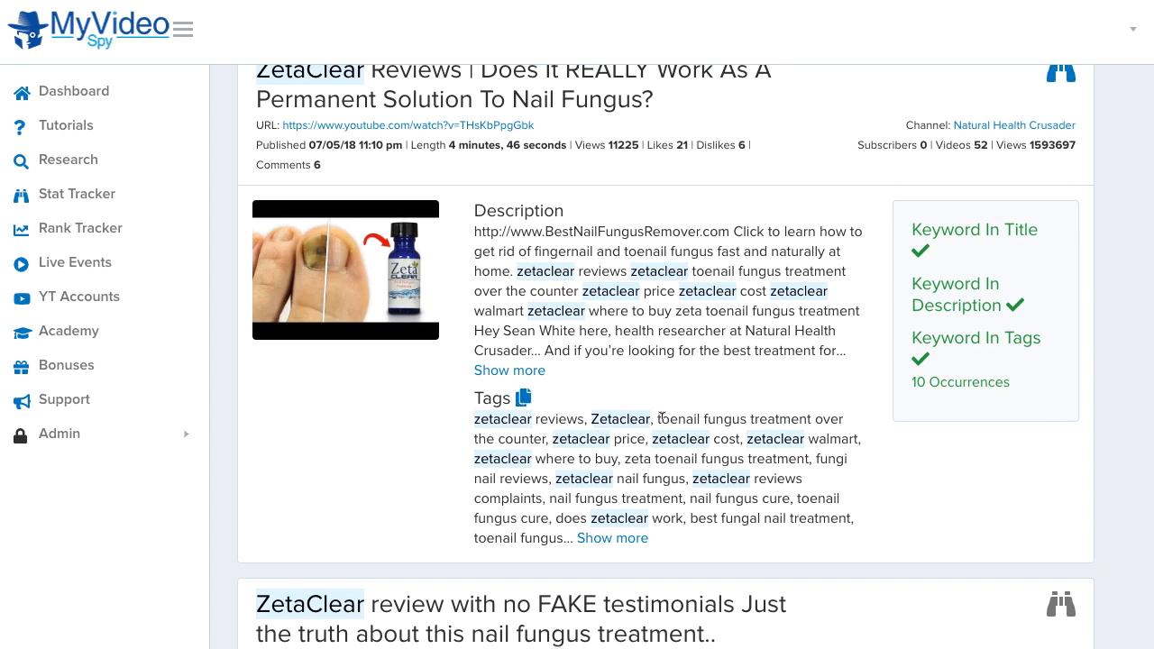
click(523, 398)
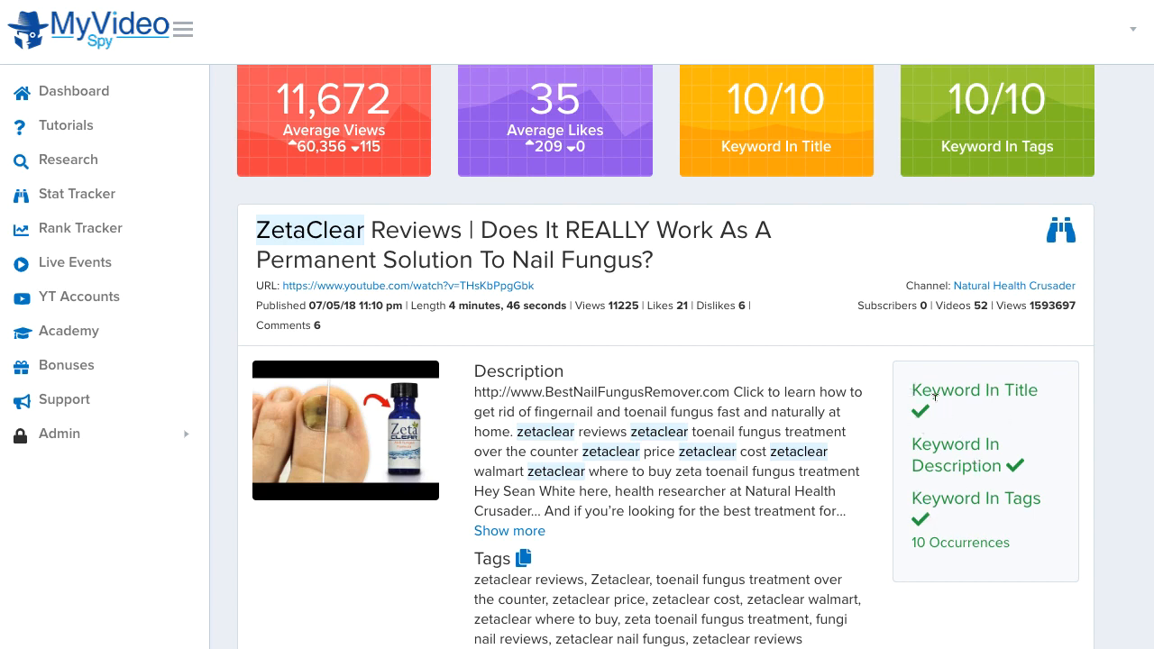
double_click(941, 390)
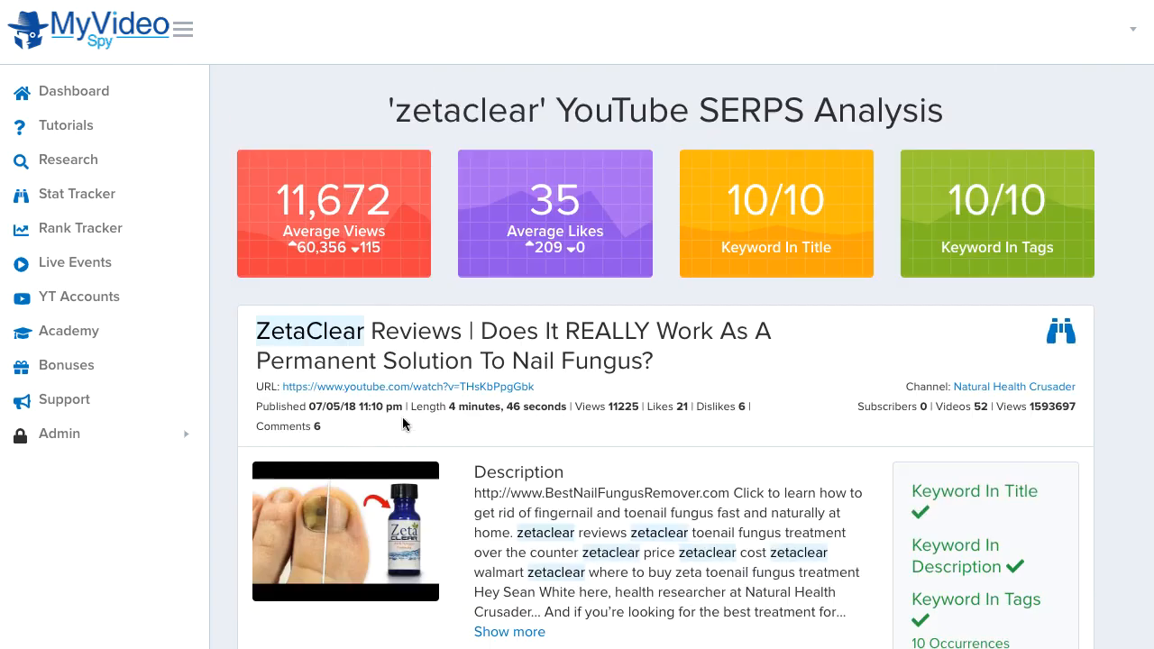
scroll(down, 3)
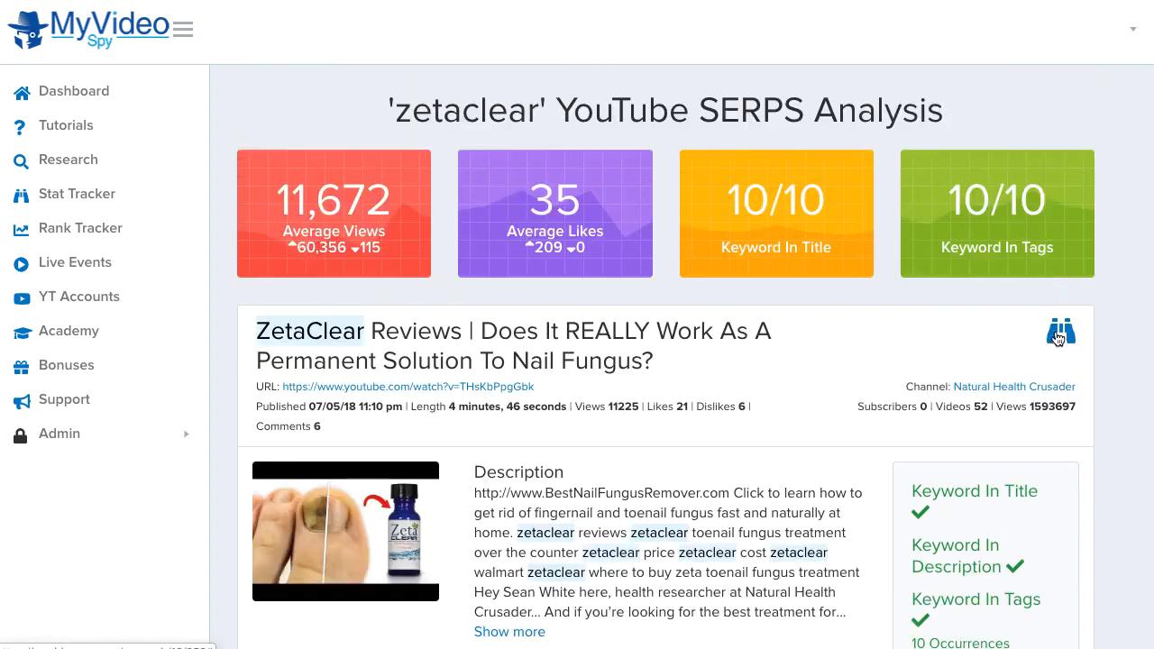
Turn on daily stat tracking for the top 'ZetaClear Reviews' video.
click(1060, 329)
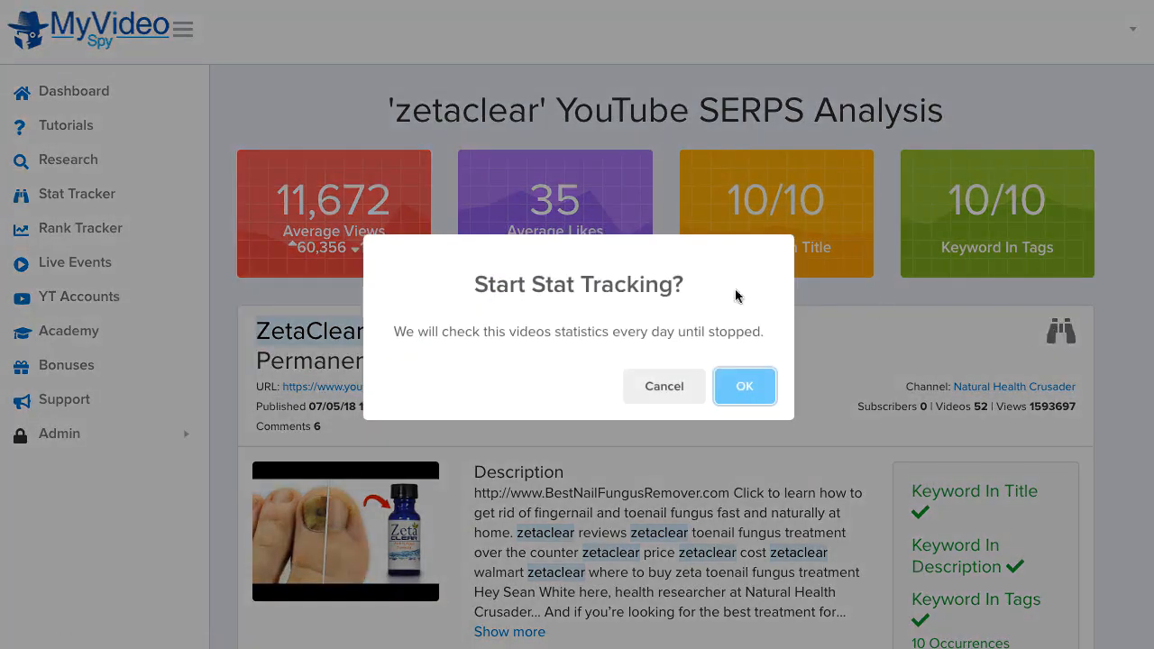
mouse_move(675, 374)
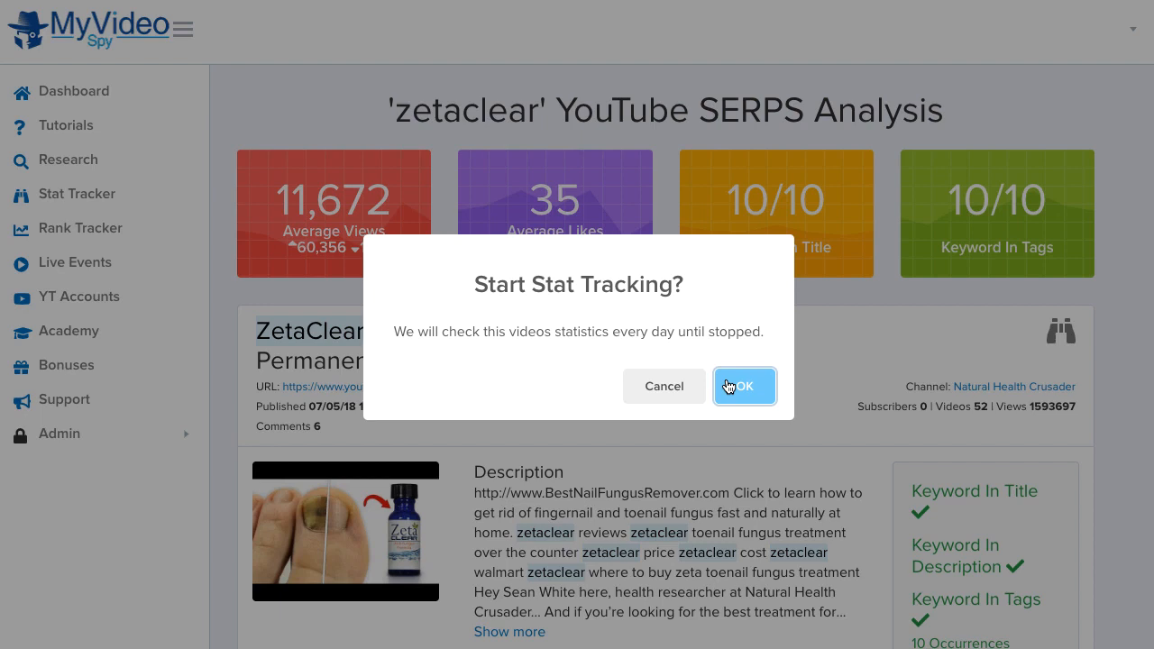
mouse_move(732, 386)
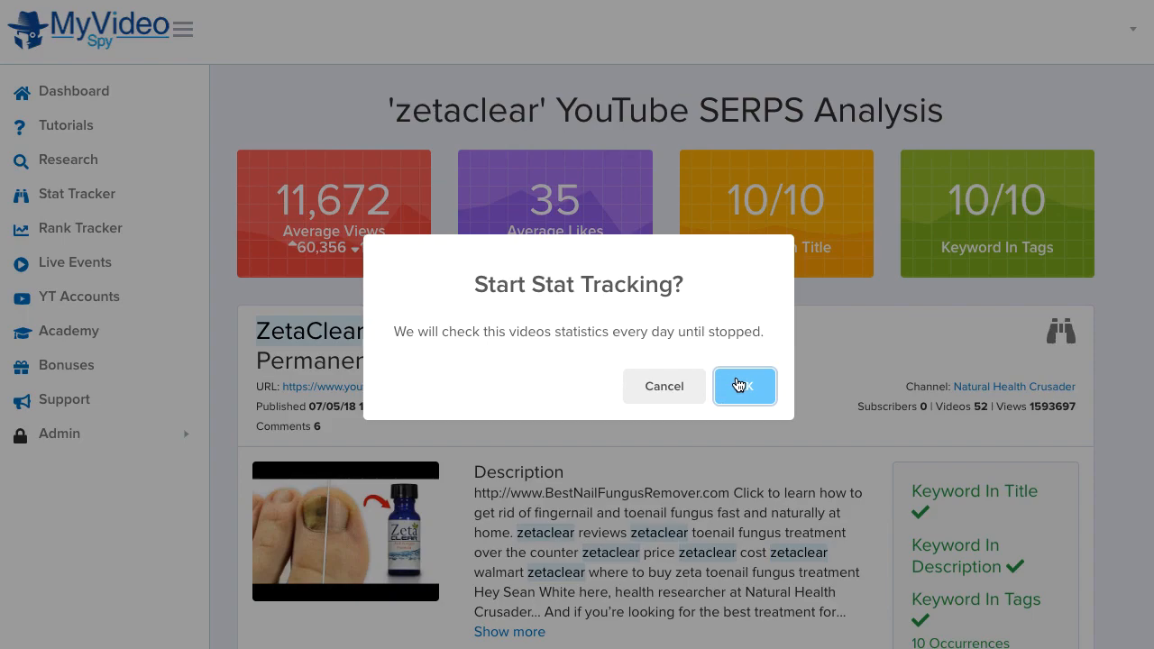
click(745, 386)
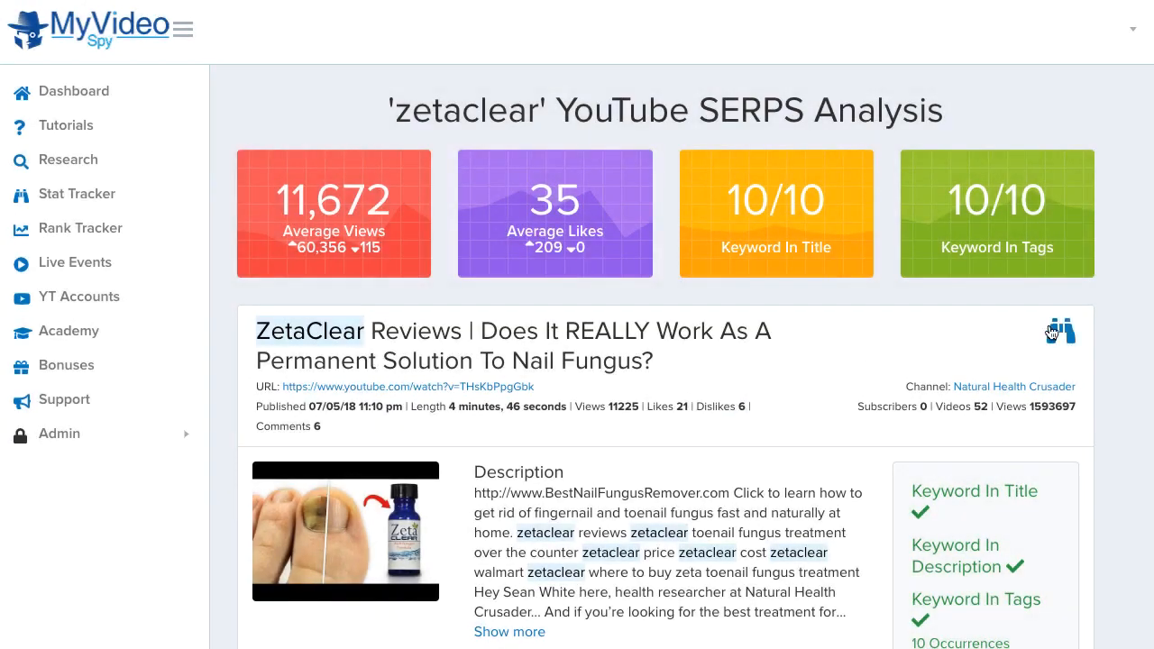
scroll(down, 3)
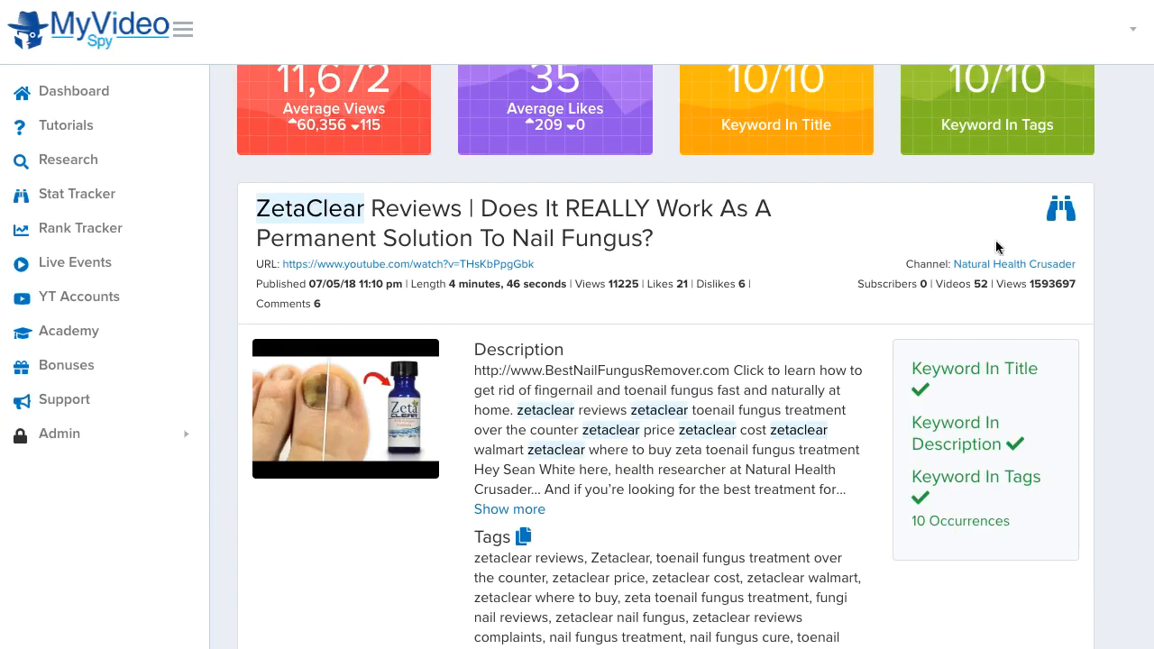
scroll(down, 3)
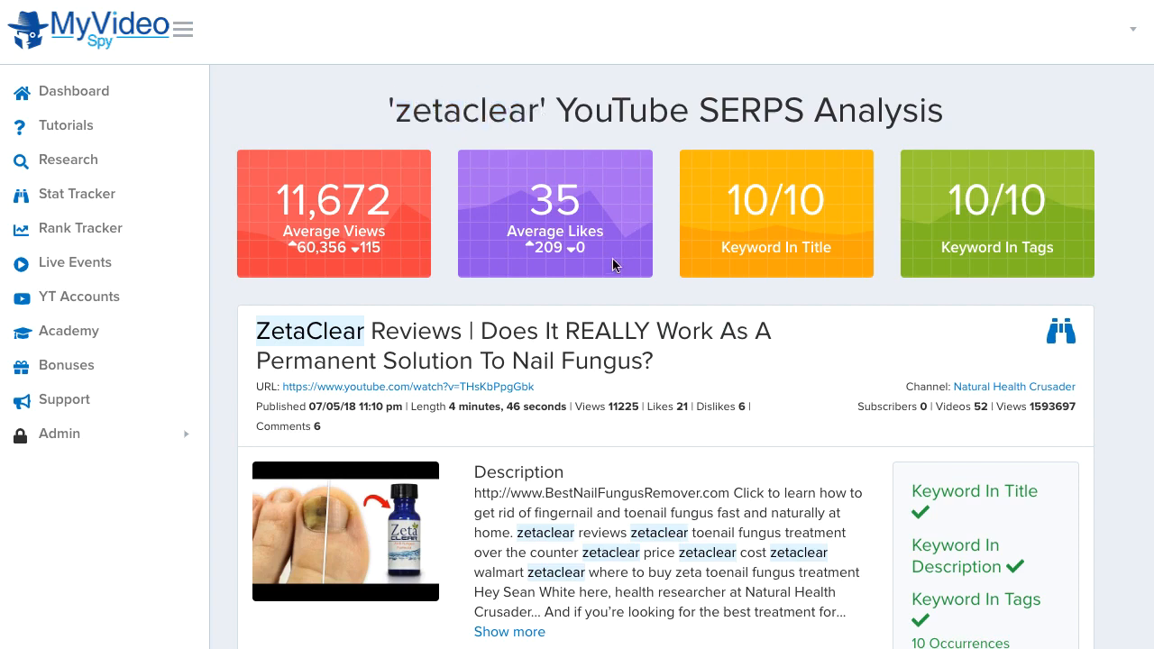
scroll(down, 3)
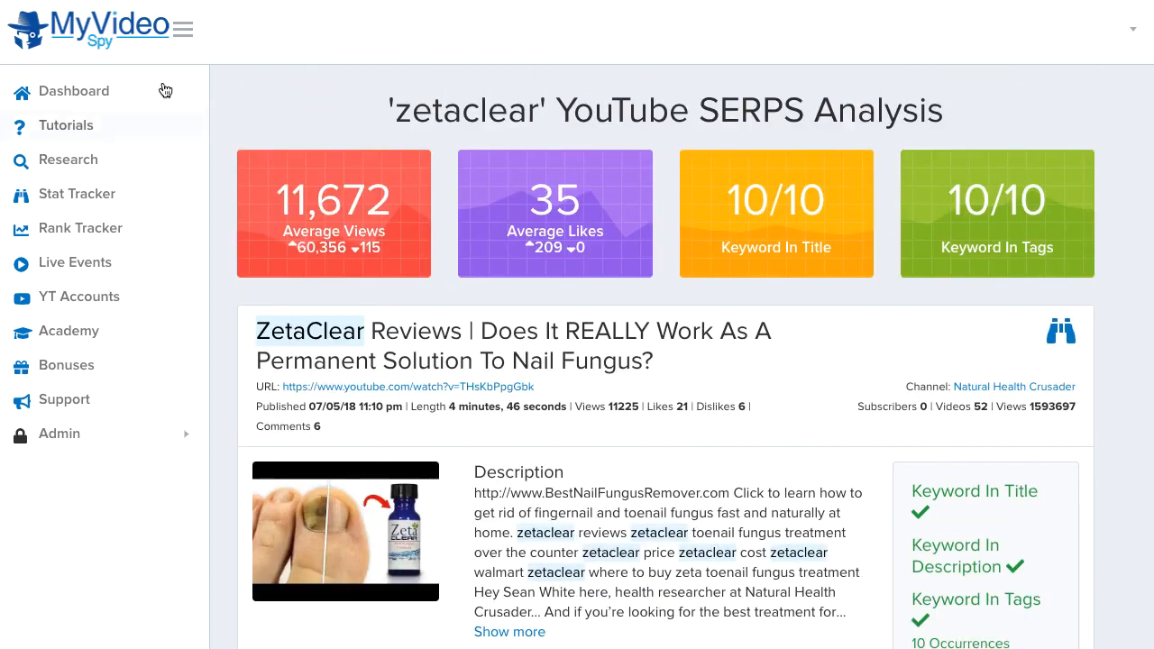
mouse_move(318, 129)
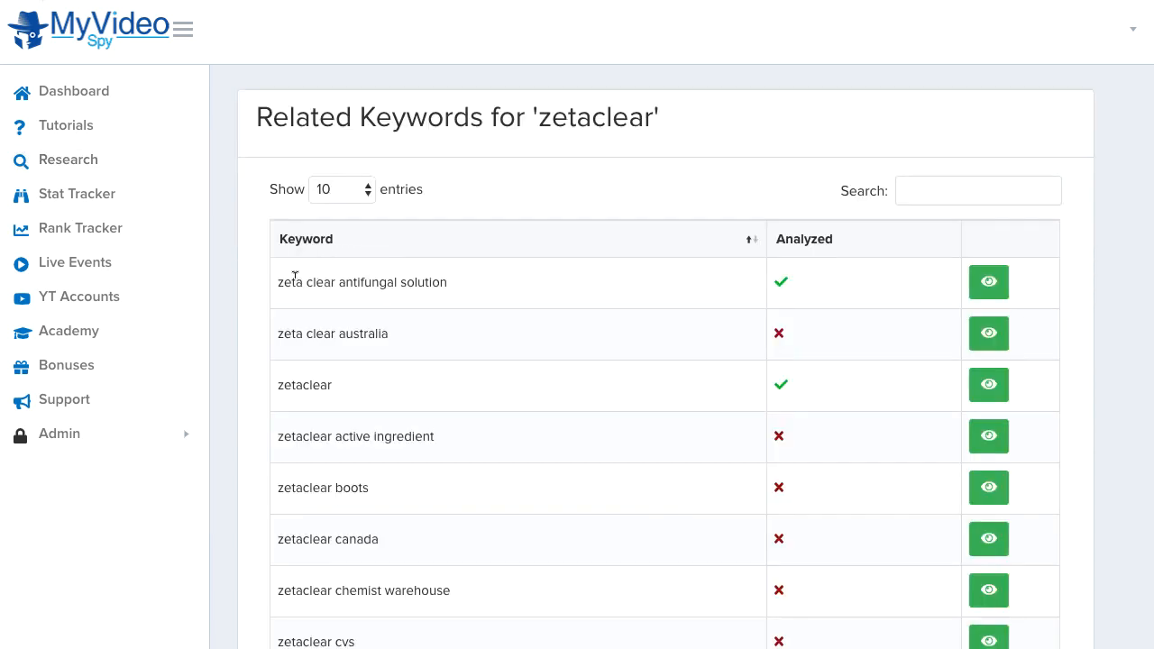
mouse_move(433, 262)
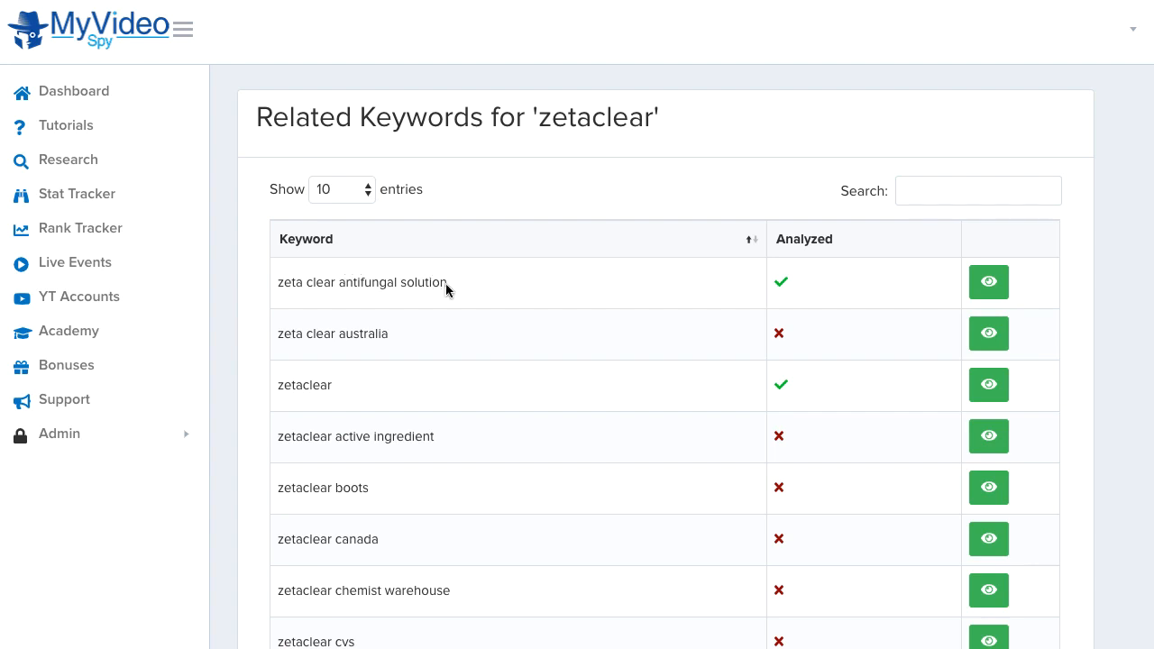
Open the SERPS analysis for 'zeta clear antifungal solution', showing 1,500 average views.
click(989, 283)
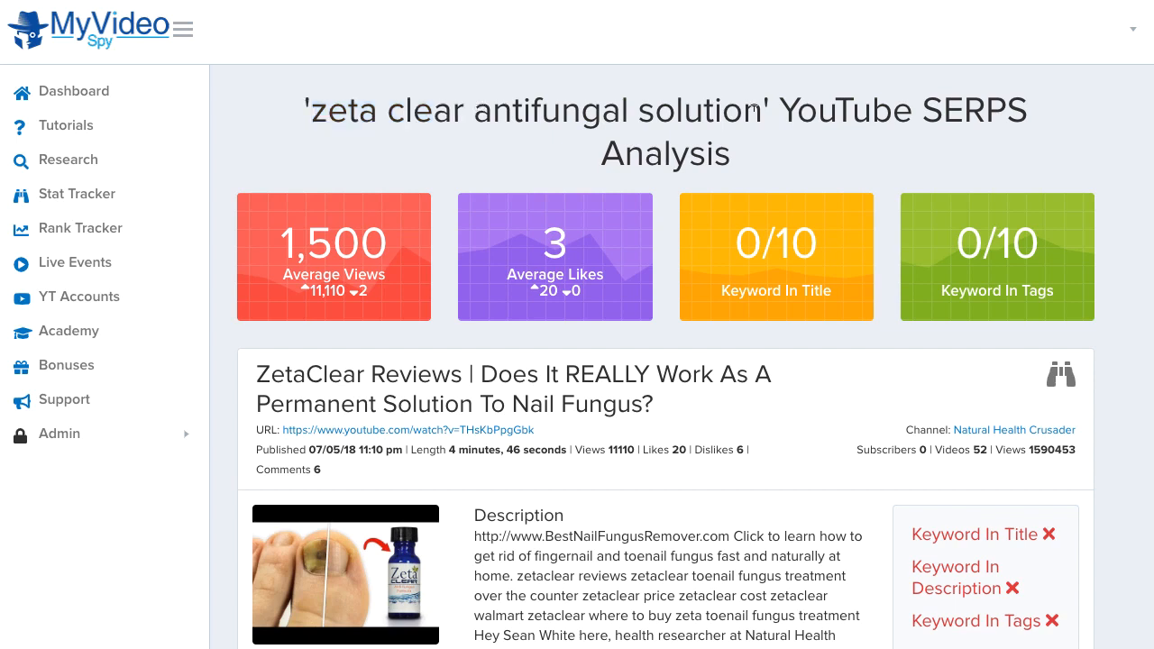
double_click(344, 110)
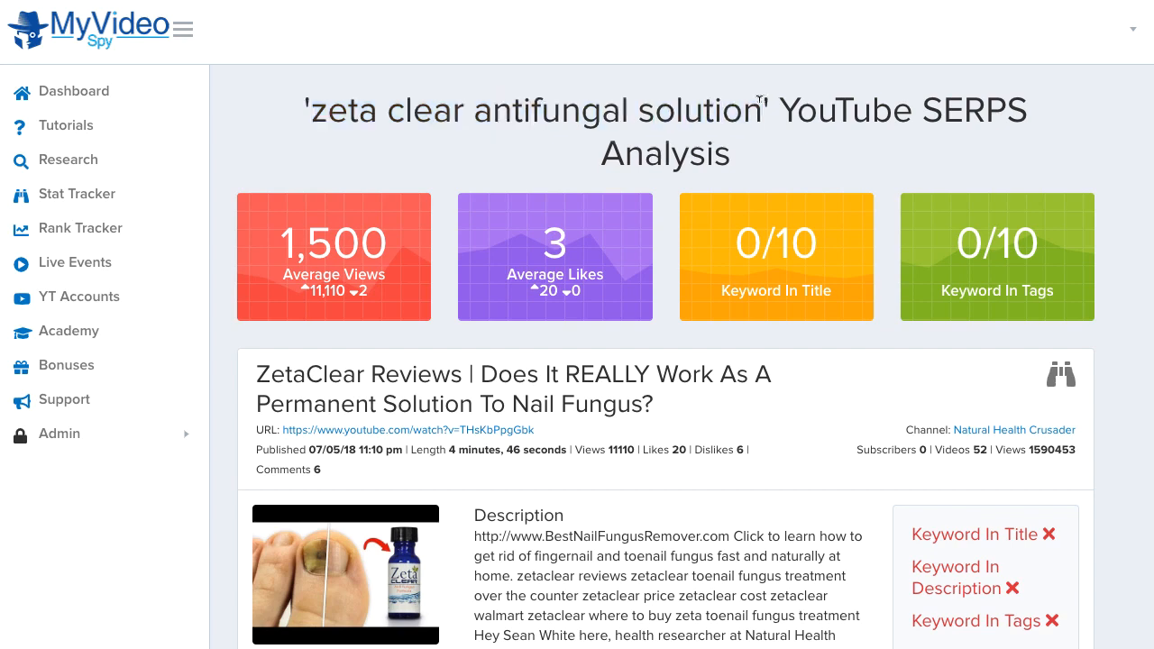
mouse_move(441, 233)
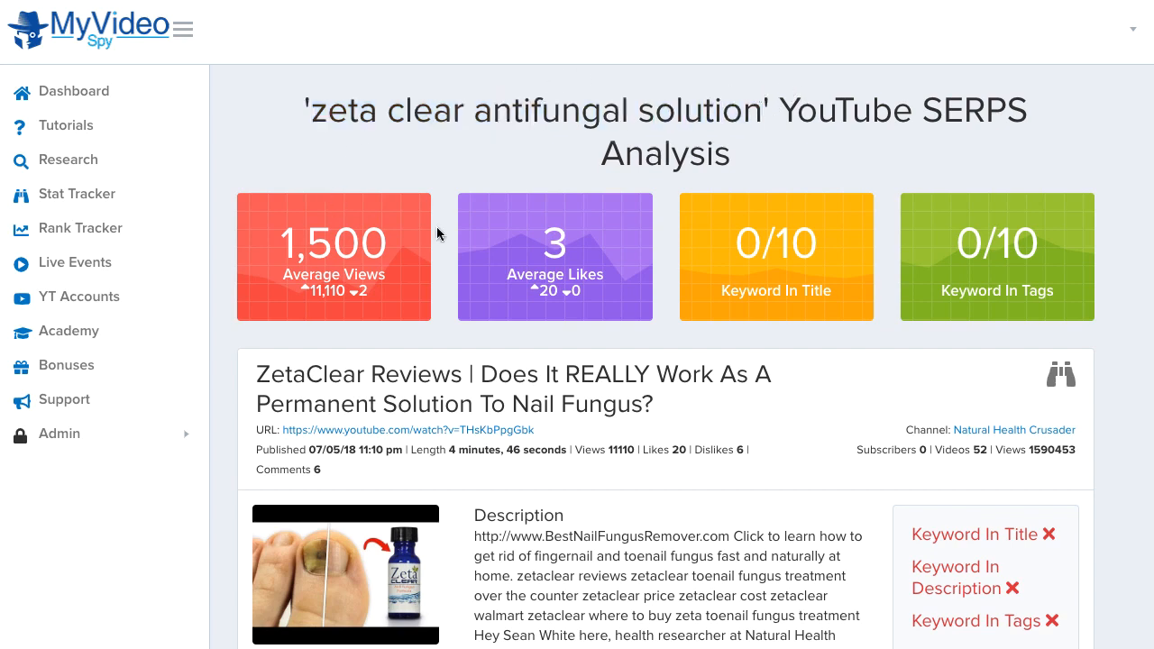
mouse_move(958, 181)
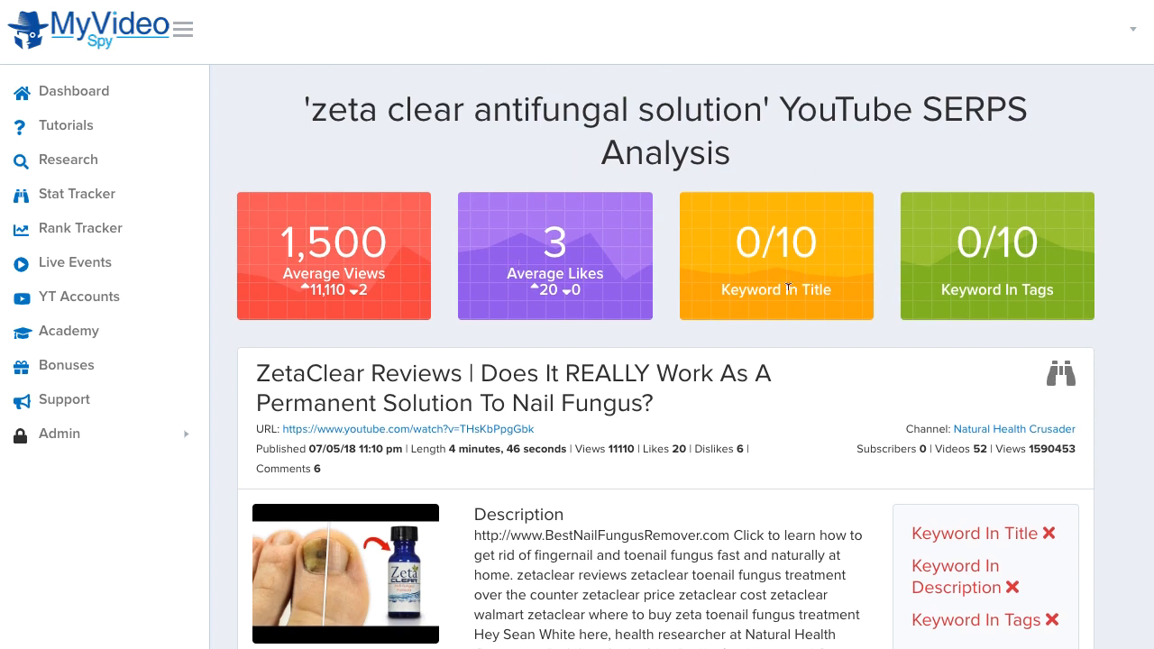
scroll(down, 3)
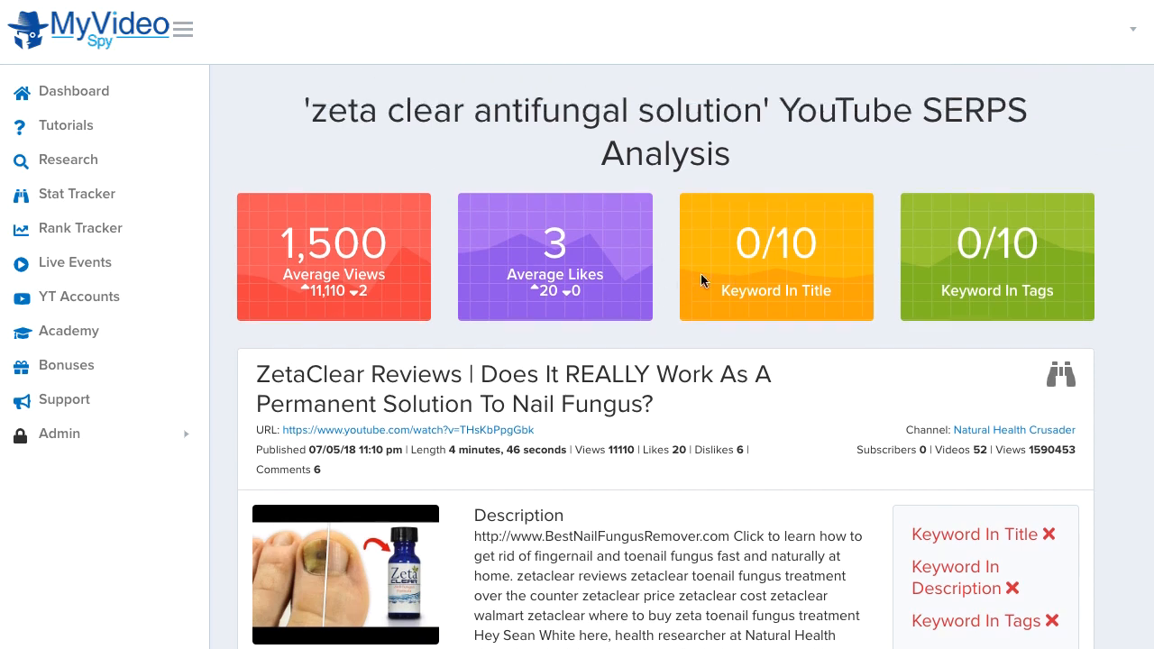
mouse_move(945, 300)
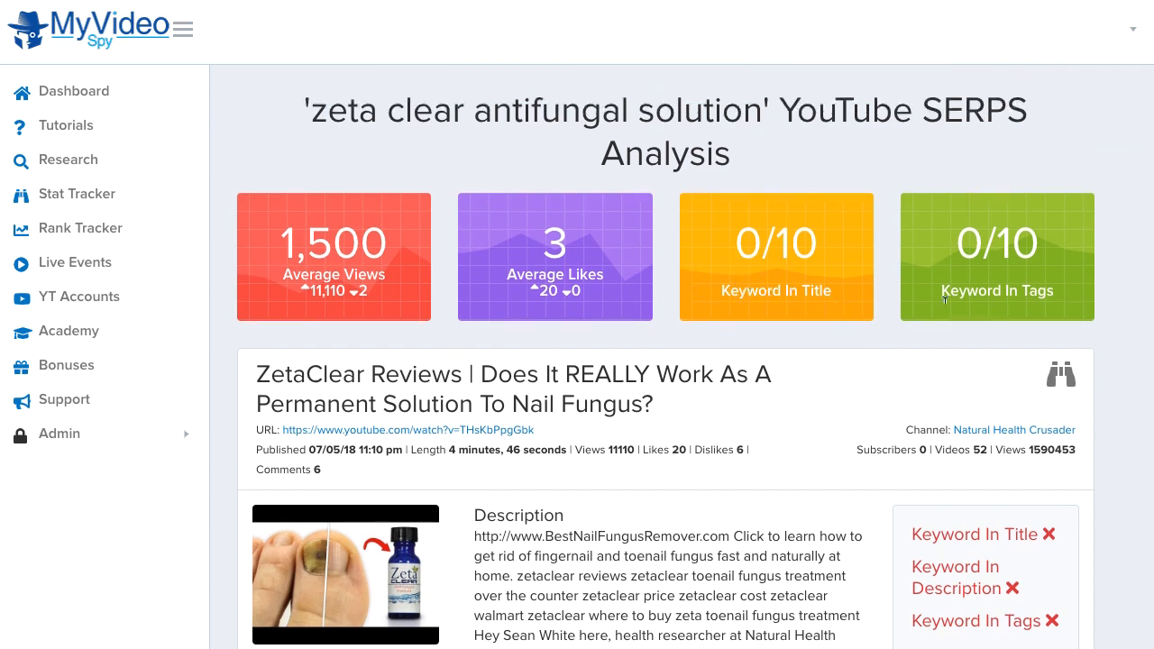
mouse_move(833, 294)
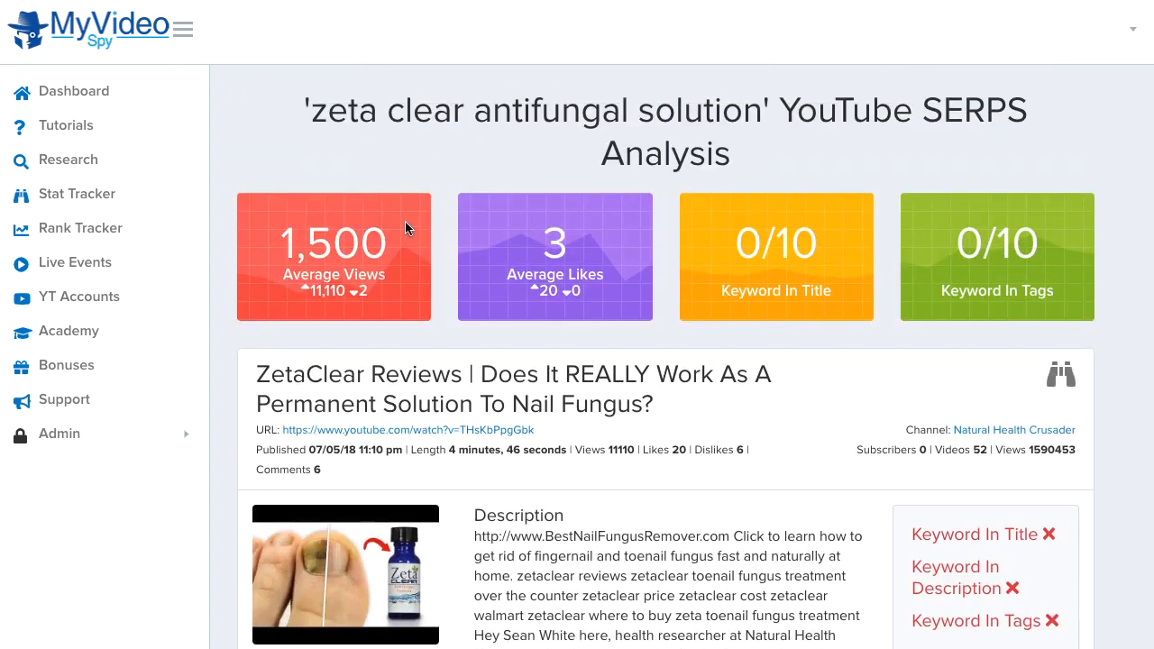
scroll(down, 3)
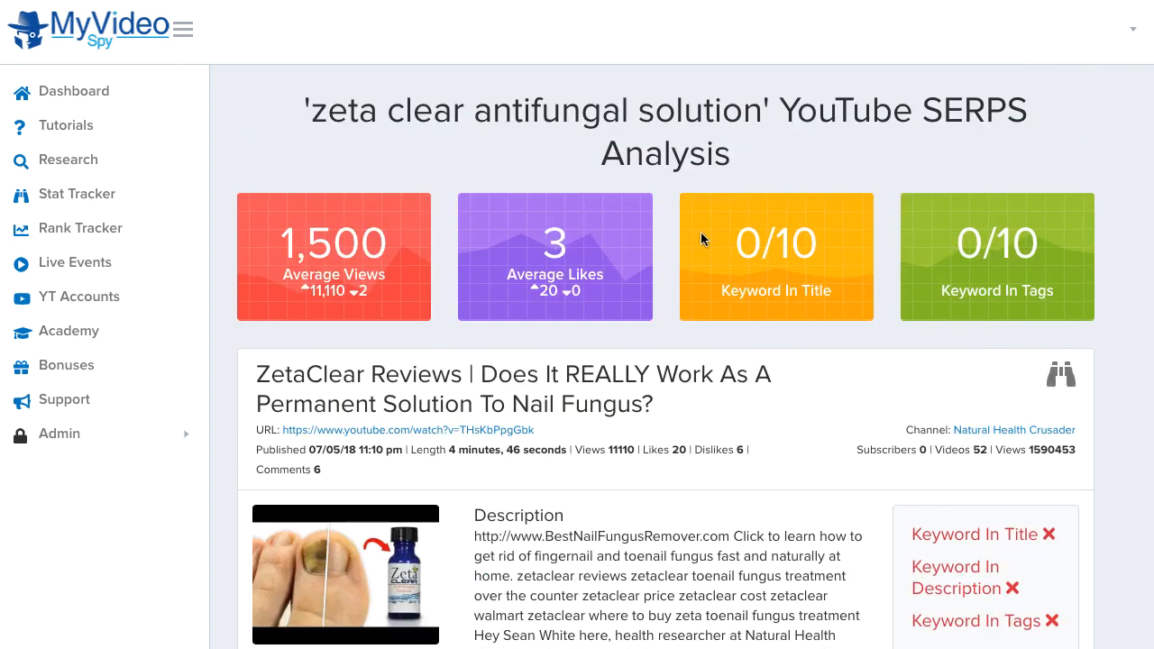
mouse_move(848, 96)
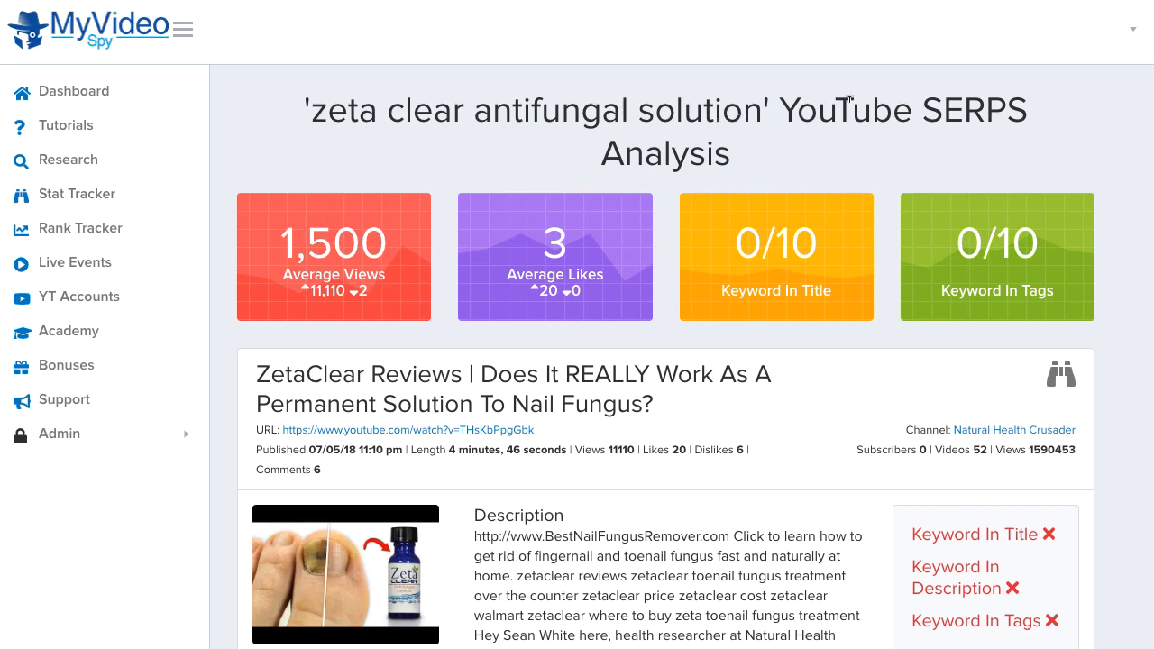
scroll(down, 3)
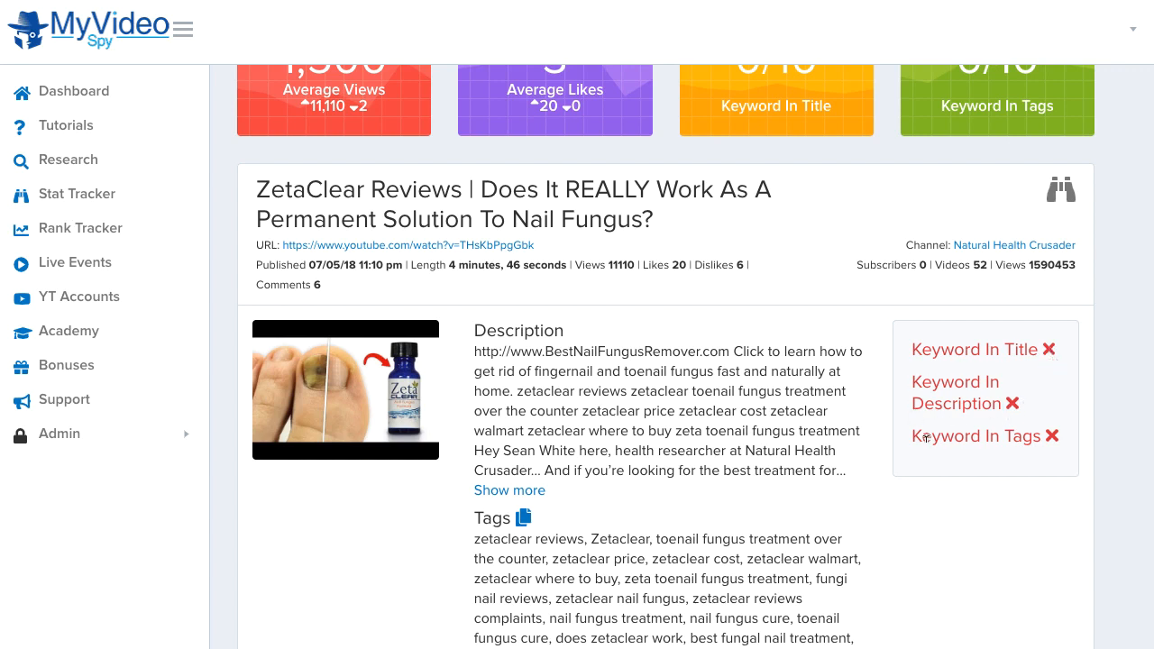
scroll(down, 3)
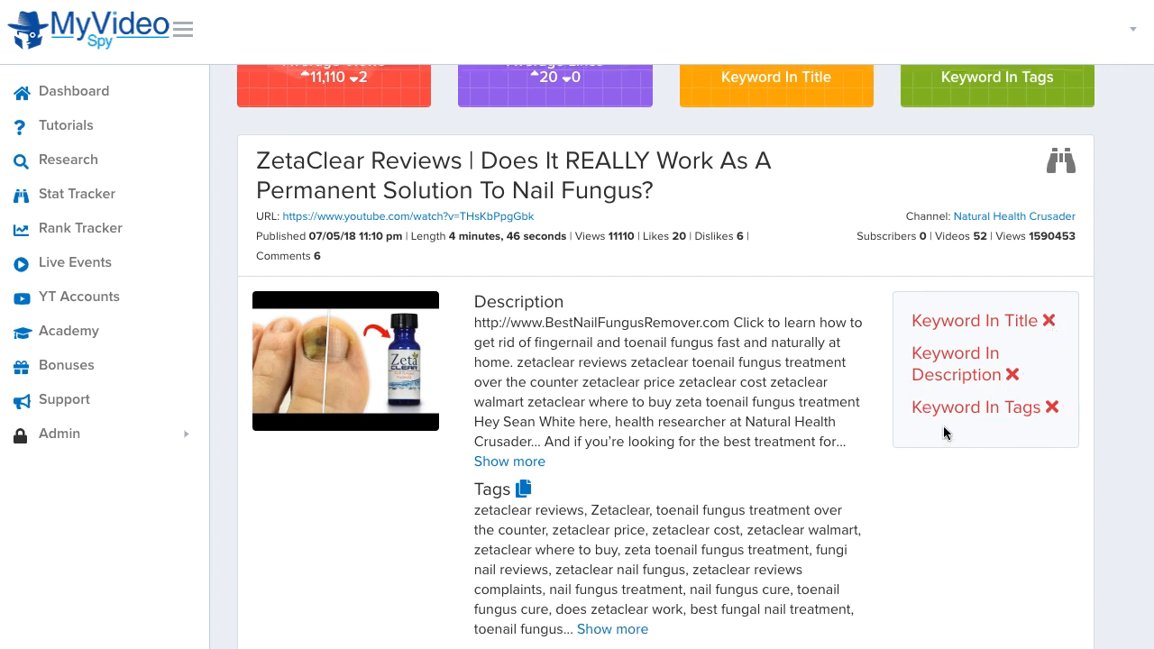
mouse_move(958, 397)
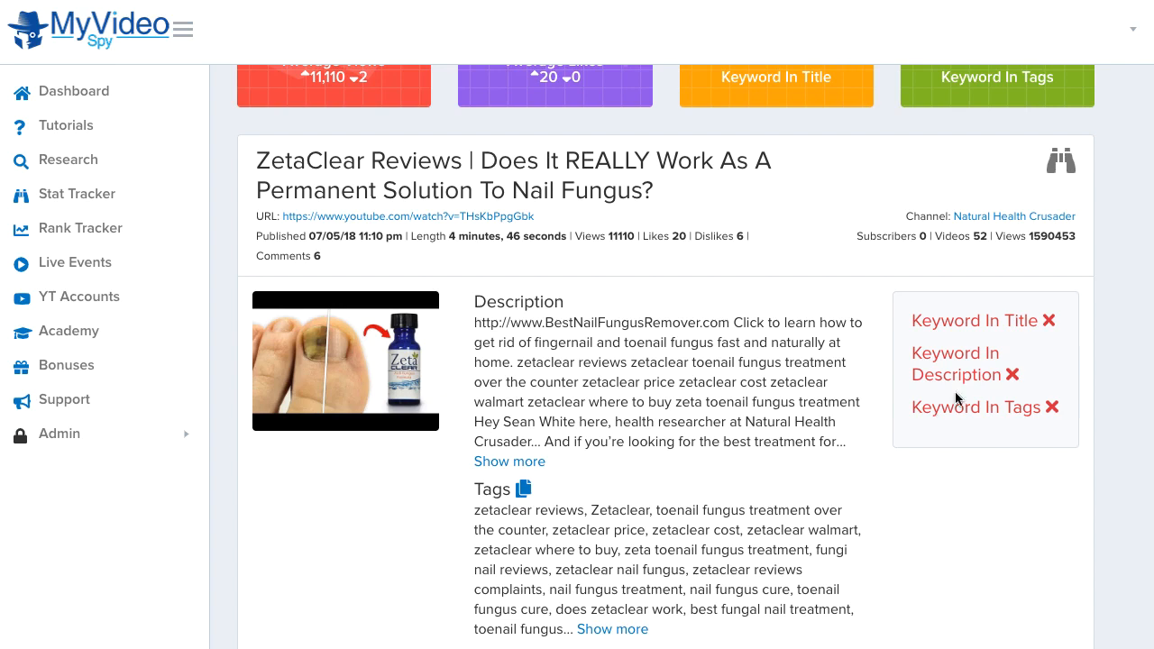
scroll(down, 3)
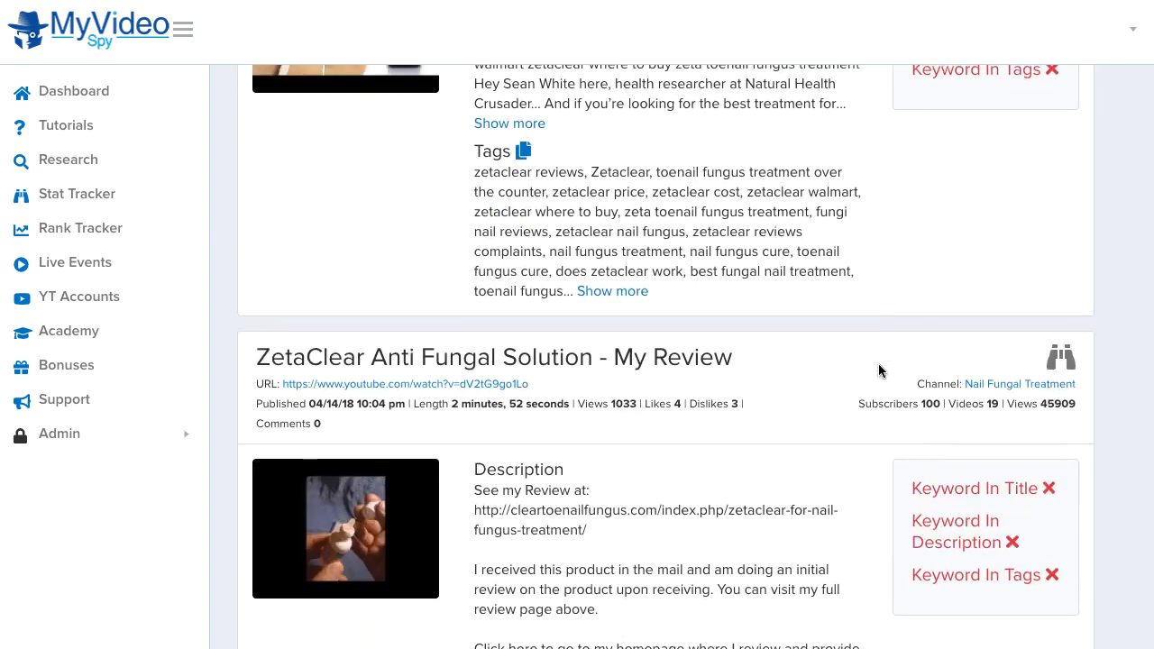
scroll(down, 3)
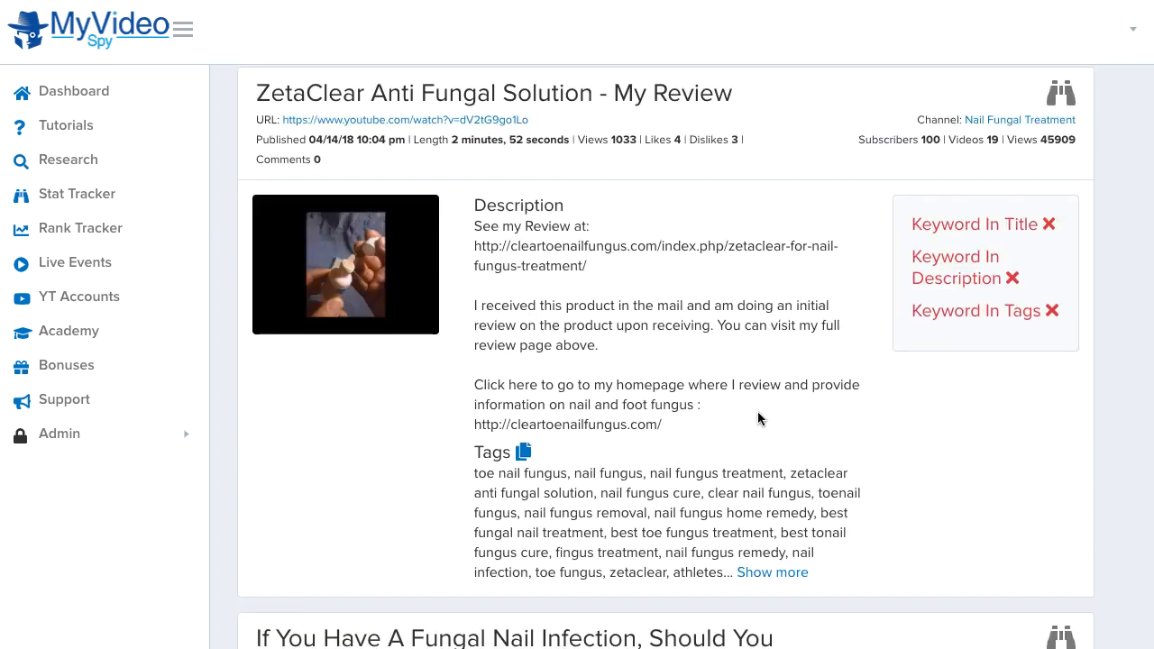
scroll(down, 3)
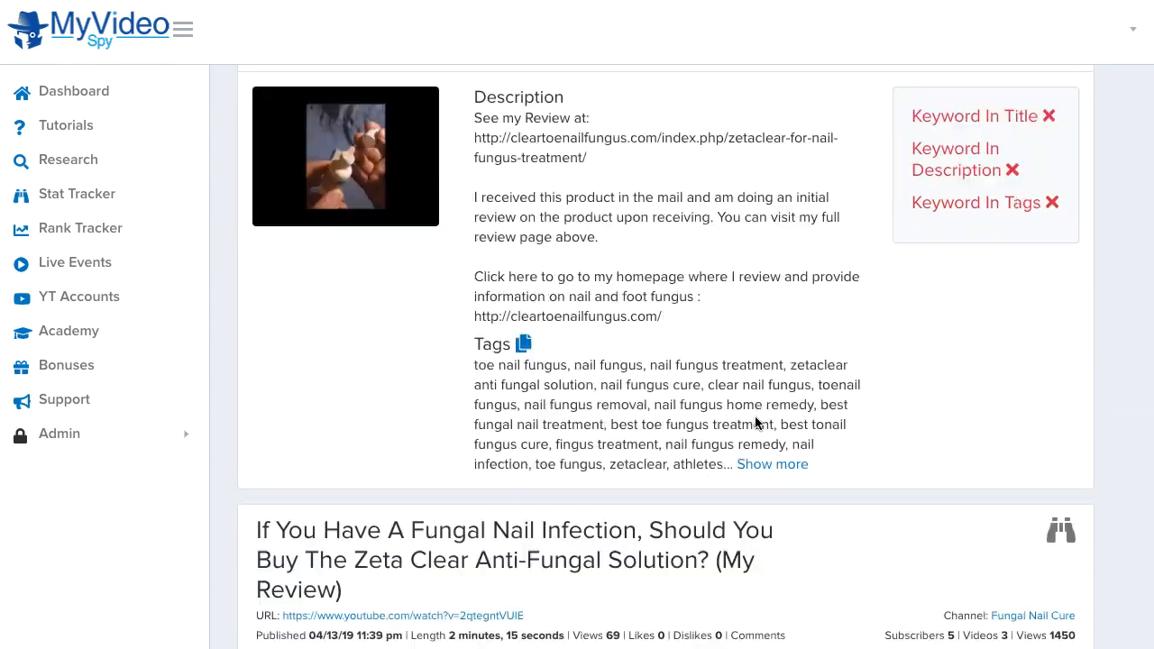
scroll(down, 3)
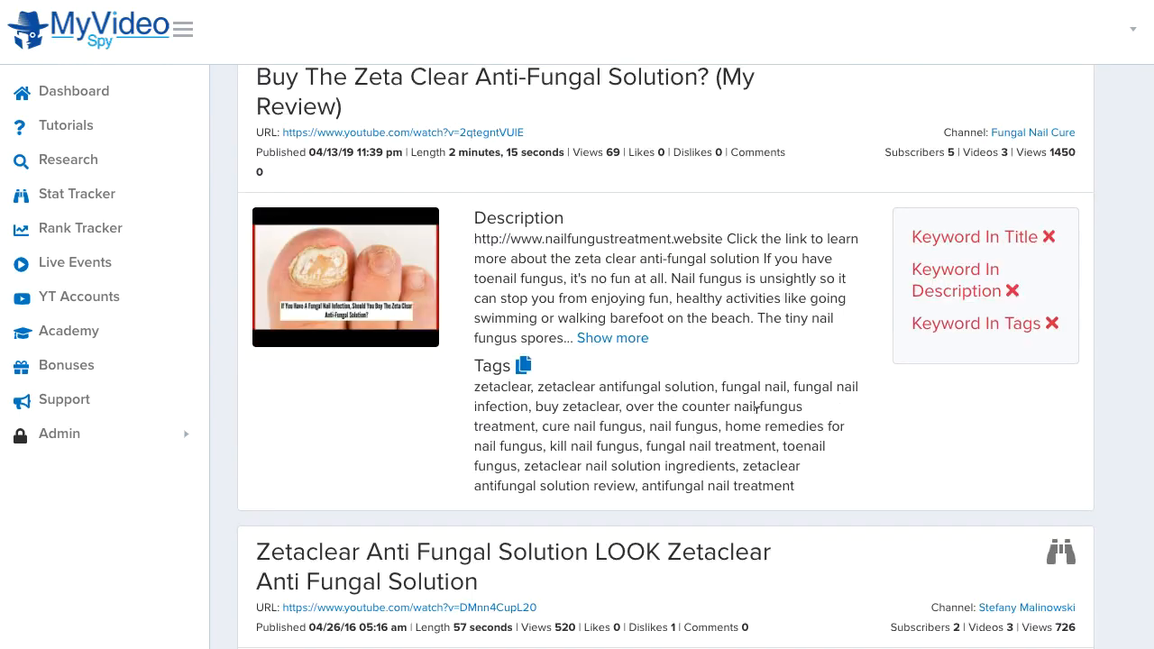
scroll(down, 3)
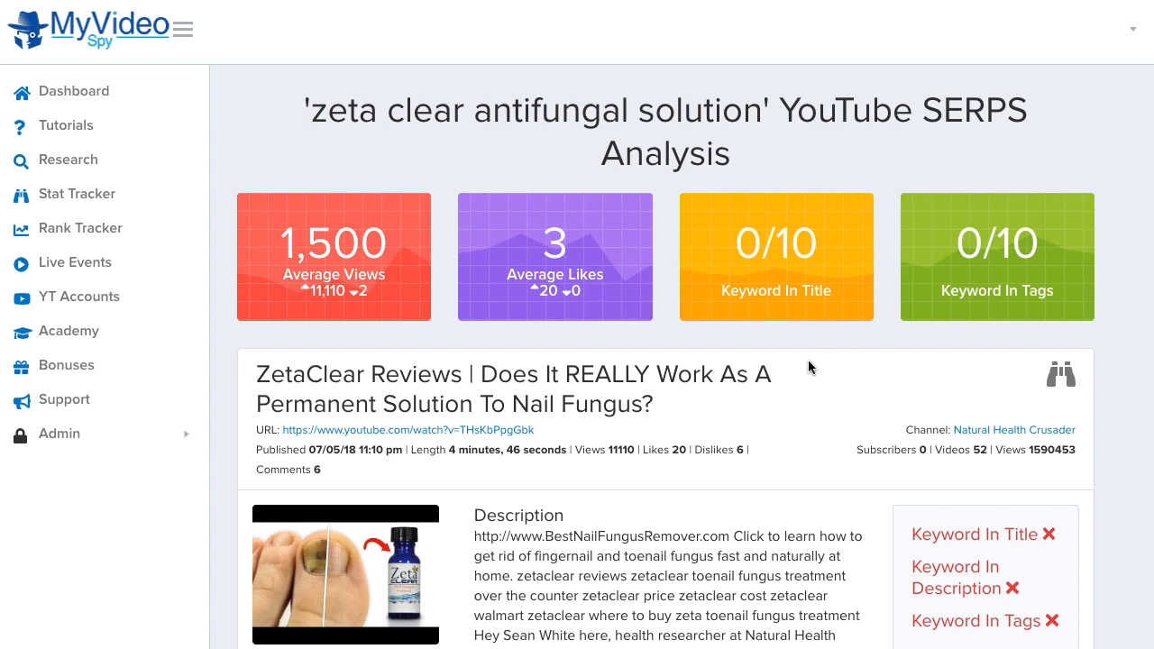
scroll(down, 3)
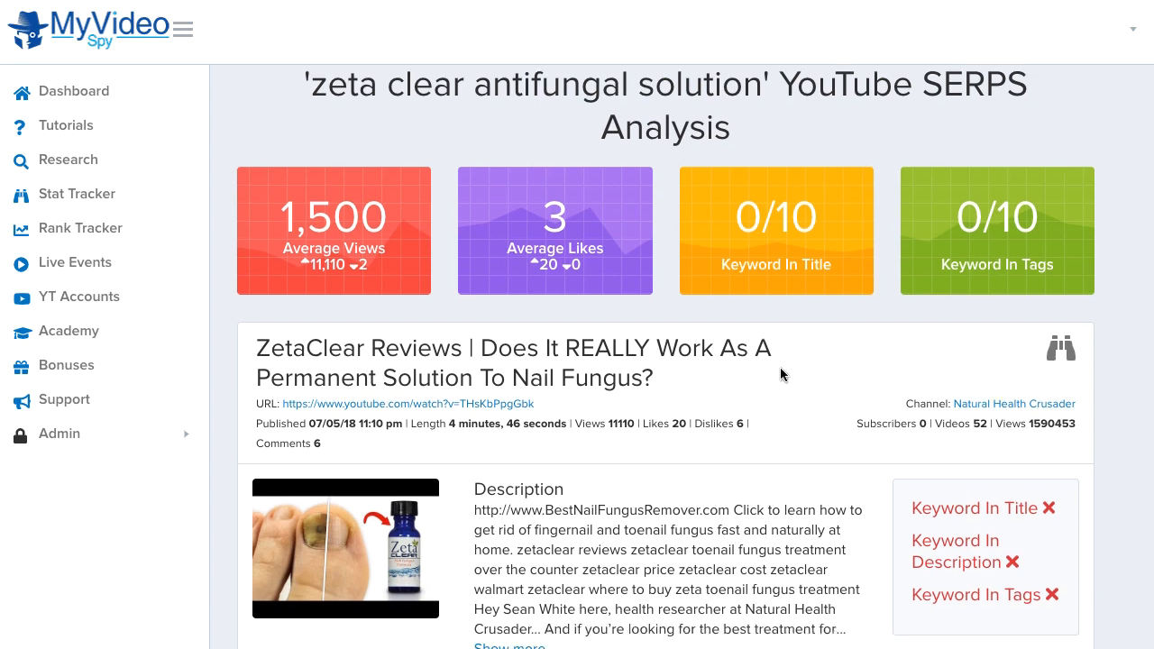
mouse_move(835, 431)
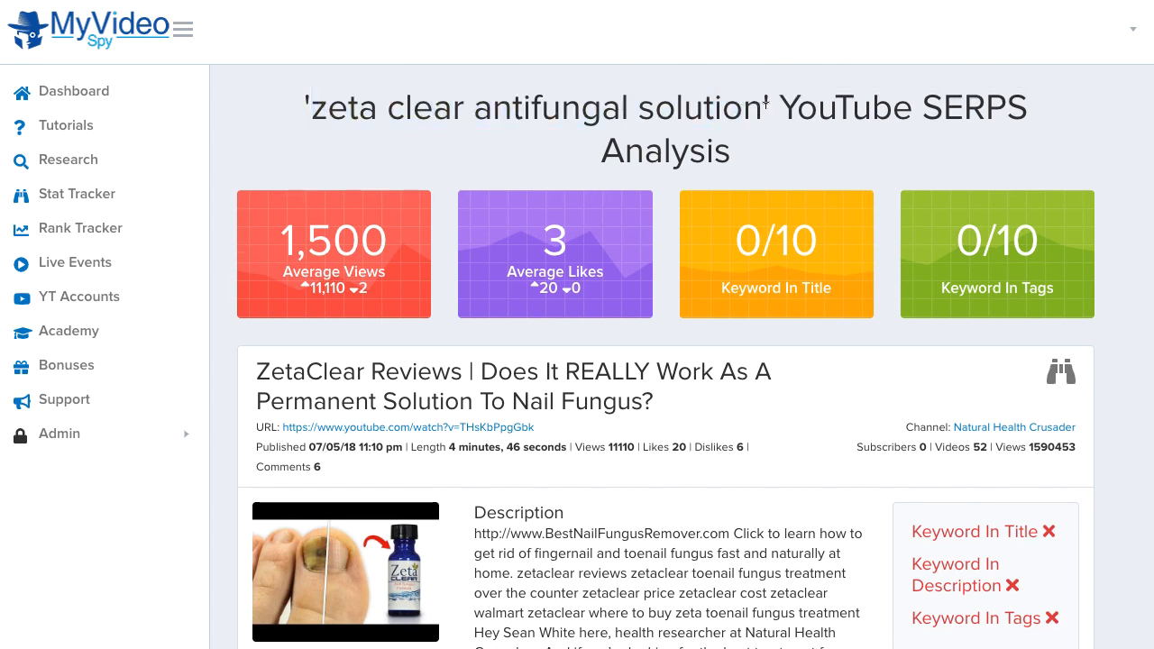
scroll(down, 3)
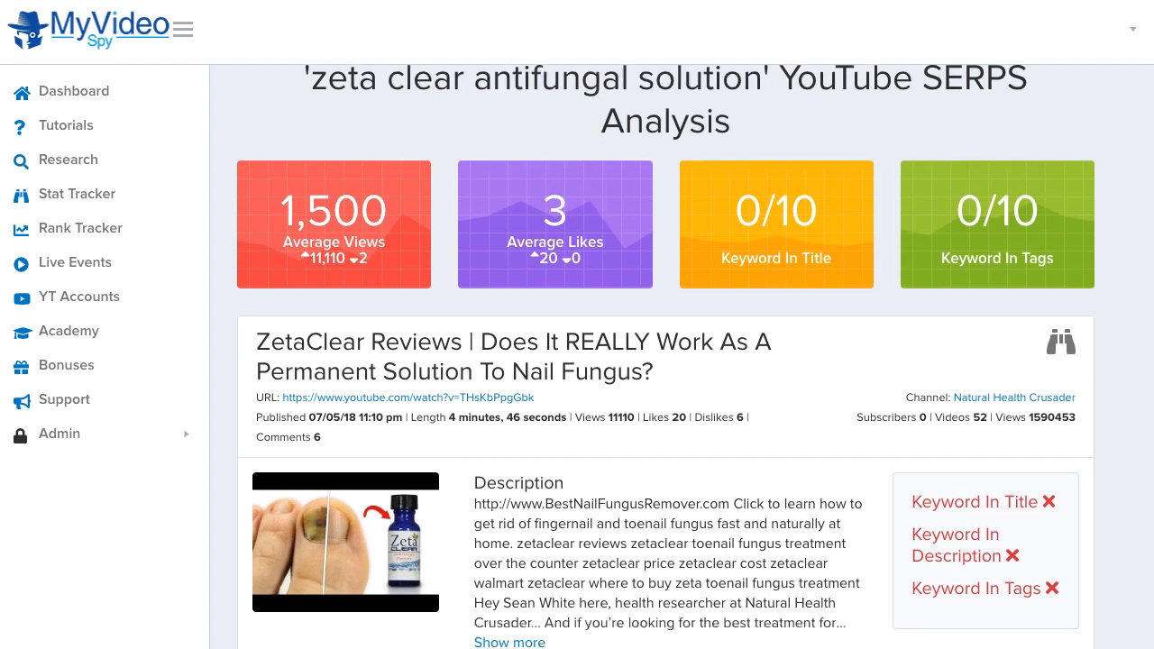
scroll(down, 3)
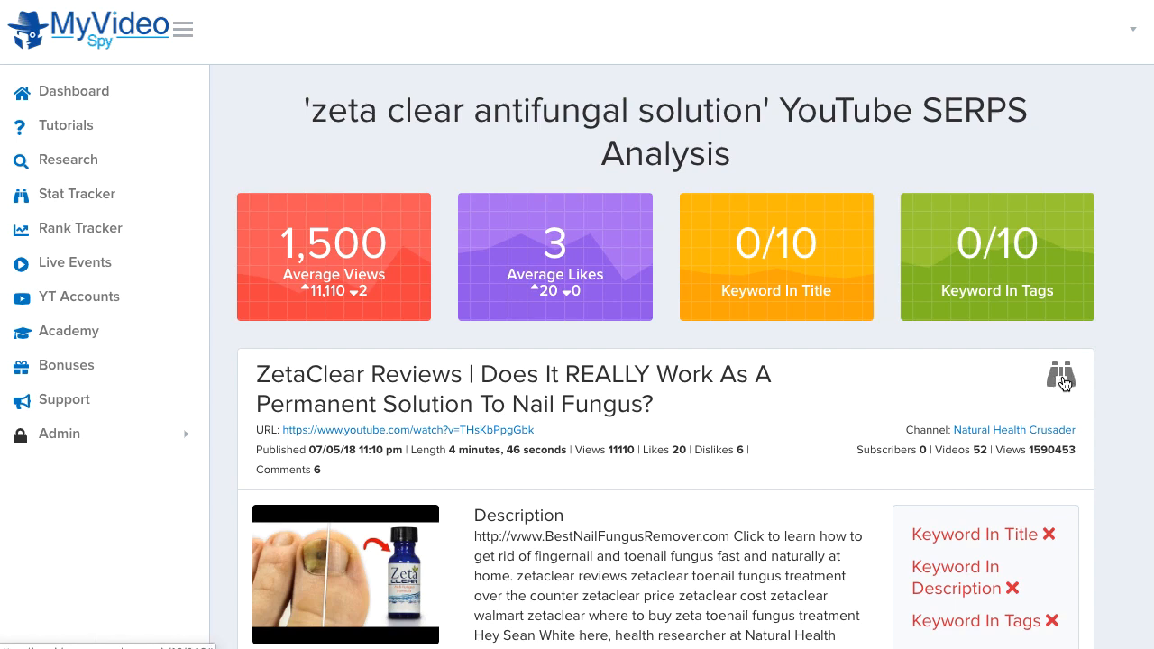
mouse_move(1064, 381)
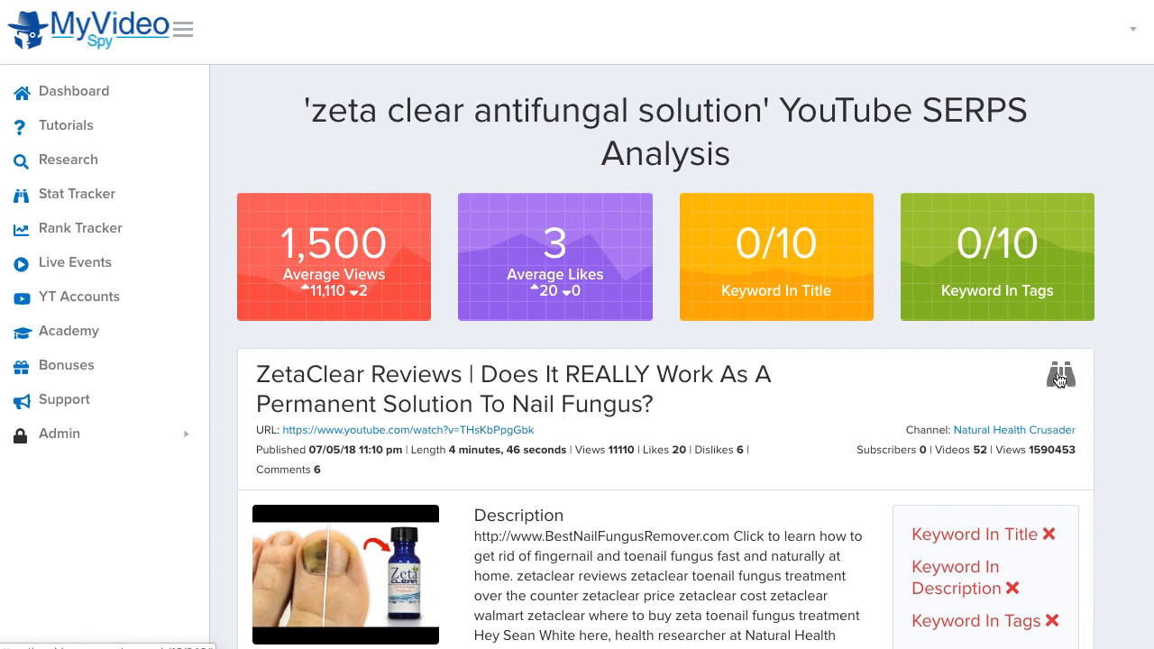
mouse_move(1104, 369)
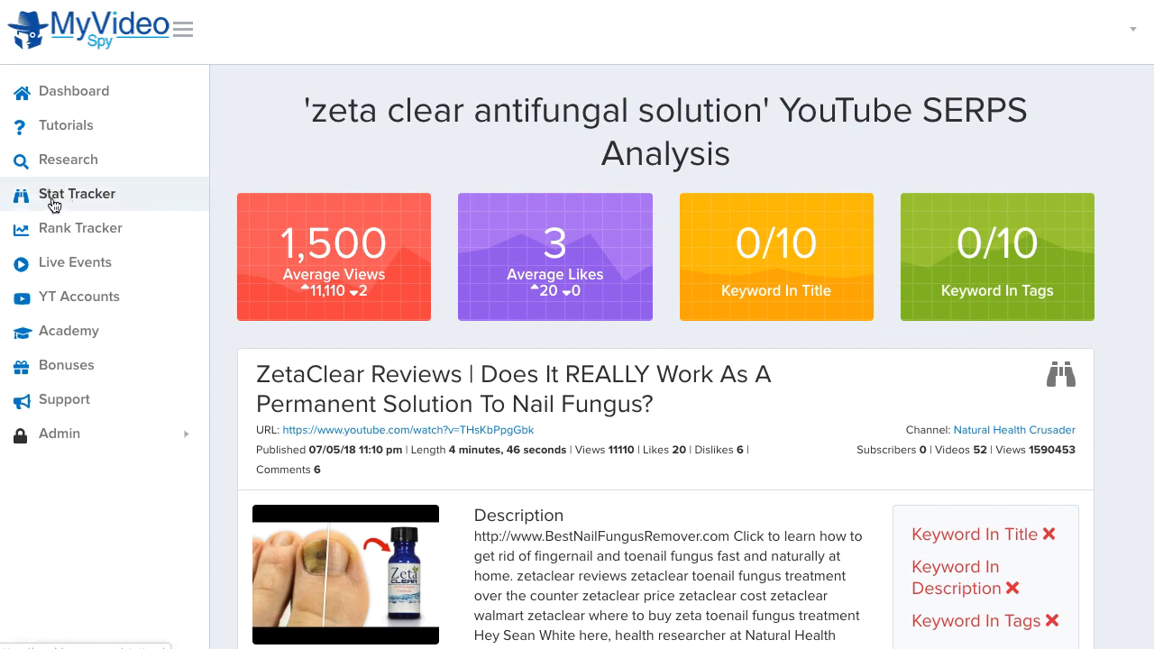
Show the Stat Trackers table with its four active tracked videos.
click(77, 194)
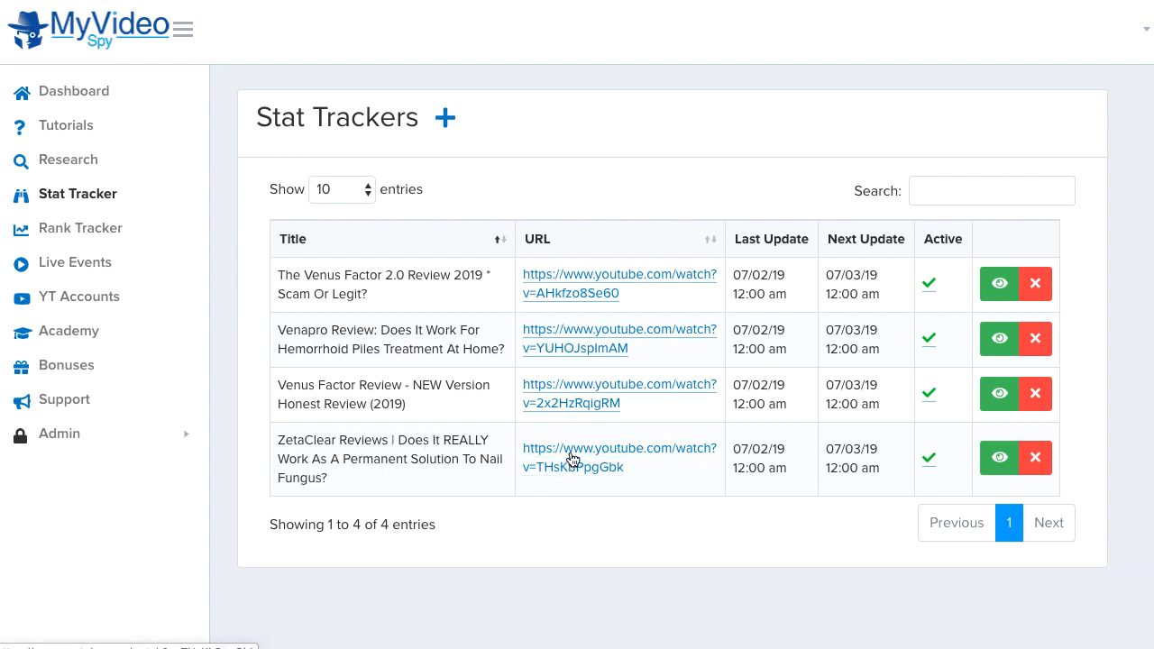
mouse_move(604, 457)
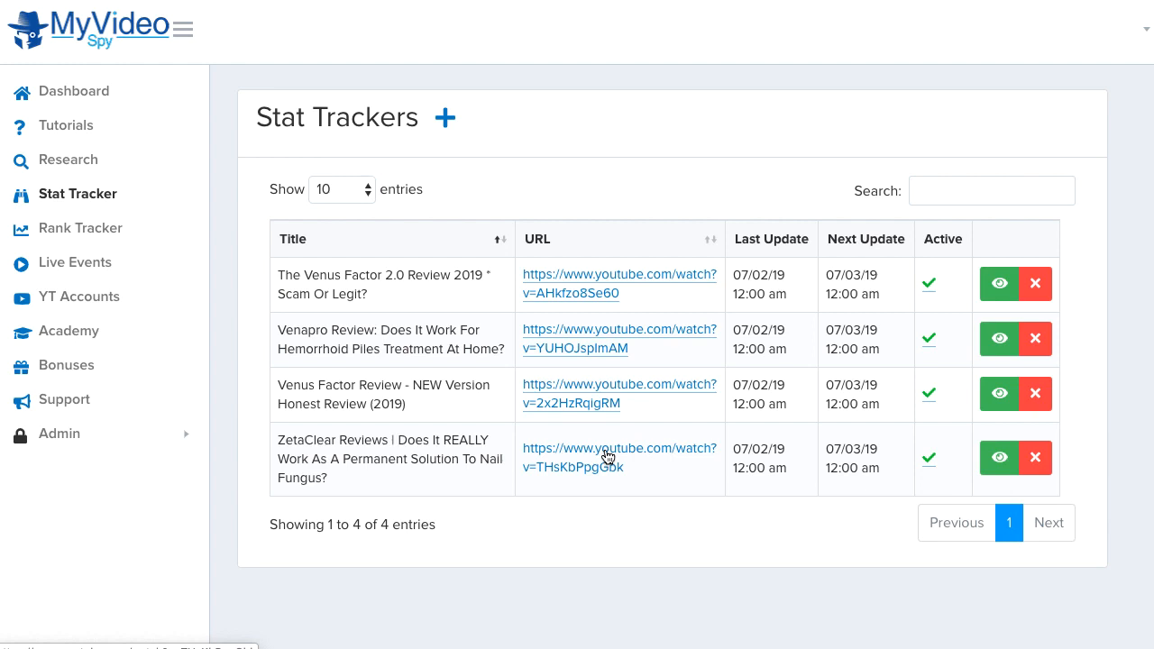
mouse_move(999, 459)
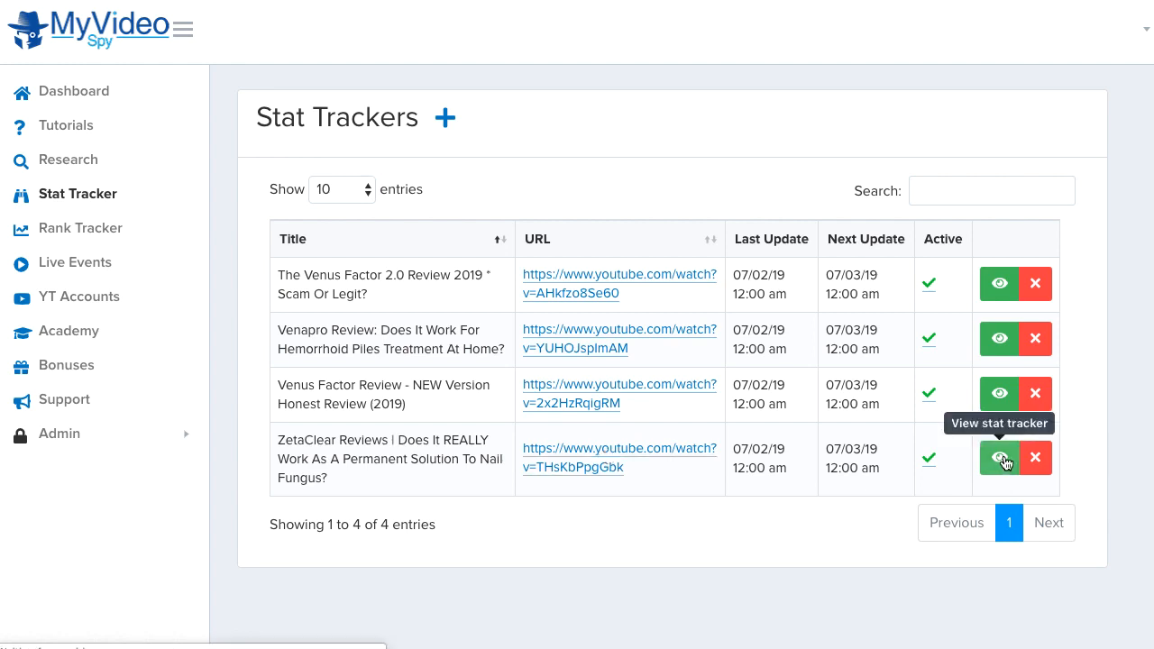
View the ZetaClear Reviews tracker's daily views chart and table, reaching 11,455 views.
click(999, 458)
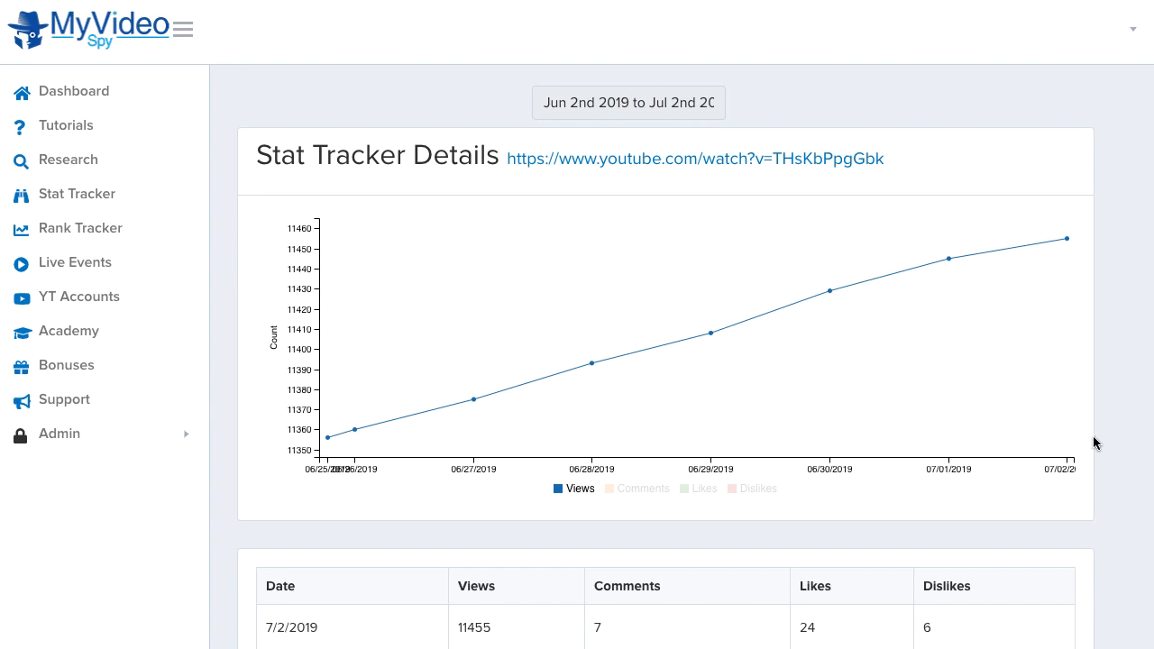
mouse_move(354, 428)
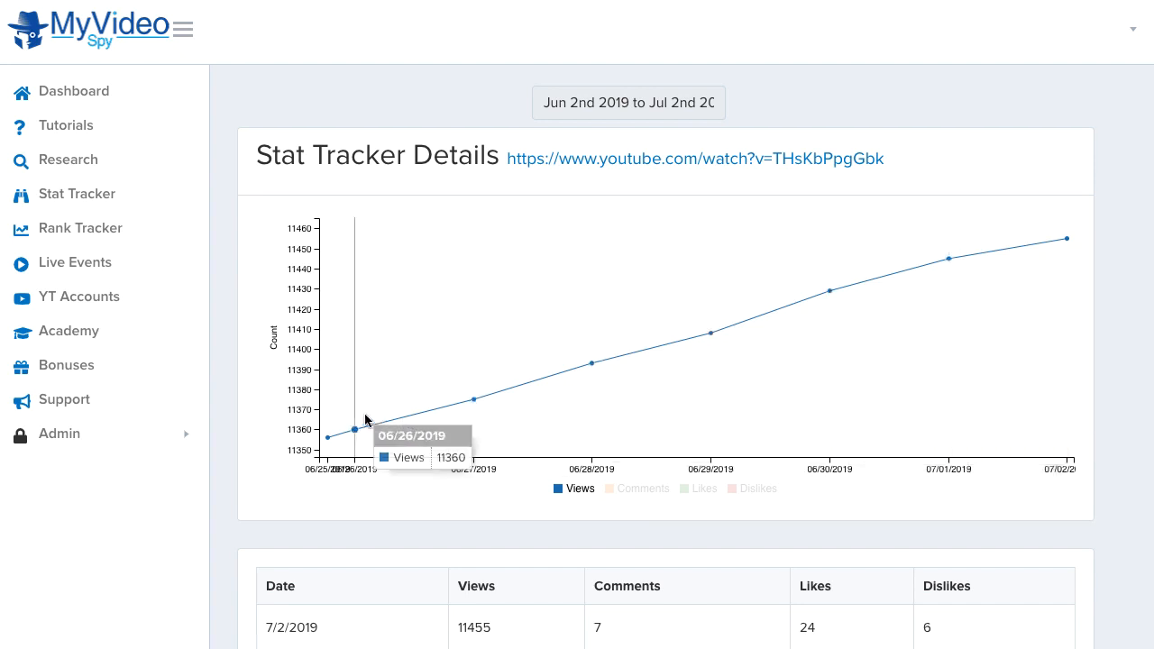
mouse_move(353, 431)
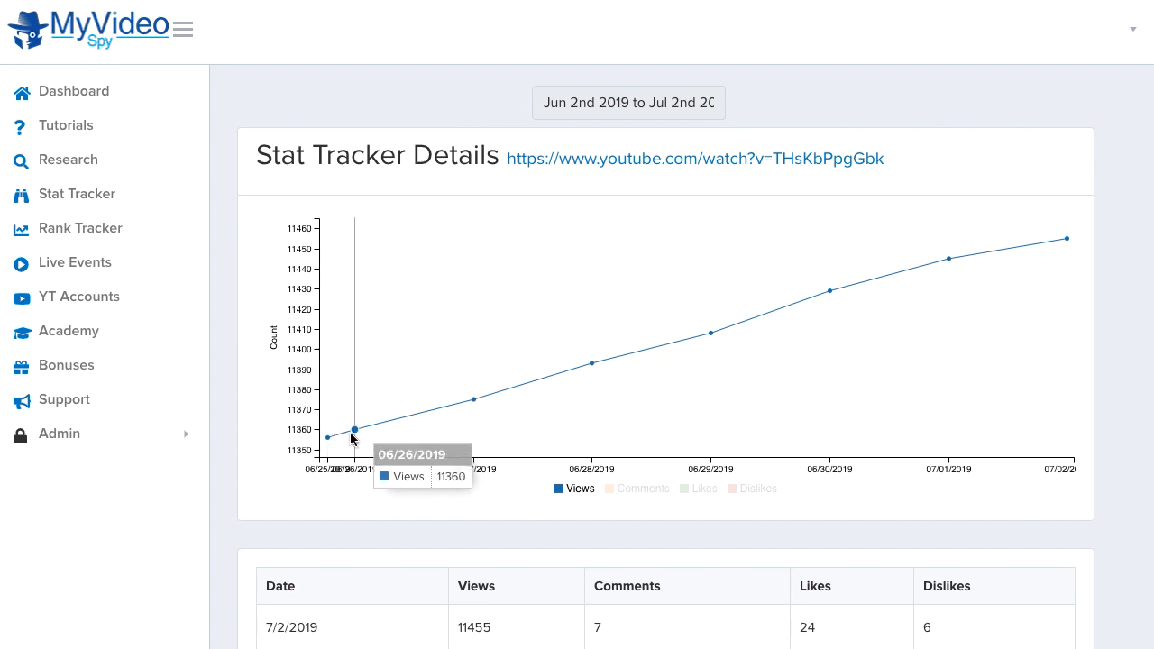
scroll(down, 3)
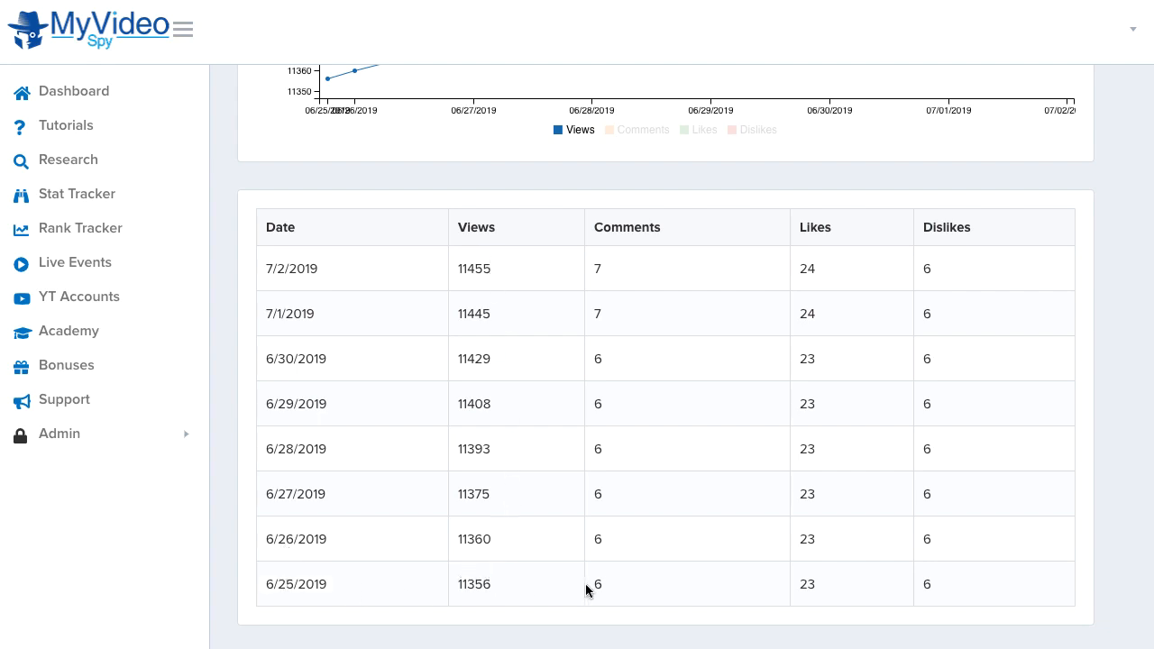
mouse_move(948, 593)
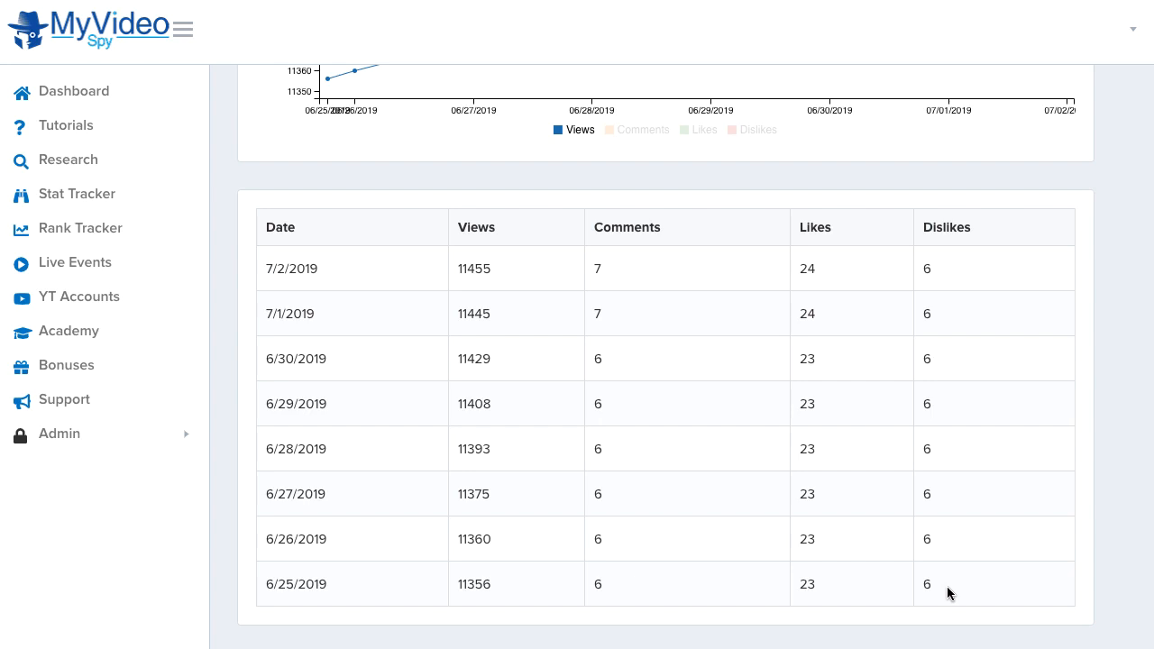
mouse_move(324, 599)
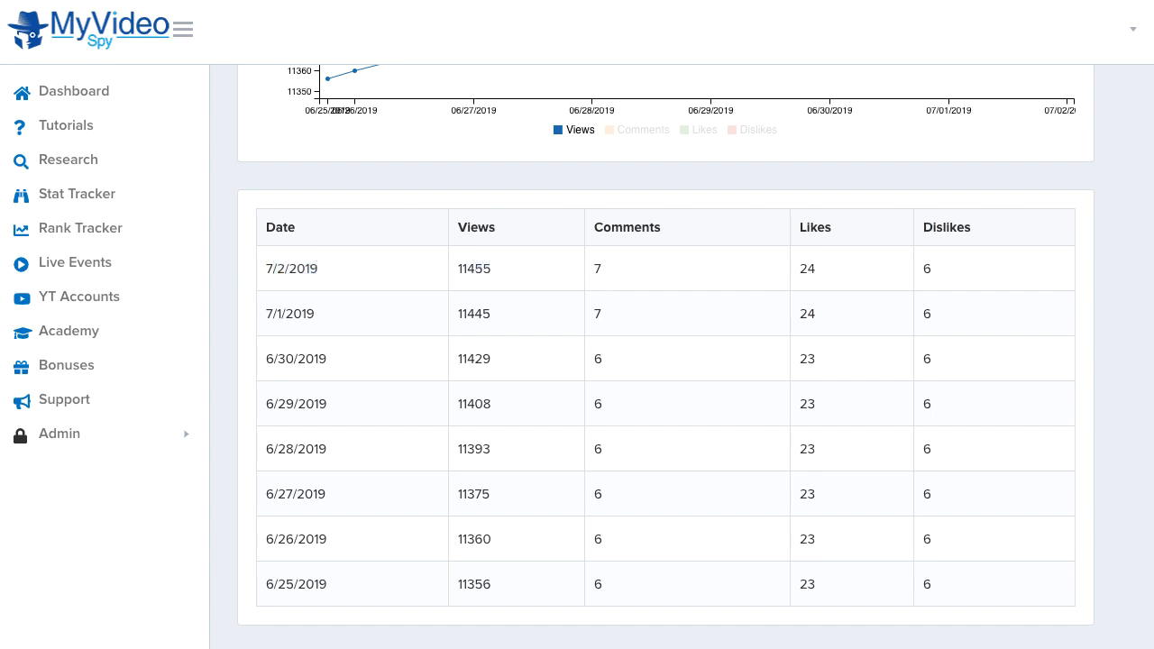
mouse_move(826, 275)
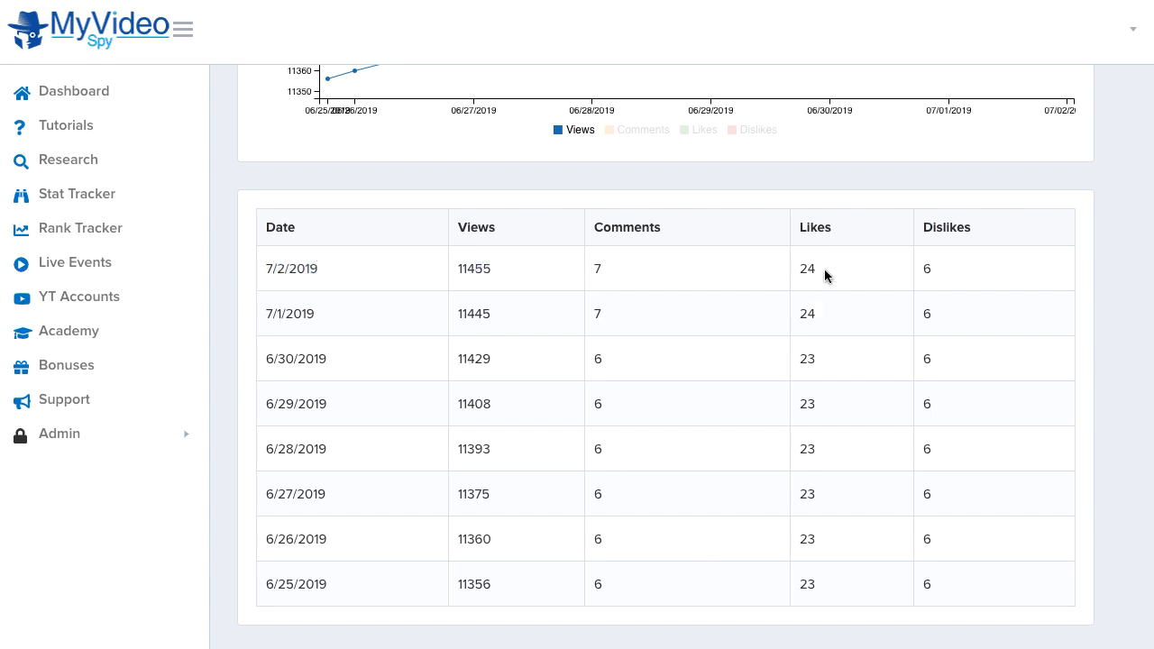
mouse_move(481, 582)
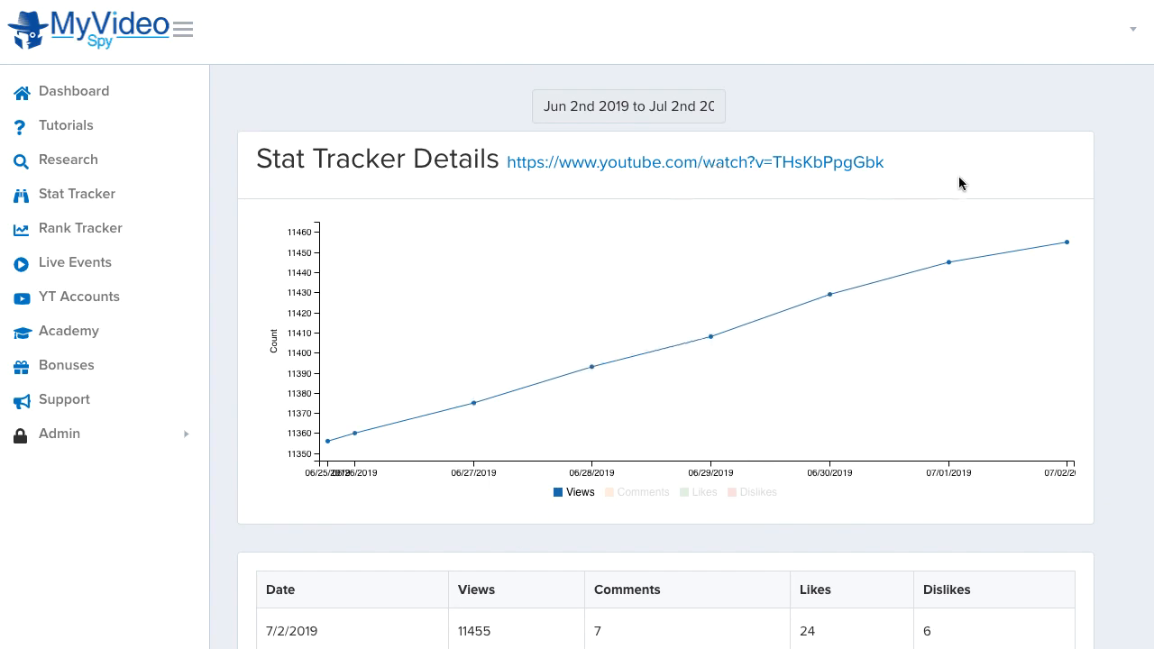
mouse_move(465, 131)
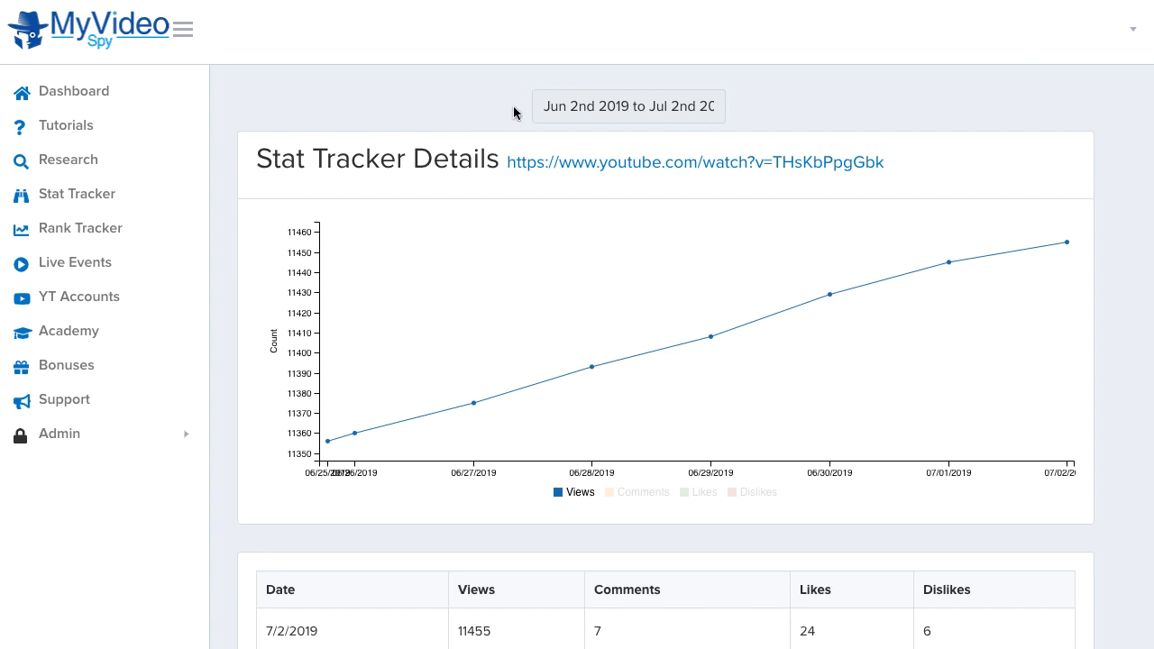
mouse_move(280, 102)
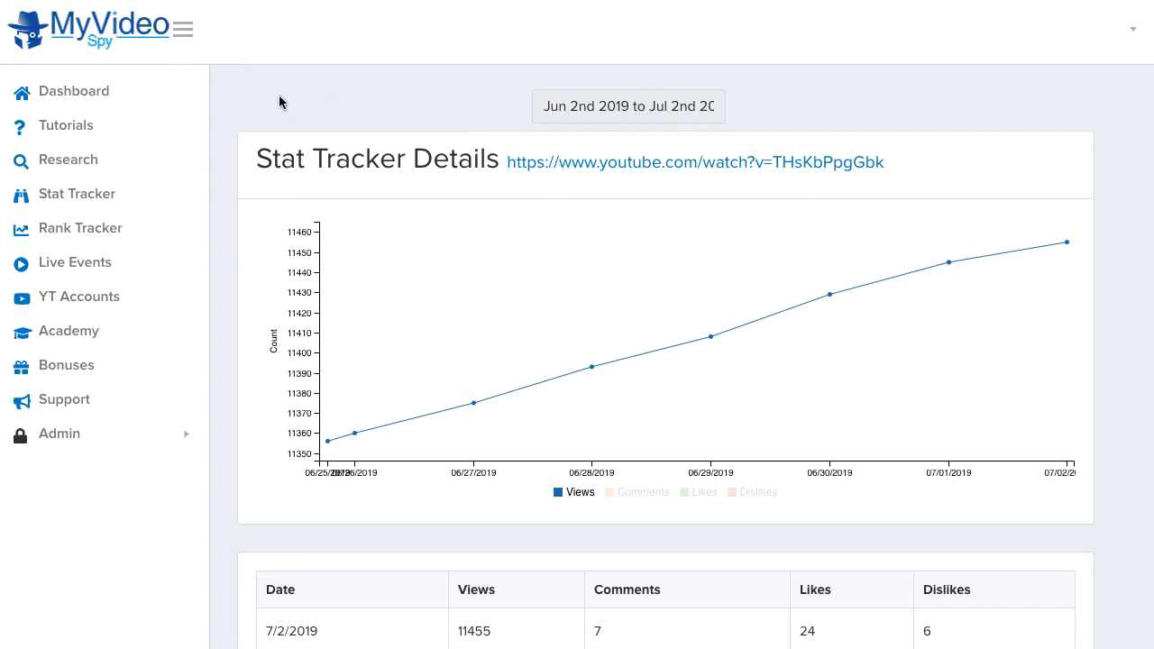
scroll(down, 3)
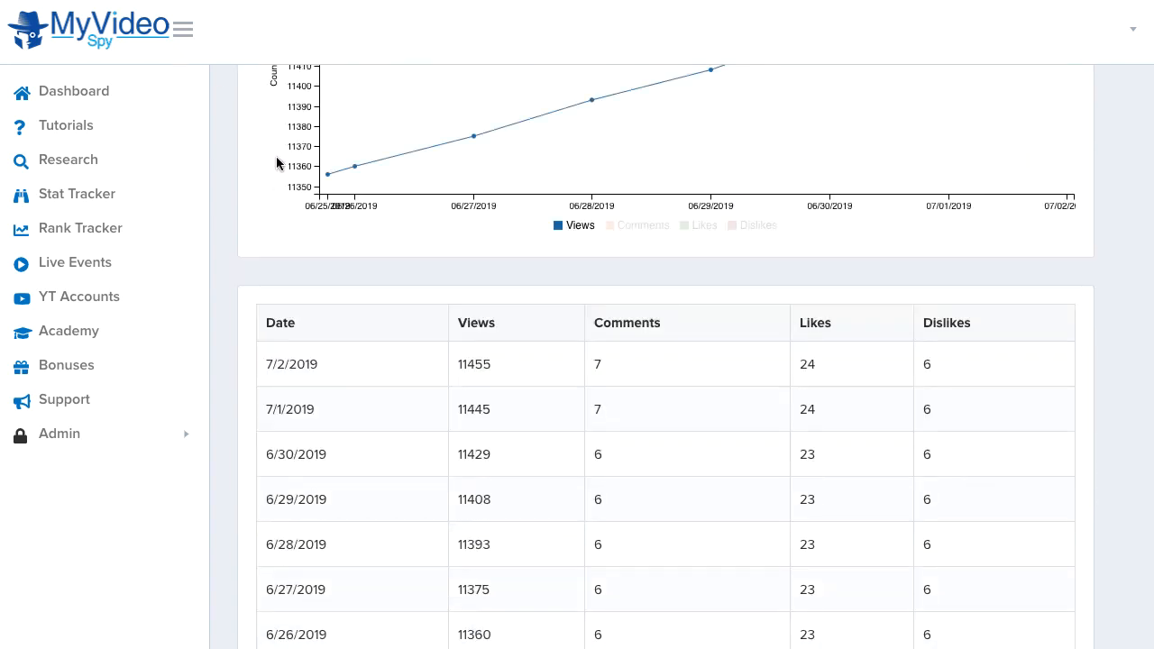
scroll(down, 3)
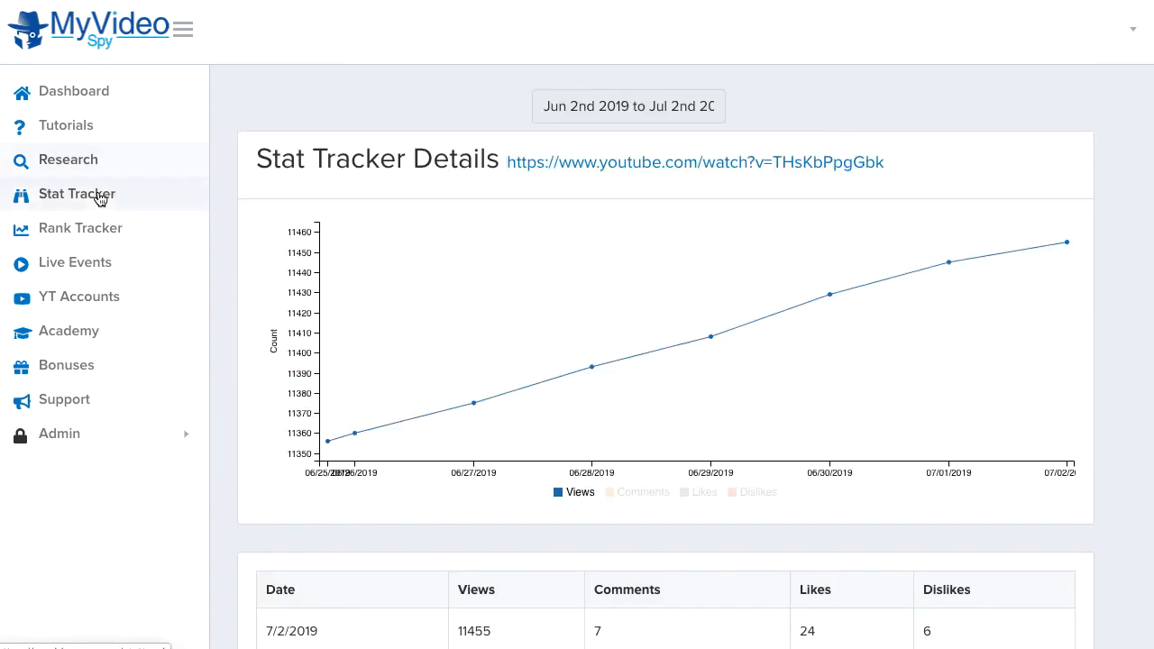
Switch sidebar sections, begin adding an item, and select the heading's keyword phrase.
click(77, 194)
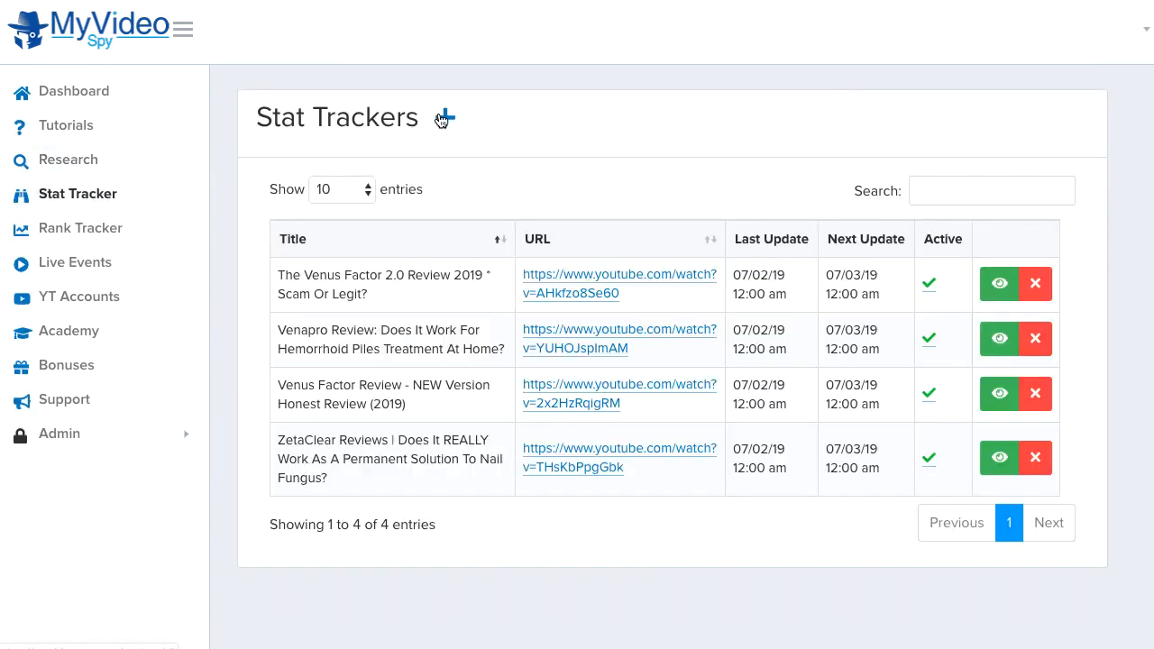
click(442, 117)
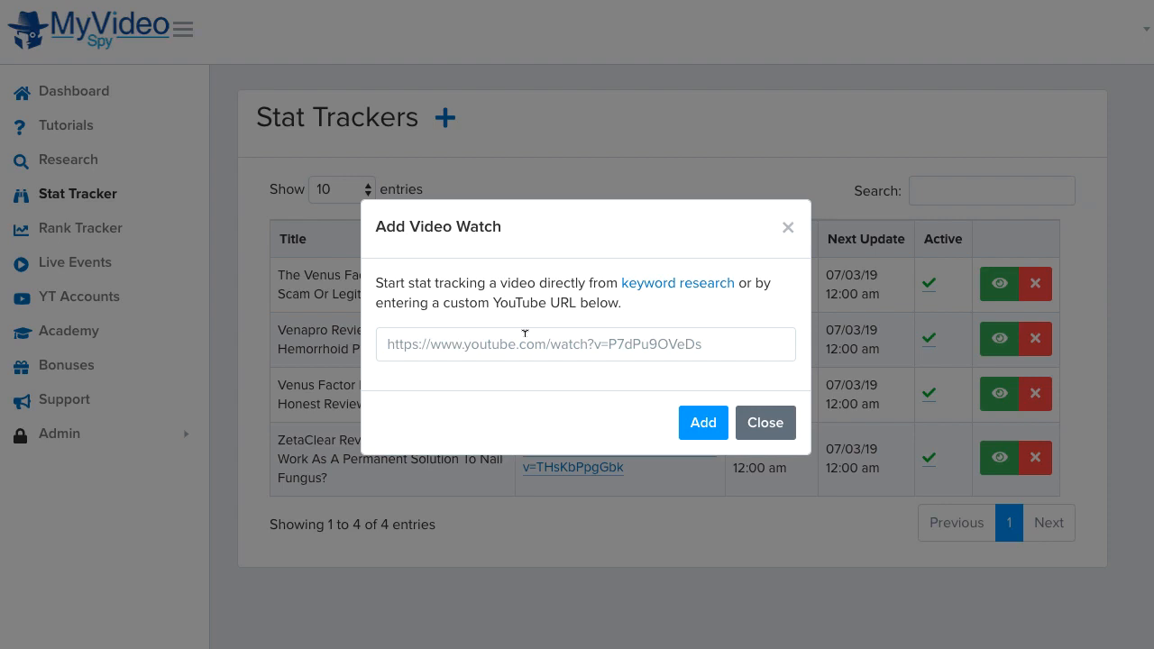
mouse_move(505, 340)
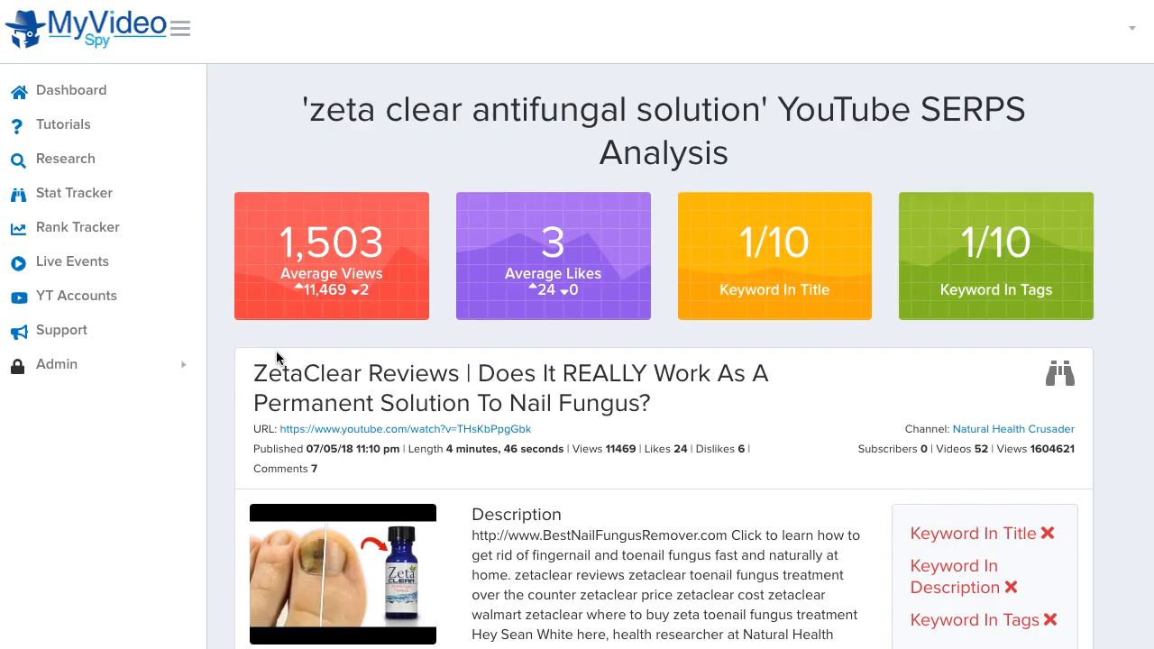
mouse_move(310, 94)
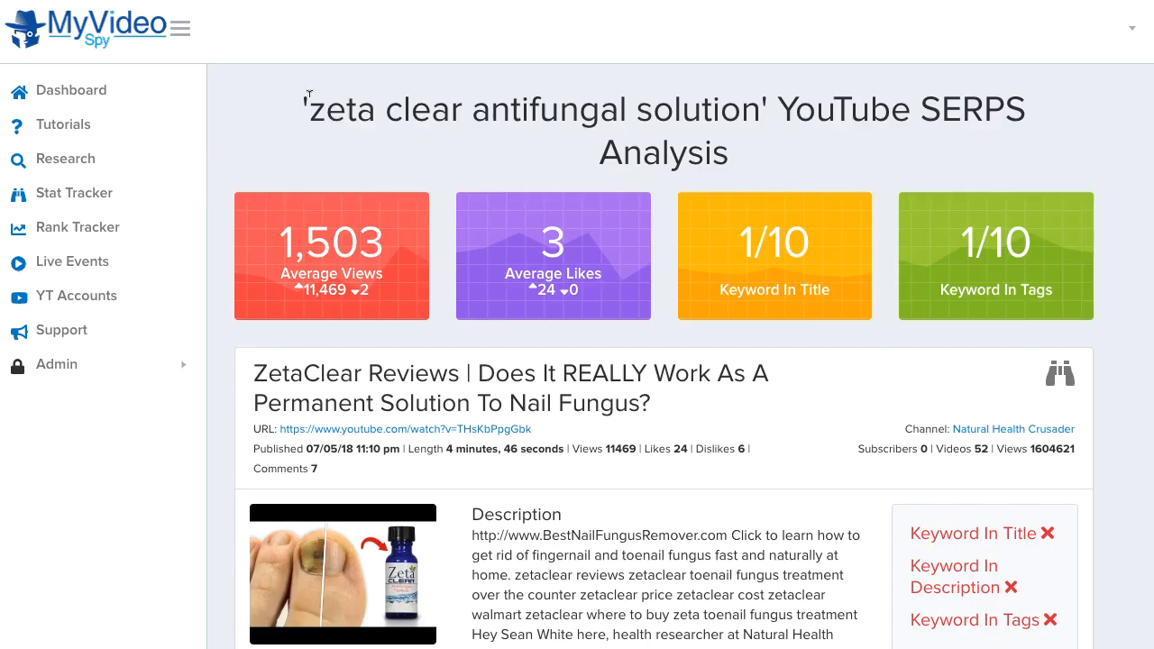
drag(321, 109, 762, 109)
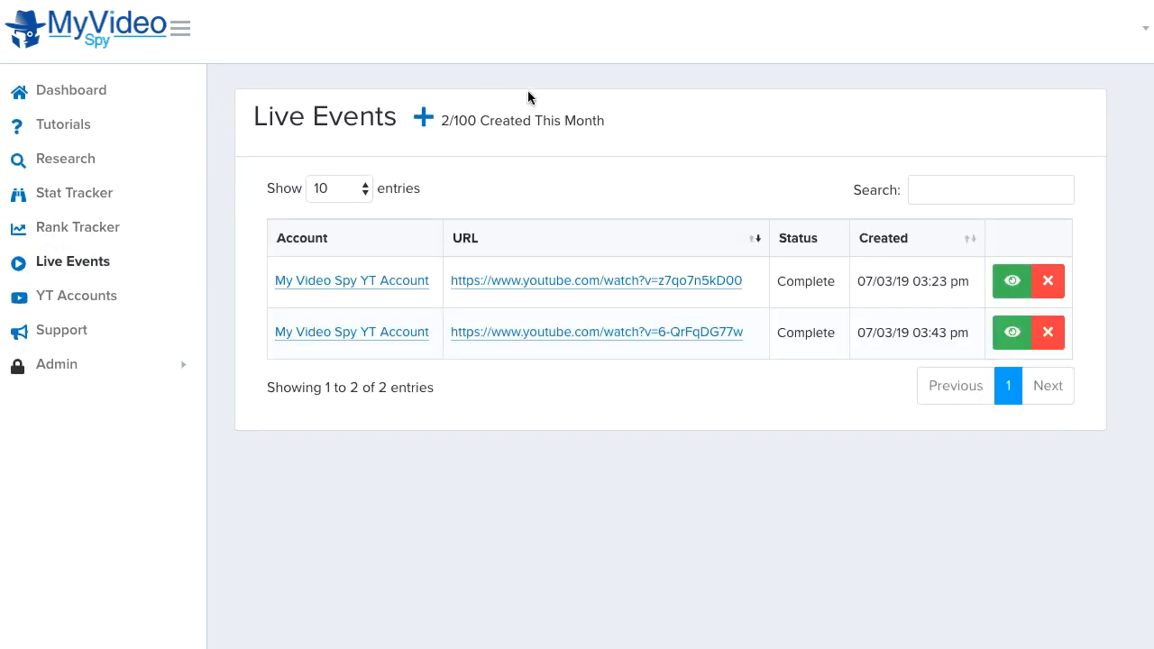
Create a live event with title and description 'zeta clear antifungal solution'.
click(422, 118)
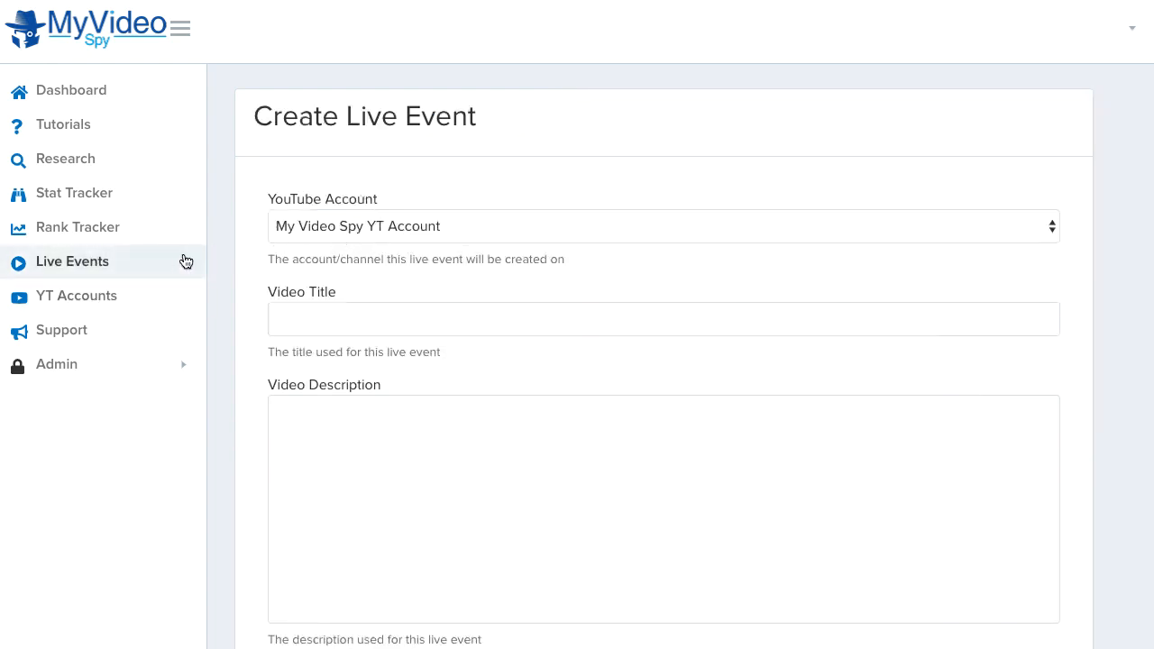
text(zeta clear antifungal solution)
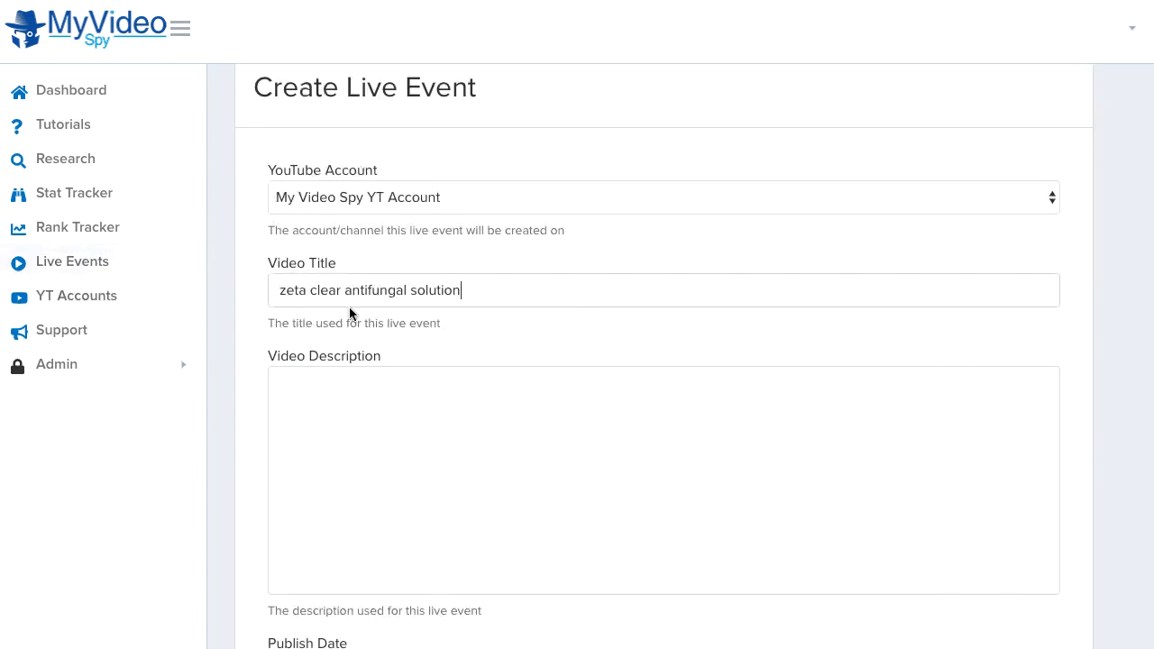
text(zeta clear antifungal solution)
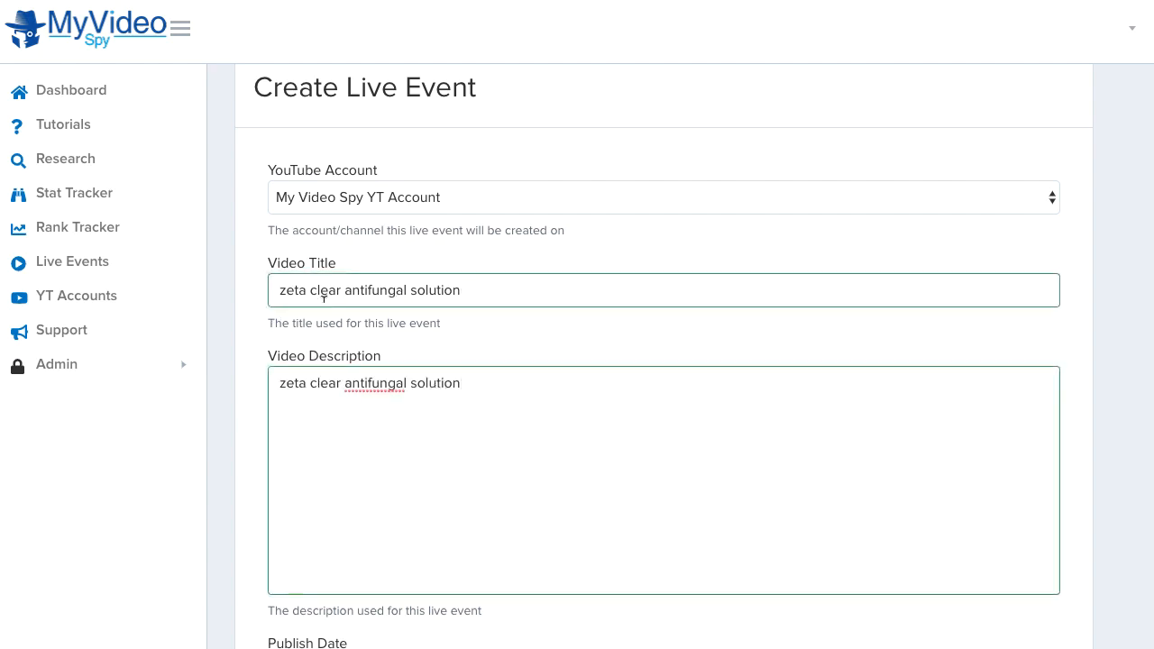
scroll(down, 3)
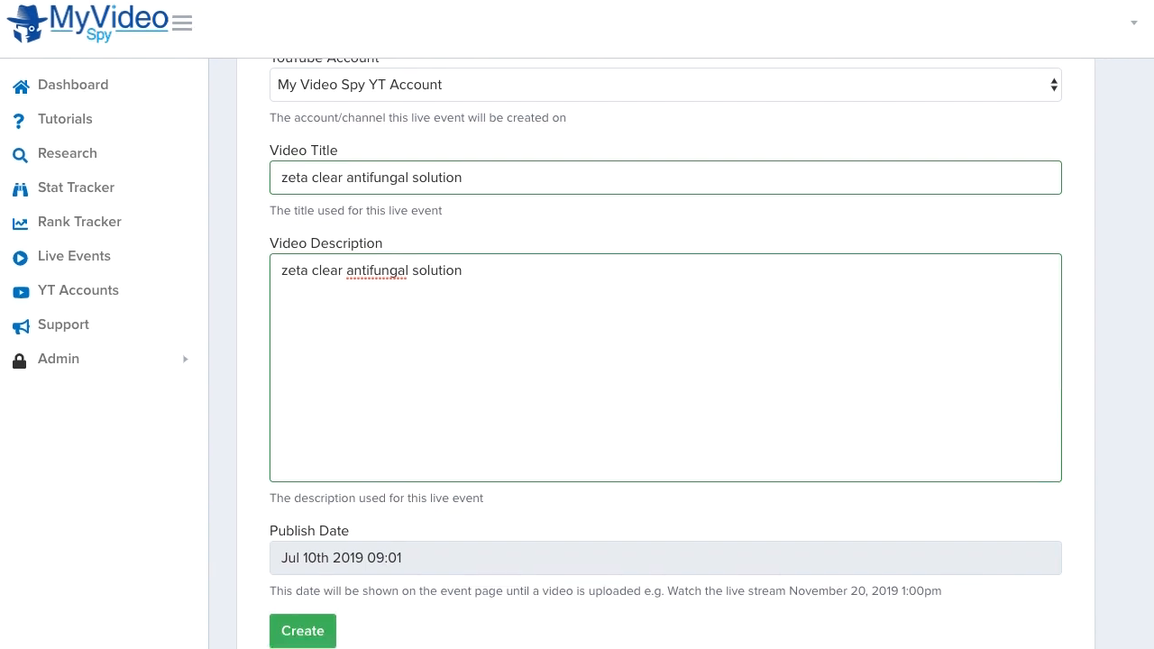
click(340, 557)
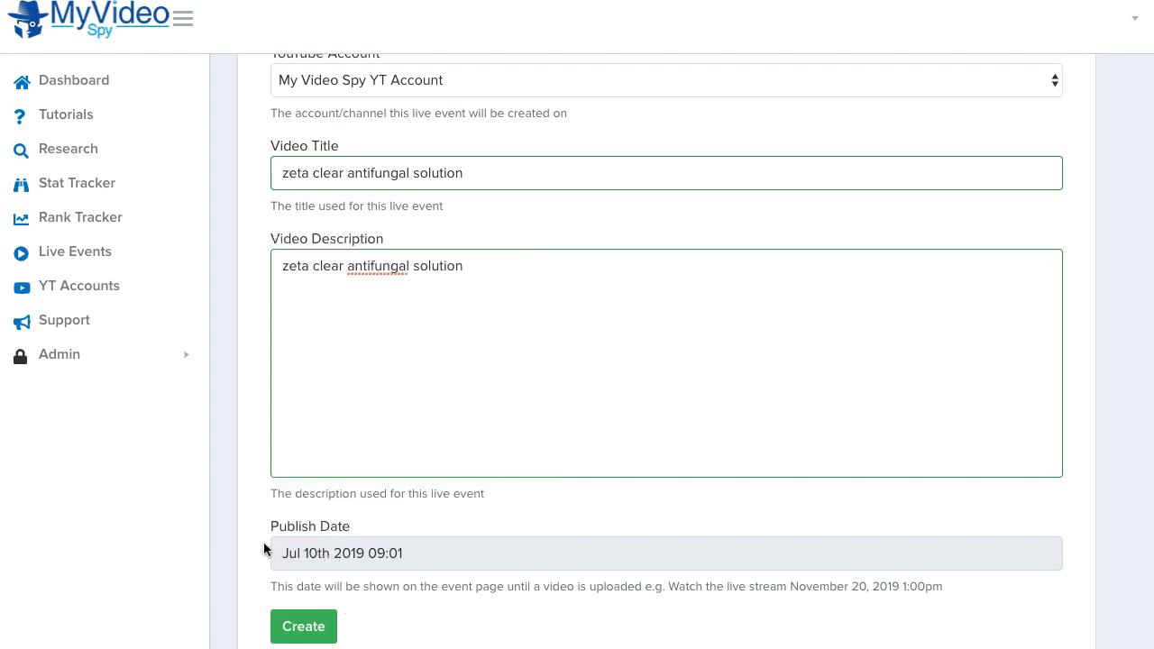
mouse_move(300, 611)
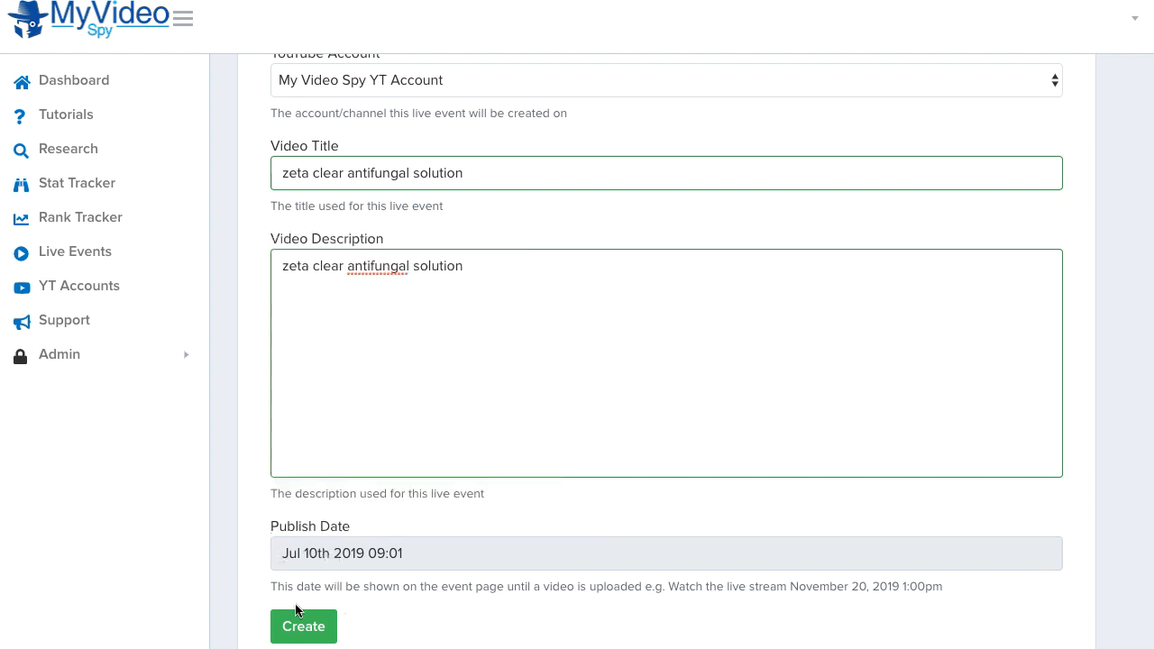
click(303, 627)
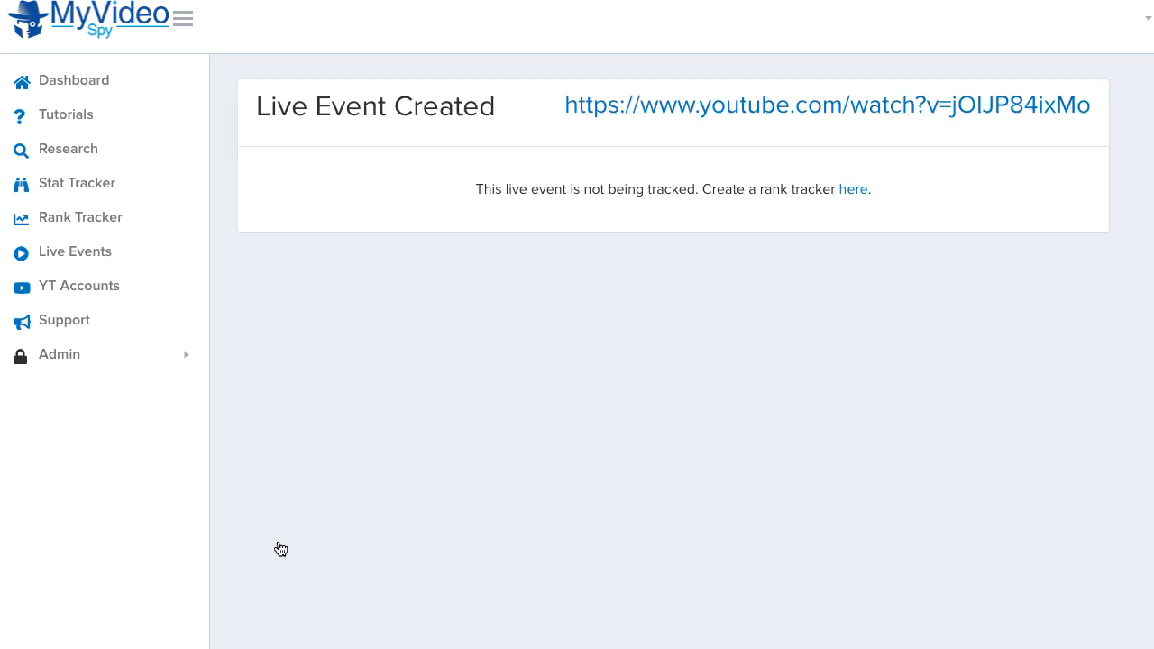
mouse_move(1073, 163)
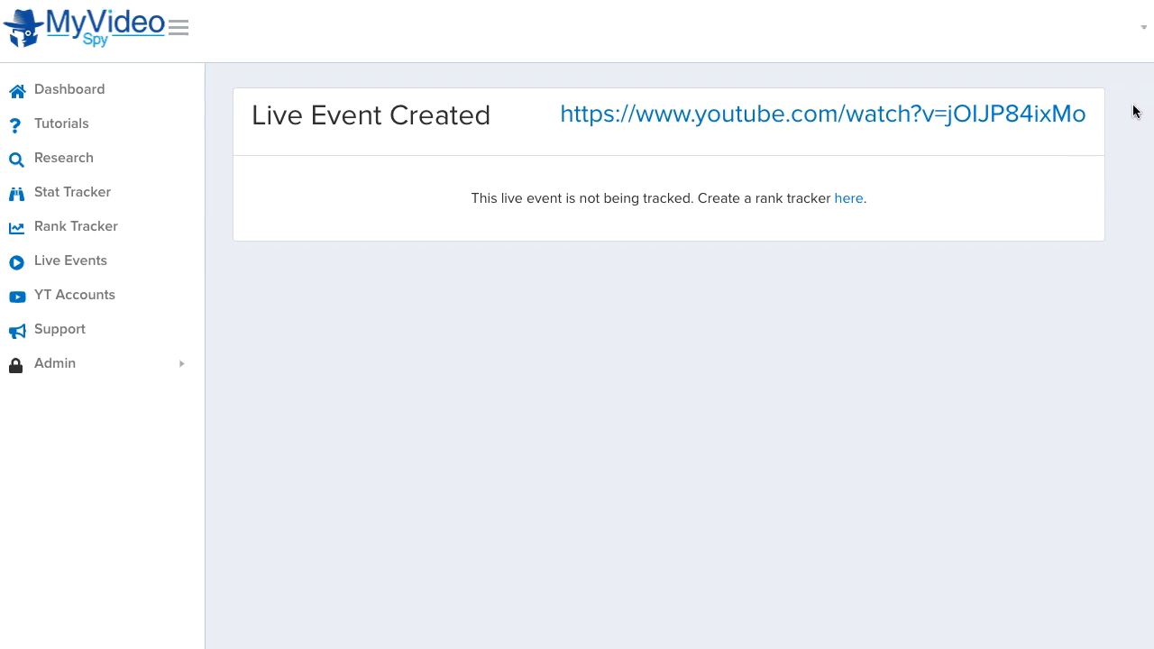
mouse_move(854, 219)
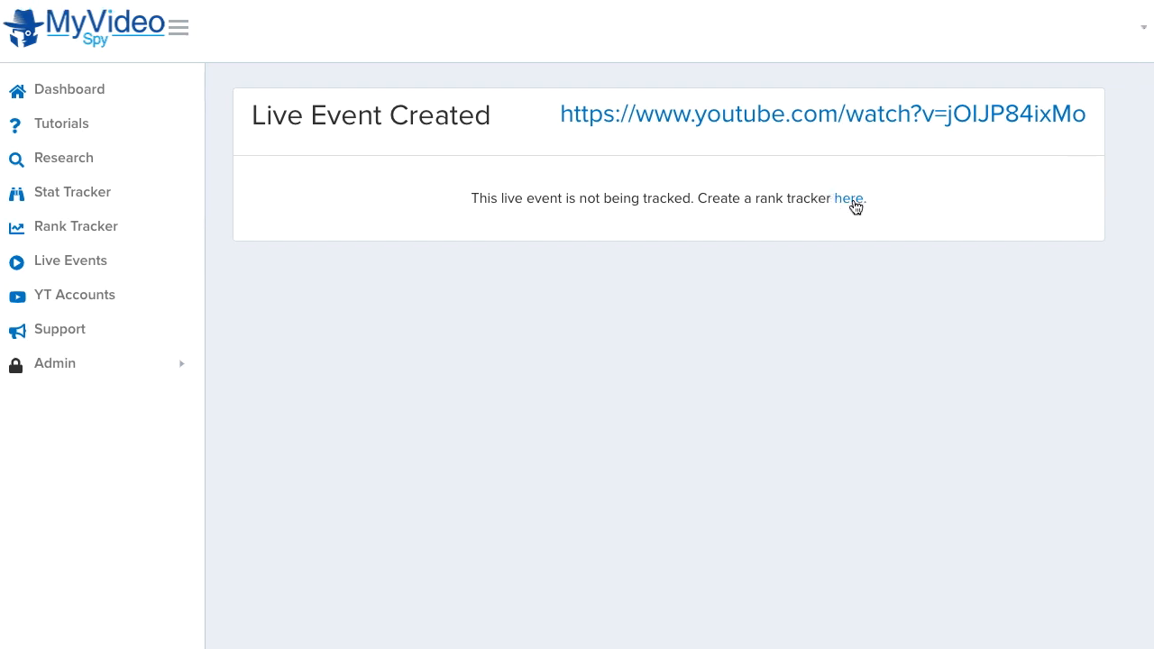
Add a rank tracker for the live event using keyword 'zeta clear antifungal solution'.
click(849, 199)
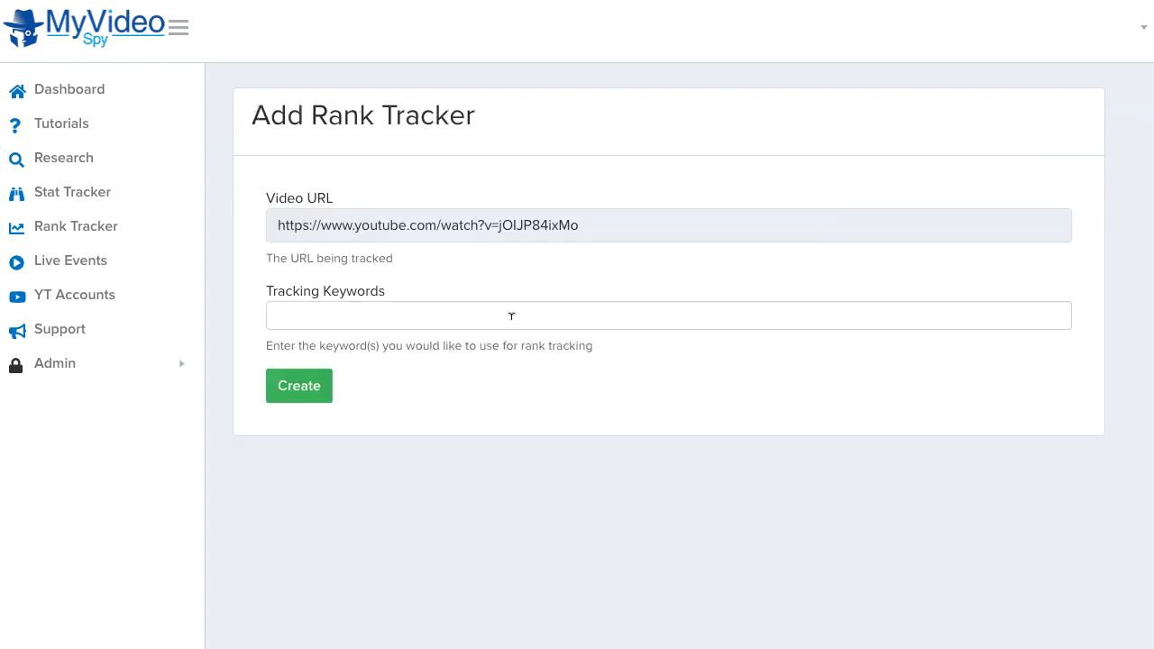
text(on)
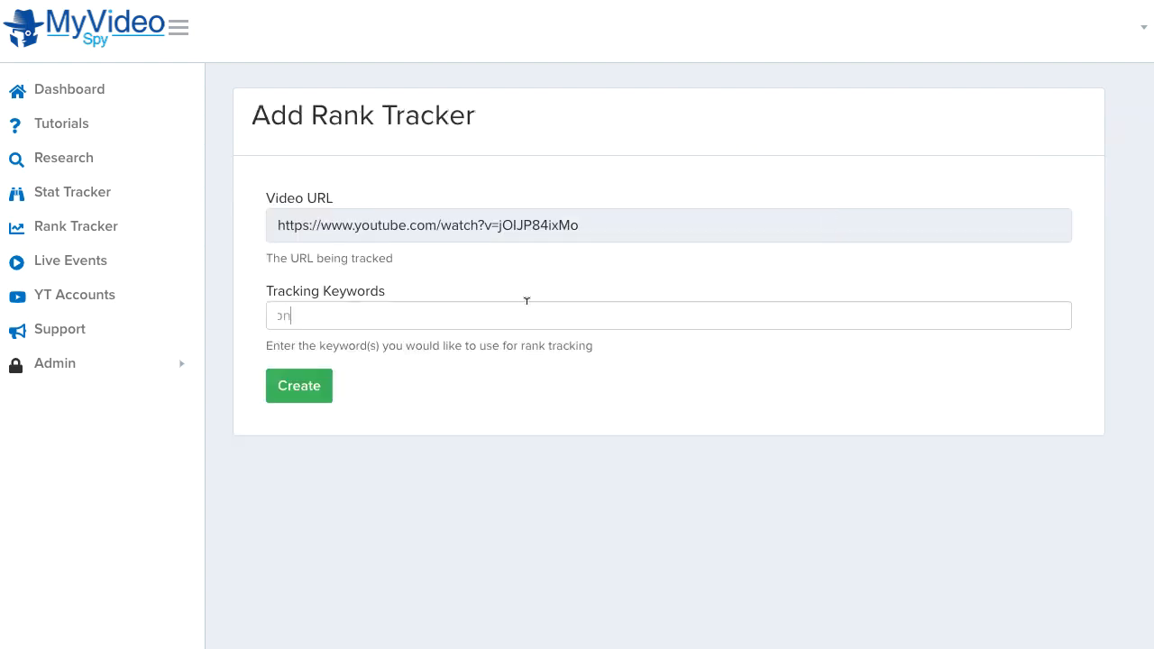
text(zeta clear antifungal solution)
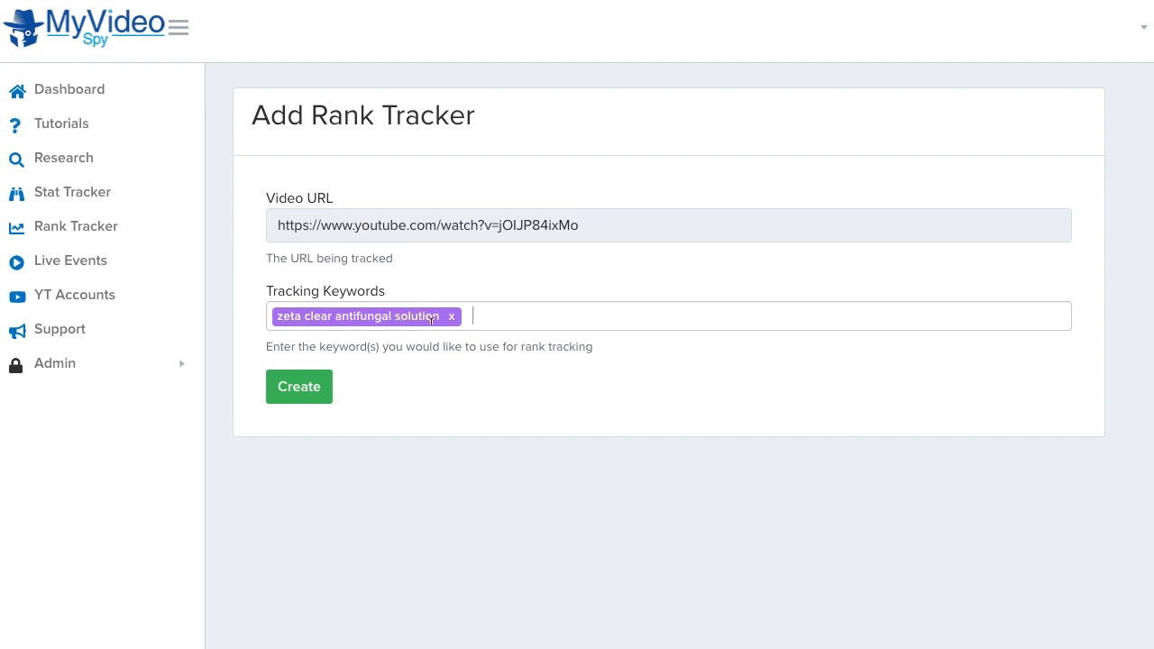
text(zeta clear)
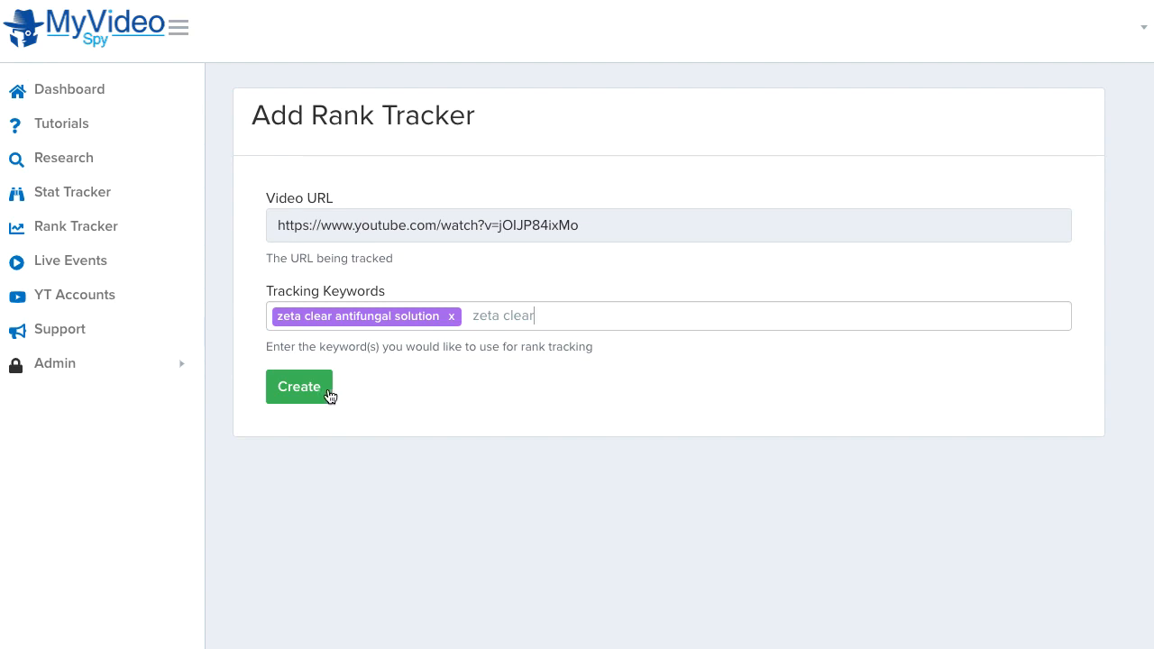
click(69, 261)
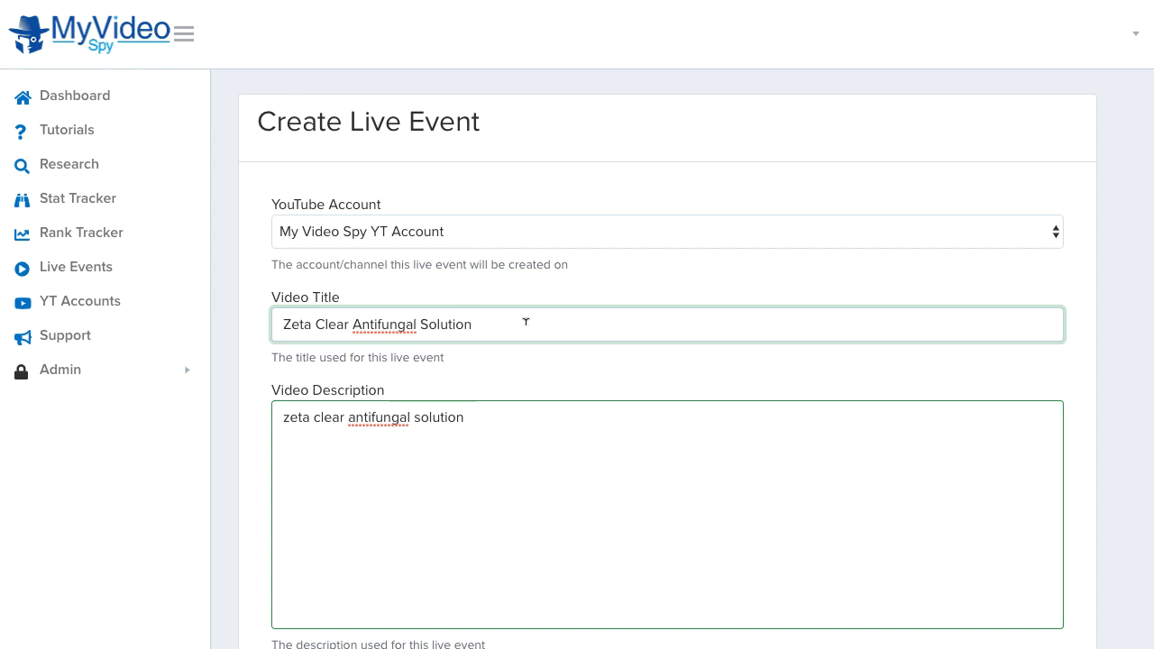
Edit the Video Title text ('Zetaclear Review') and create the second live event.
text(-)
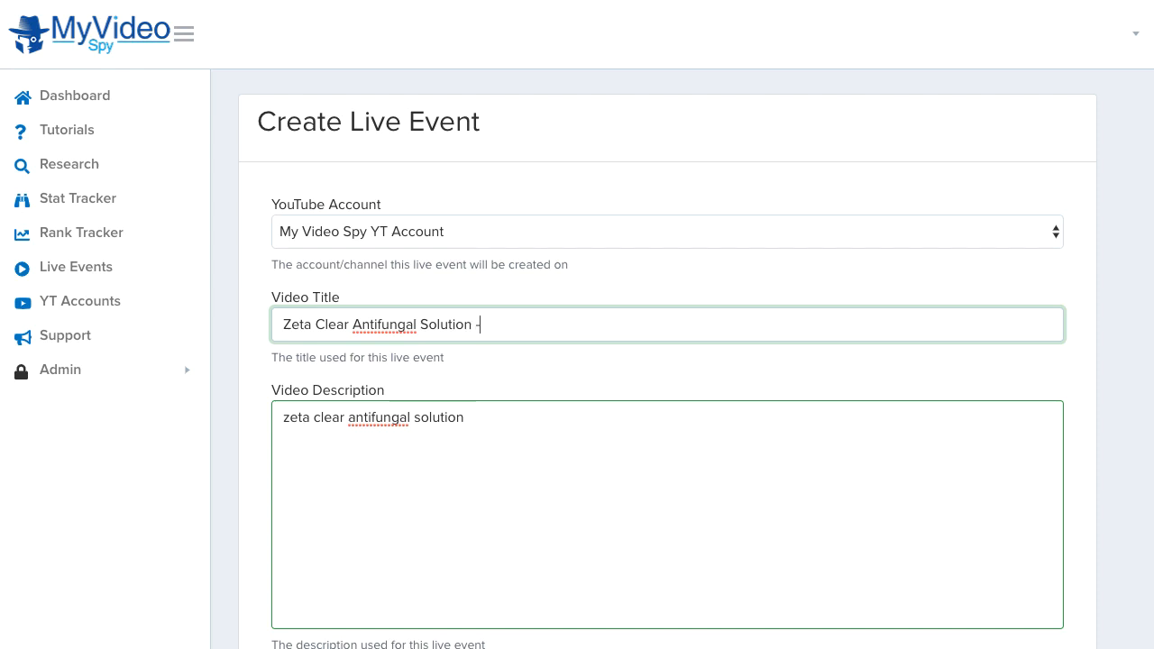
text(Zetaclear Re)
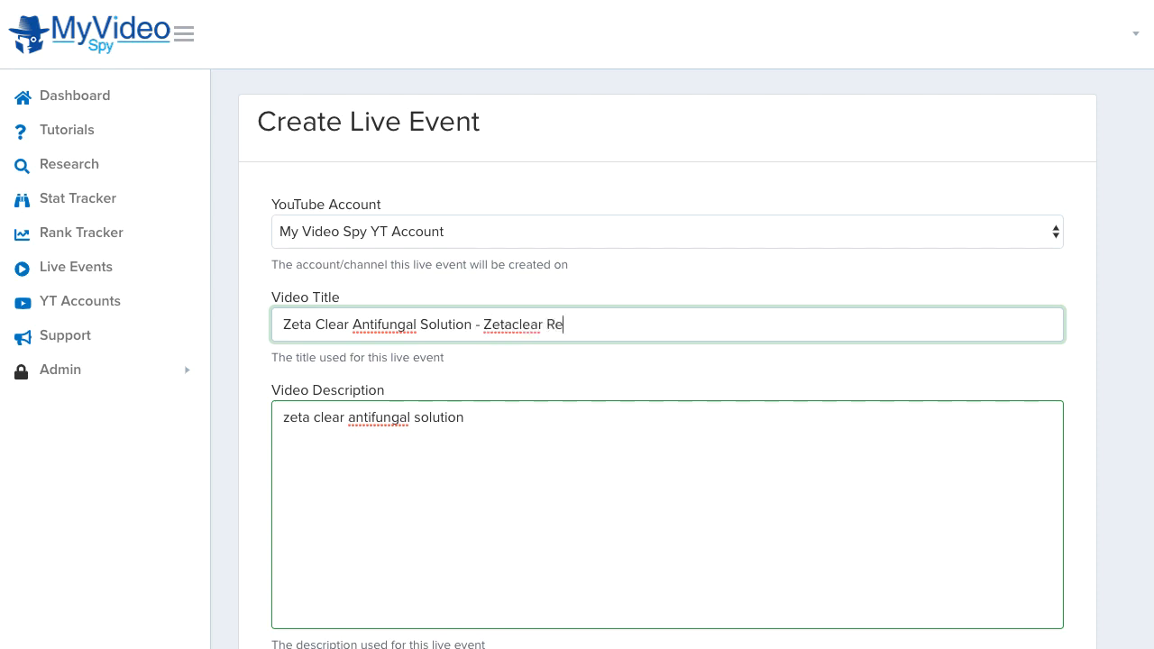
text(view)
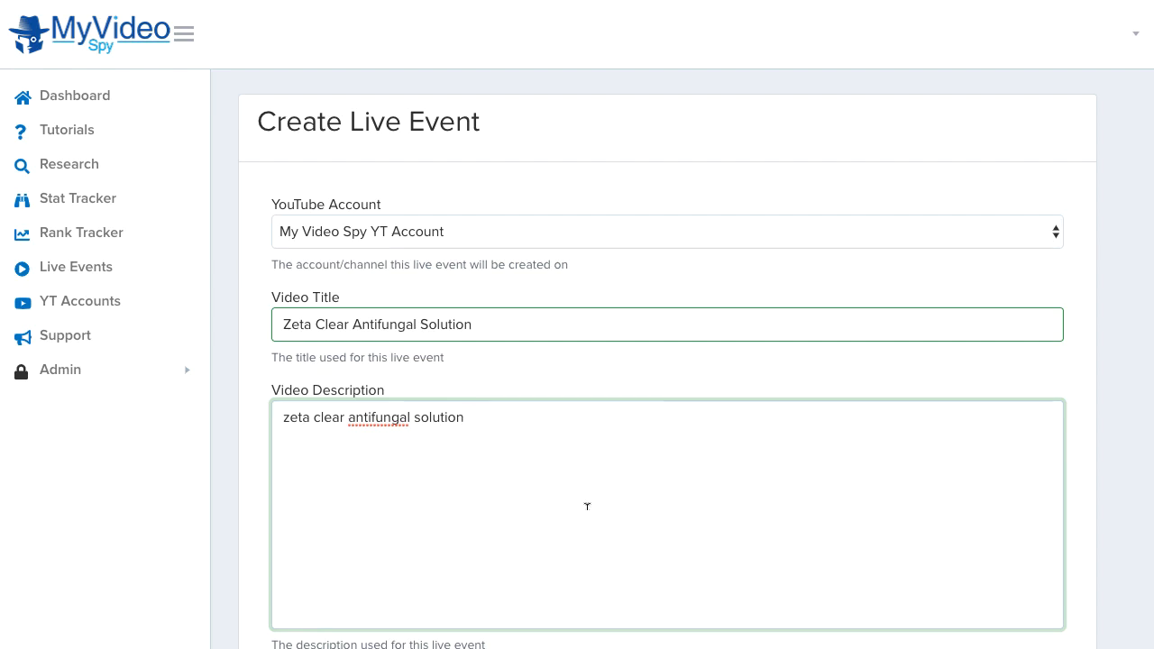
mouse_move(575, 509)
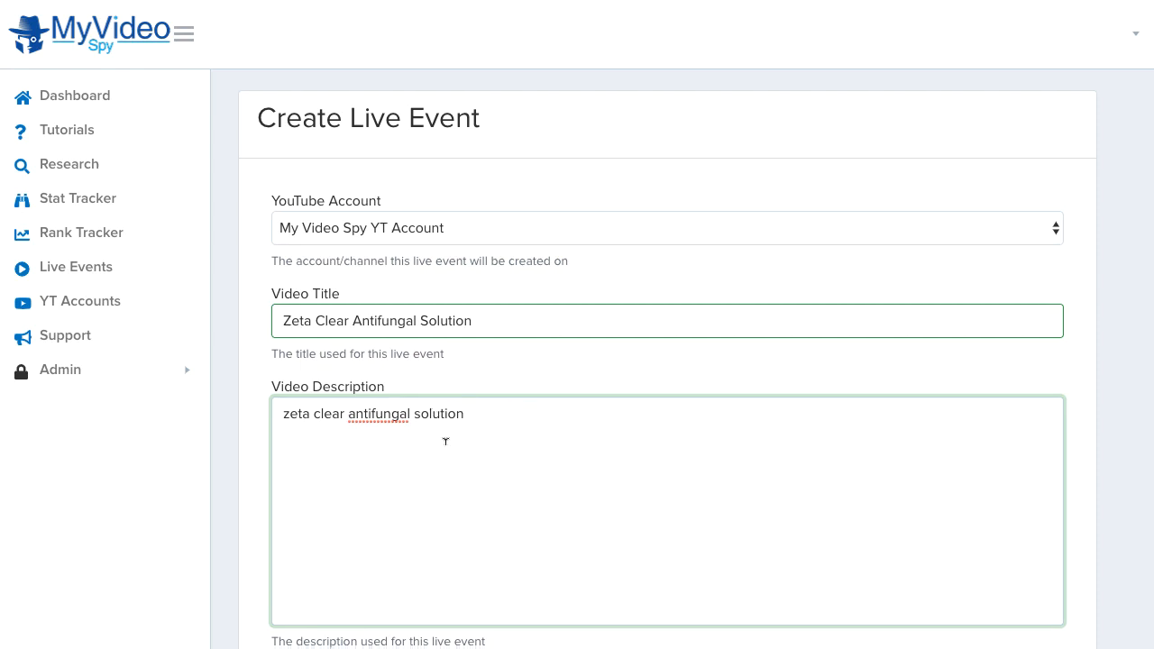
scroll(down, 3)
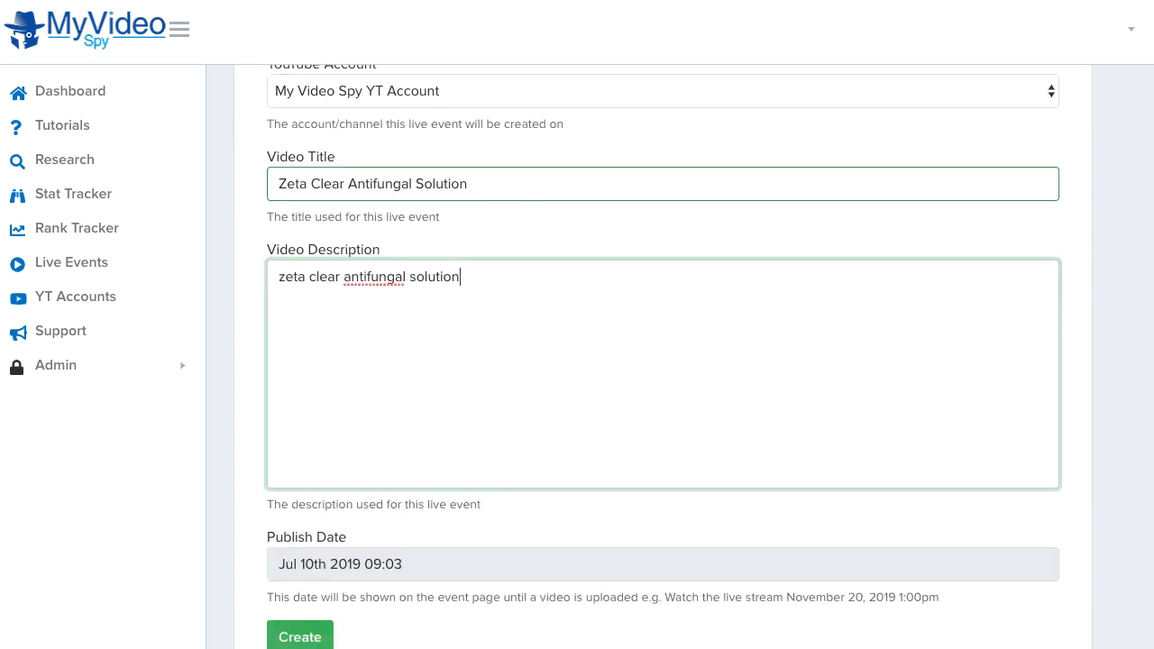
click(299, 636)
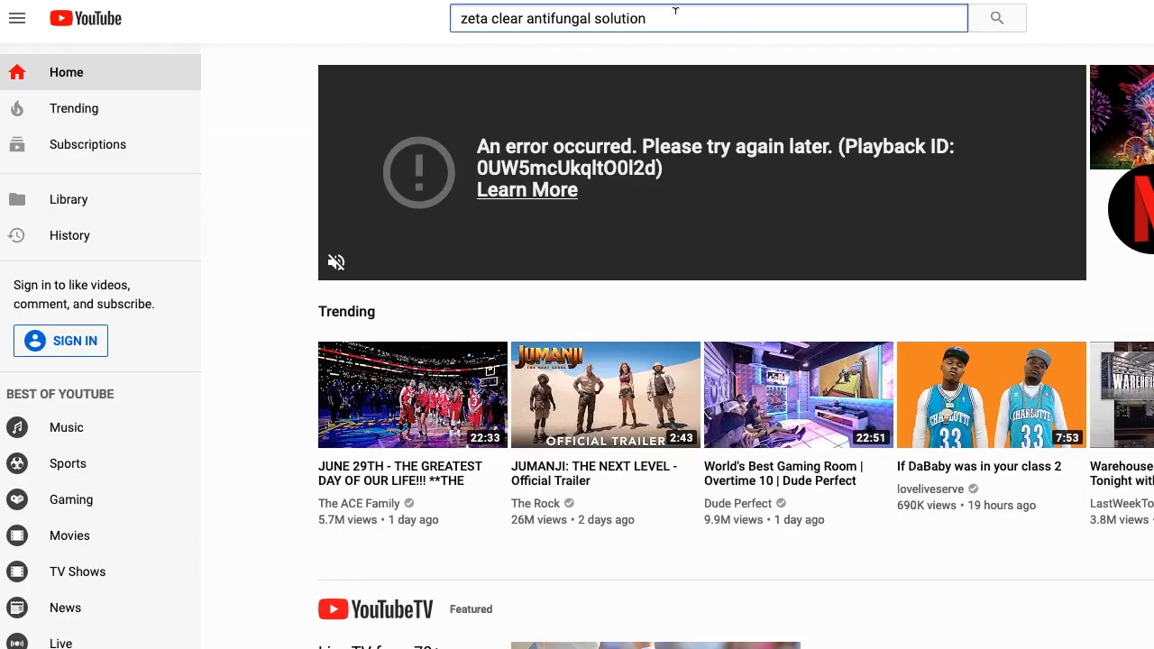
Search YouTube for 'zeta clear antifungal solution' and scroll to My Video Spy's two live events.
triple_click(553, 18)
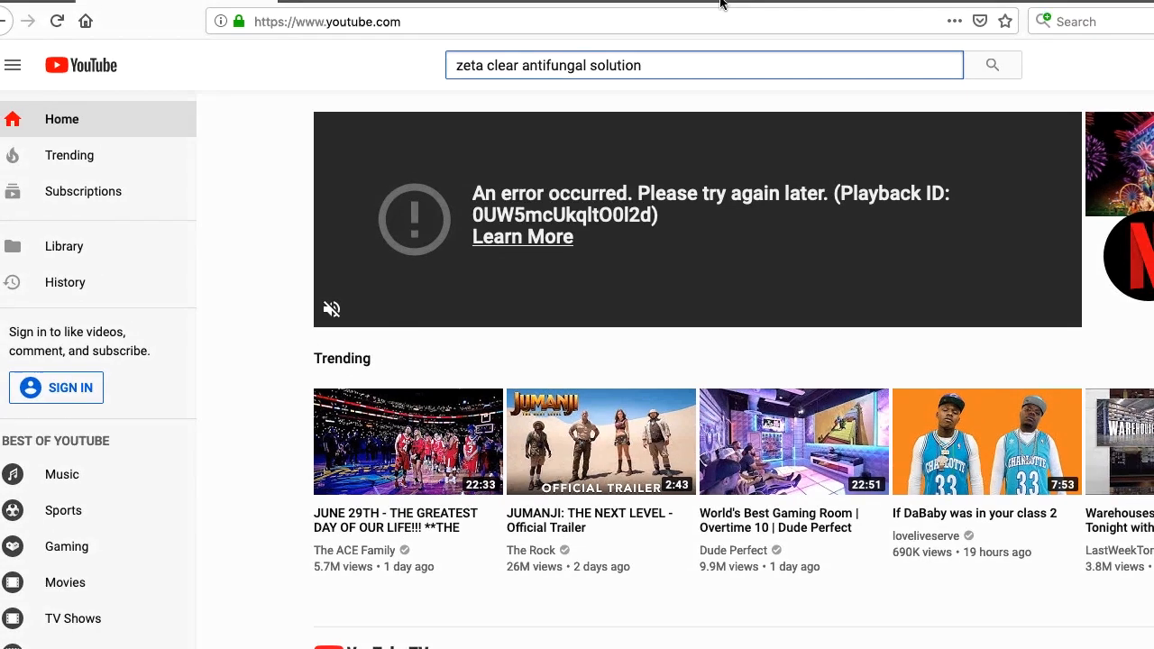
click(992, 65)
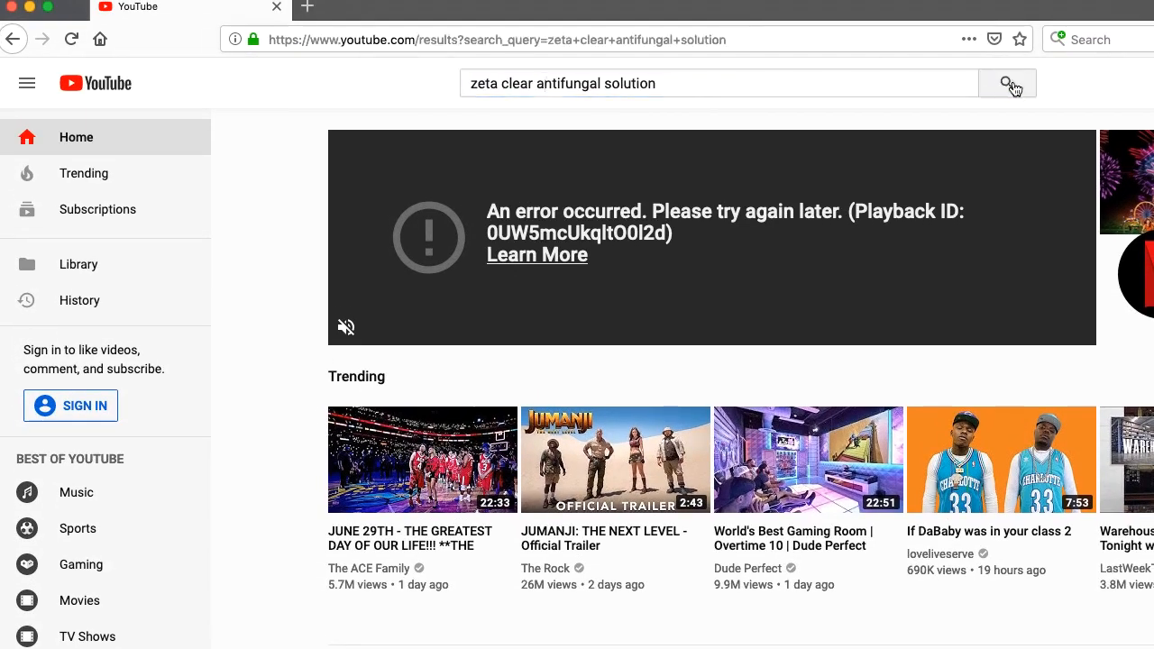
click(1007, 83)
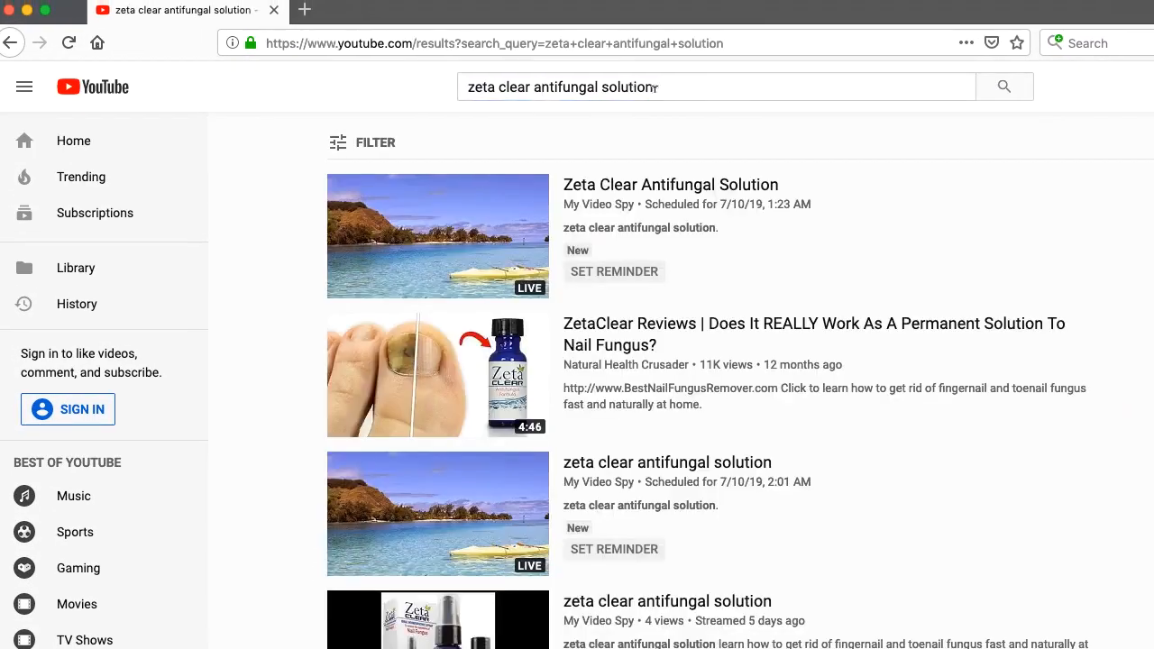
mouse_move(451, 114)
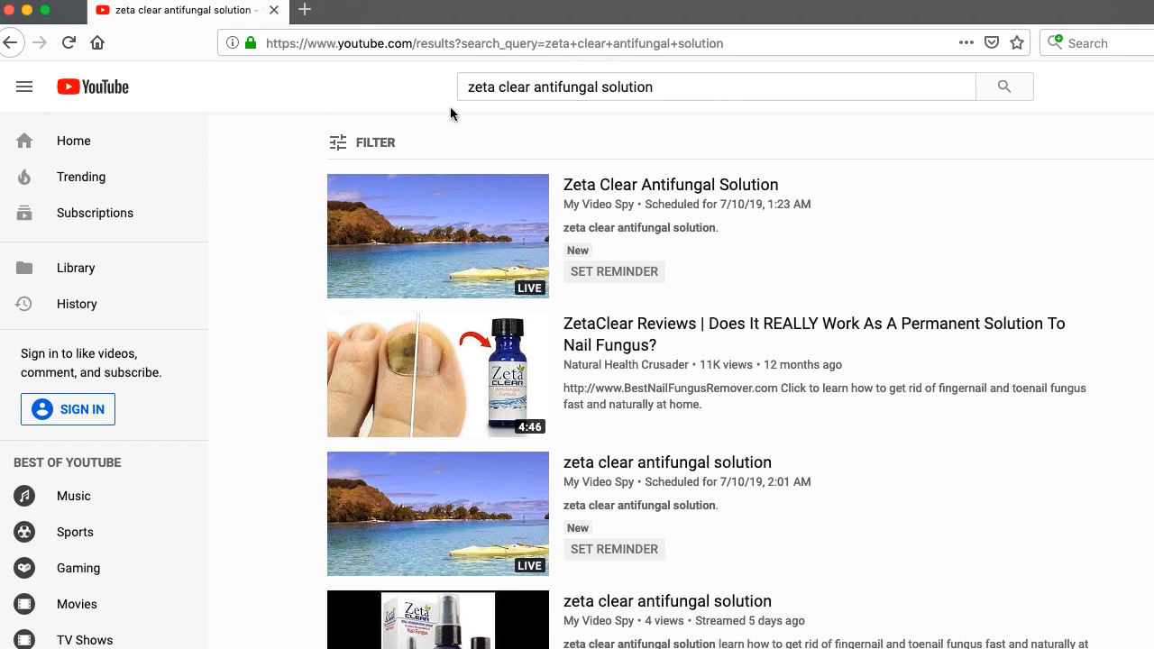
mouse_move(655, 493)
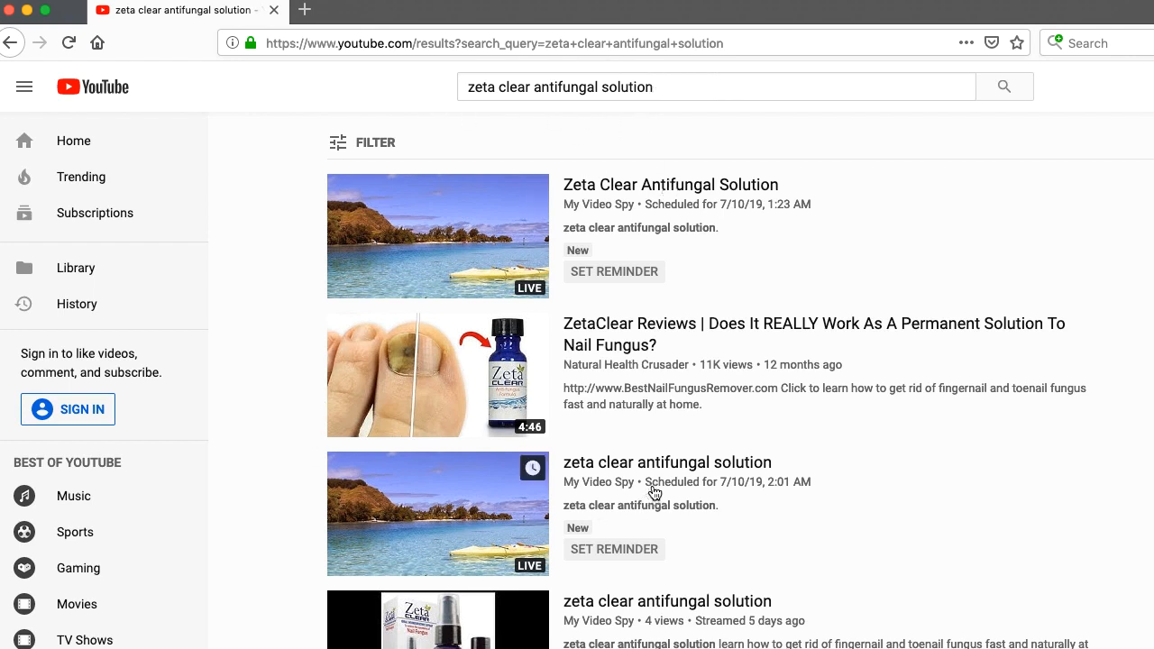
scroll(down, 3)
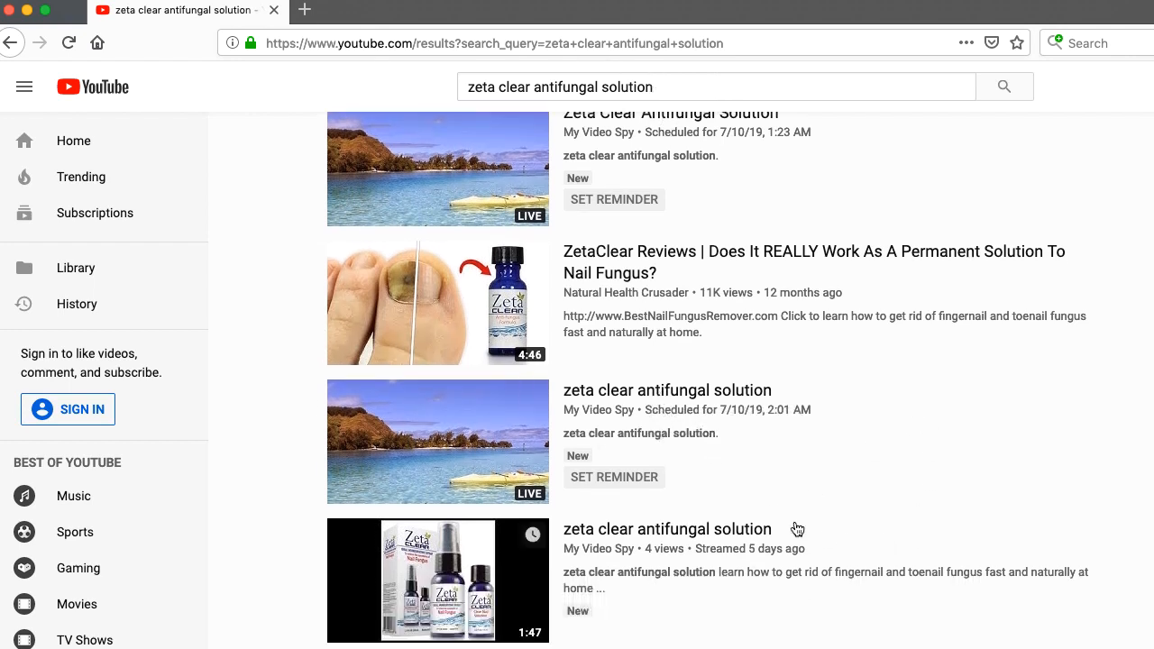